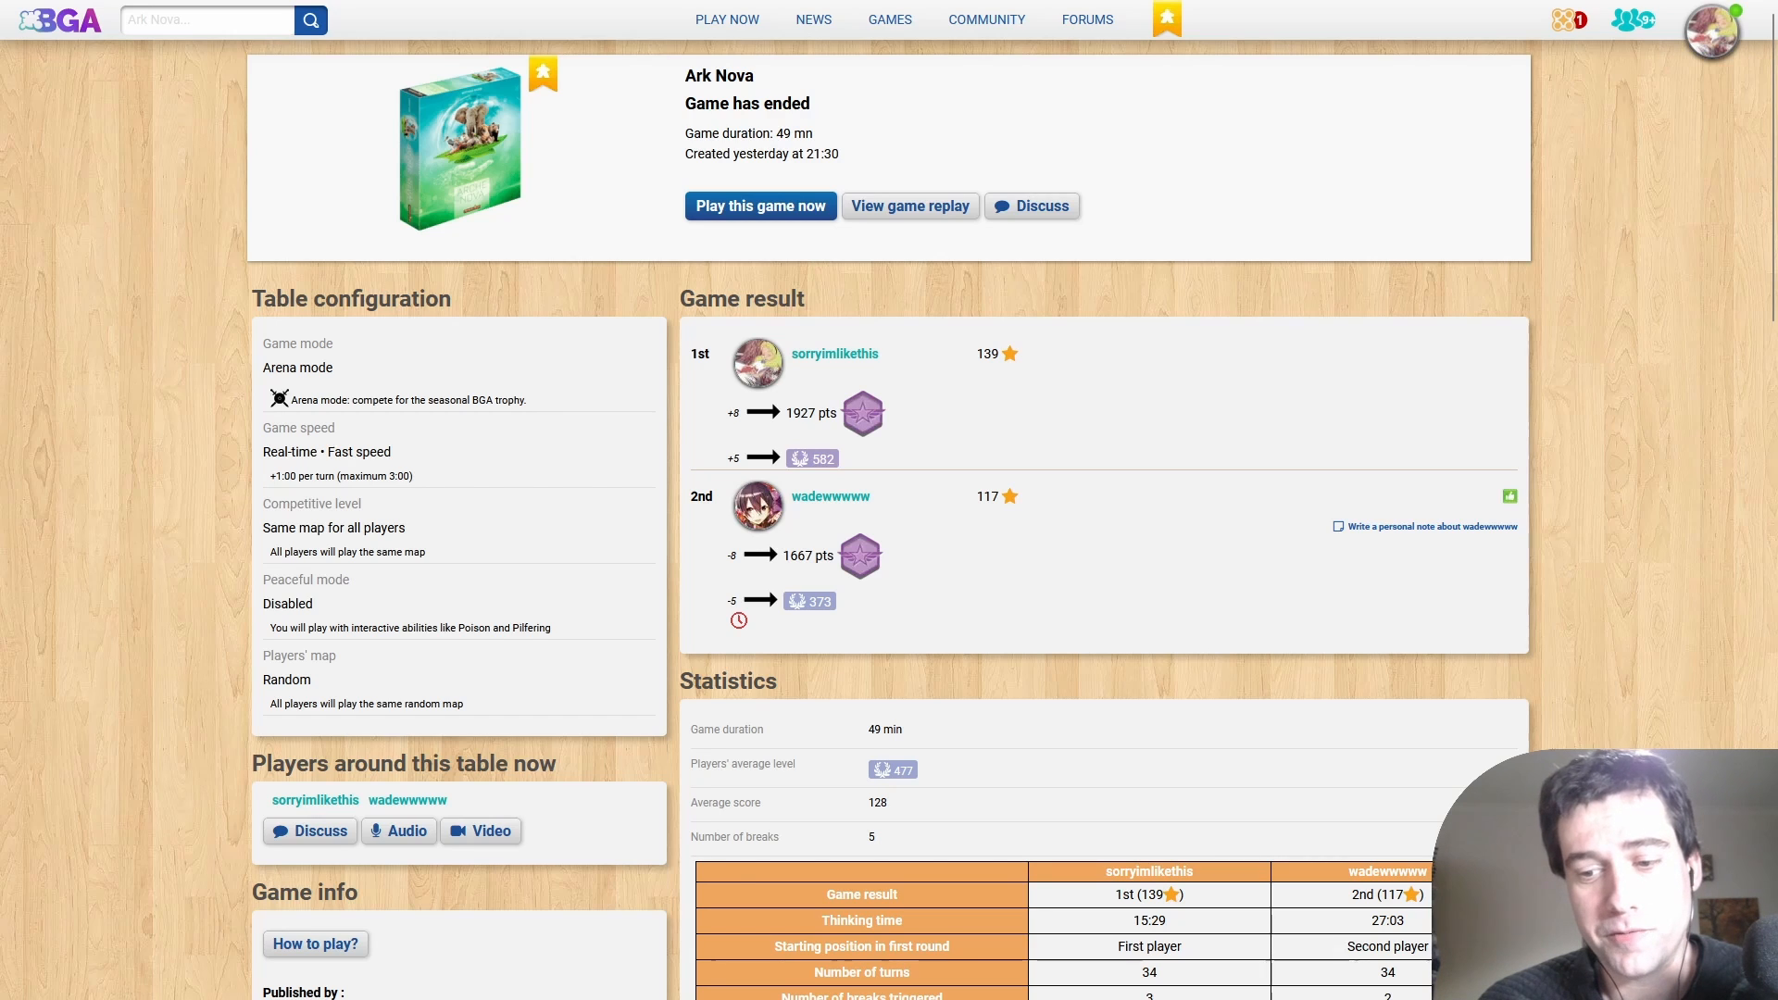
Scroll down the BGA Ark Nova results page before moving to the statistics sheet.
scroll(down, 3)
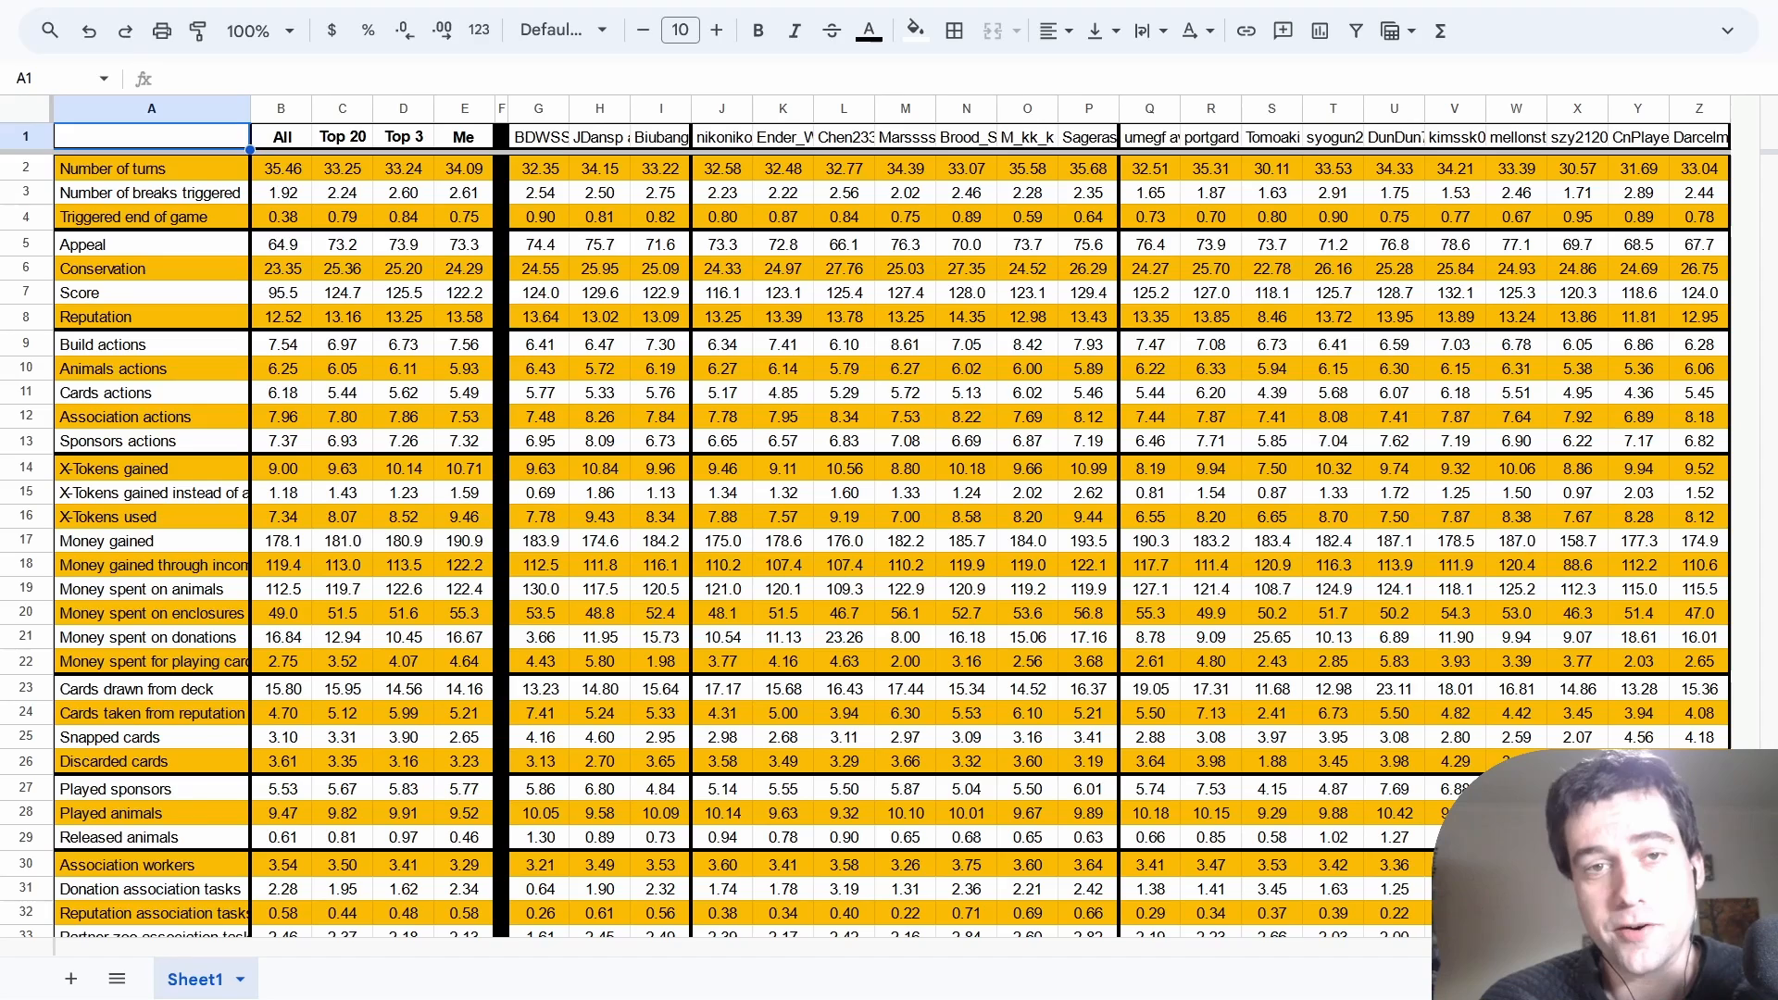
Collapse the other row groups so only the Upgraded action cards rows 42–47 remain.
click(279, 169)
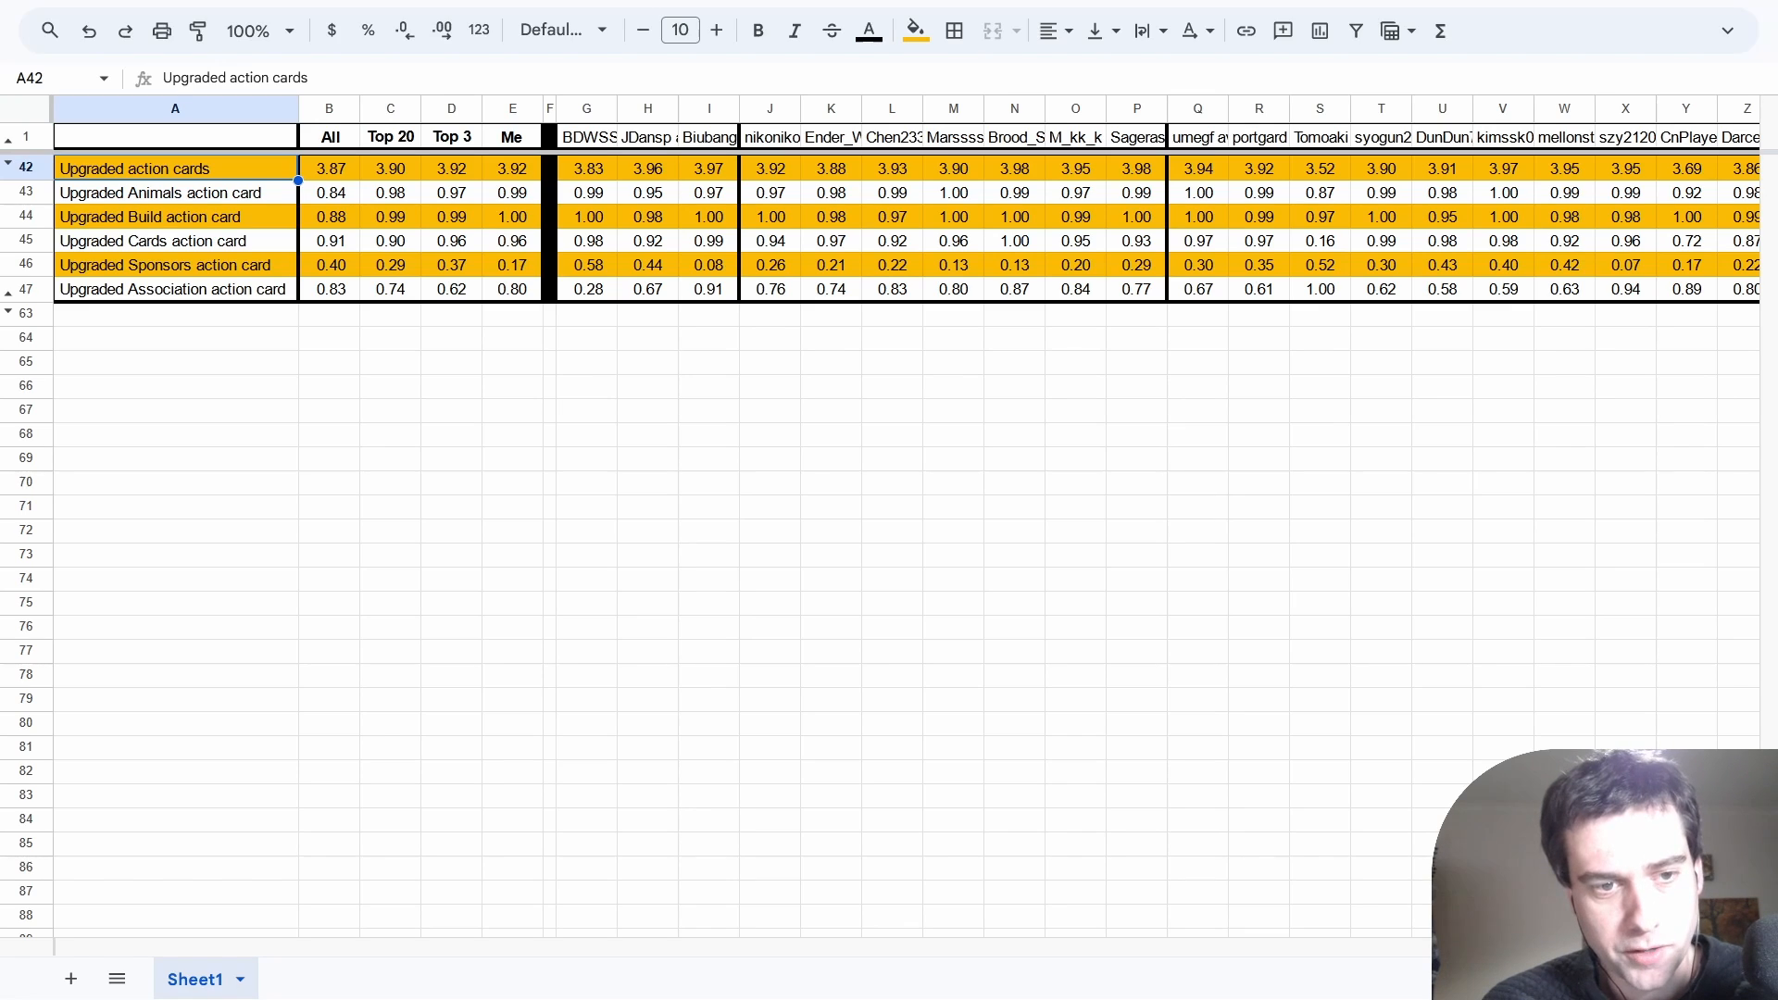
click(391, 168)
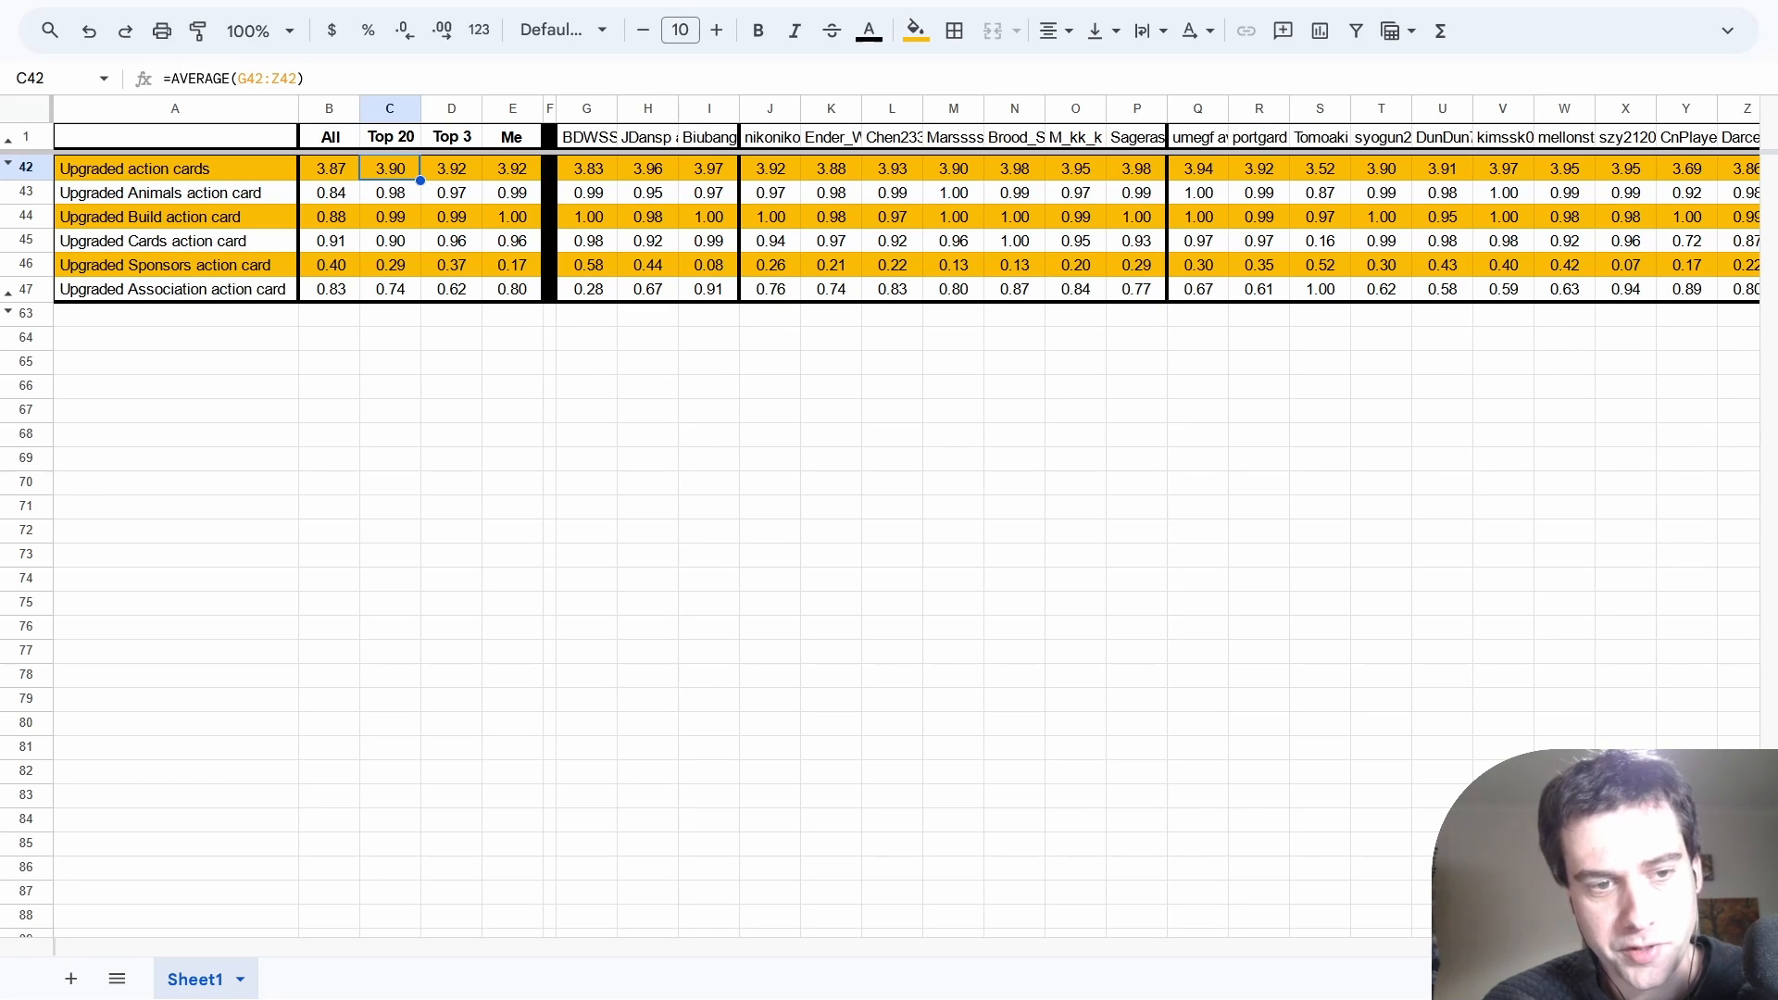
click(329, 169)
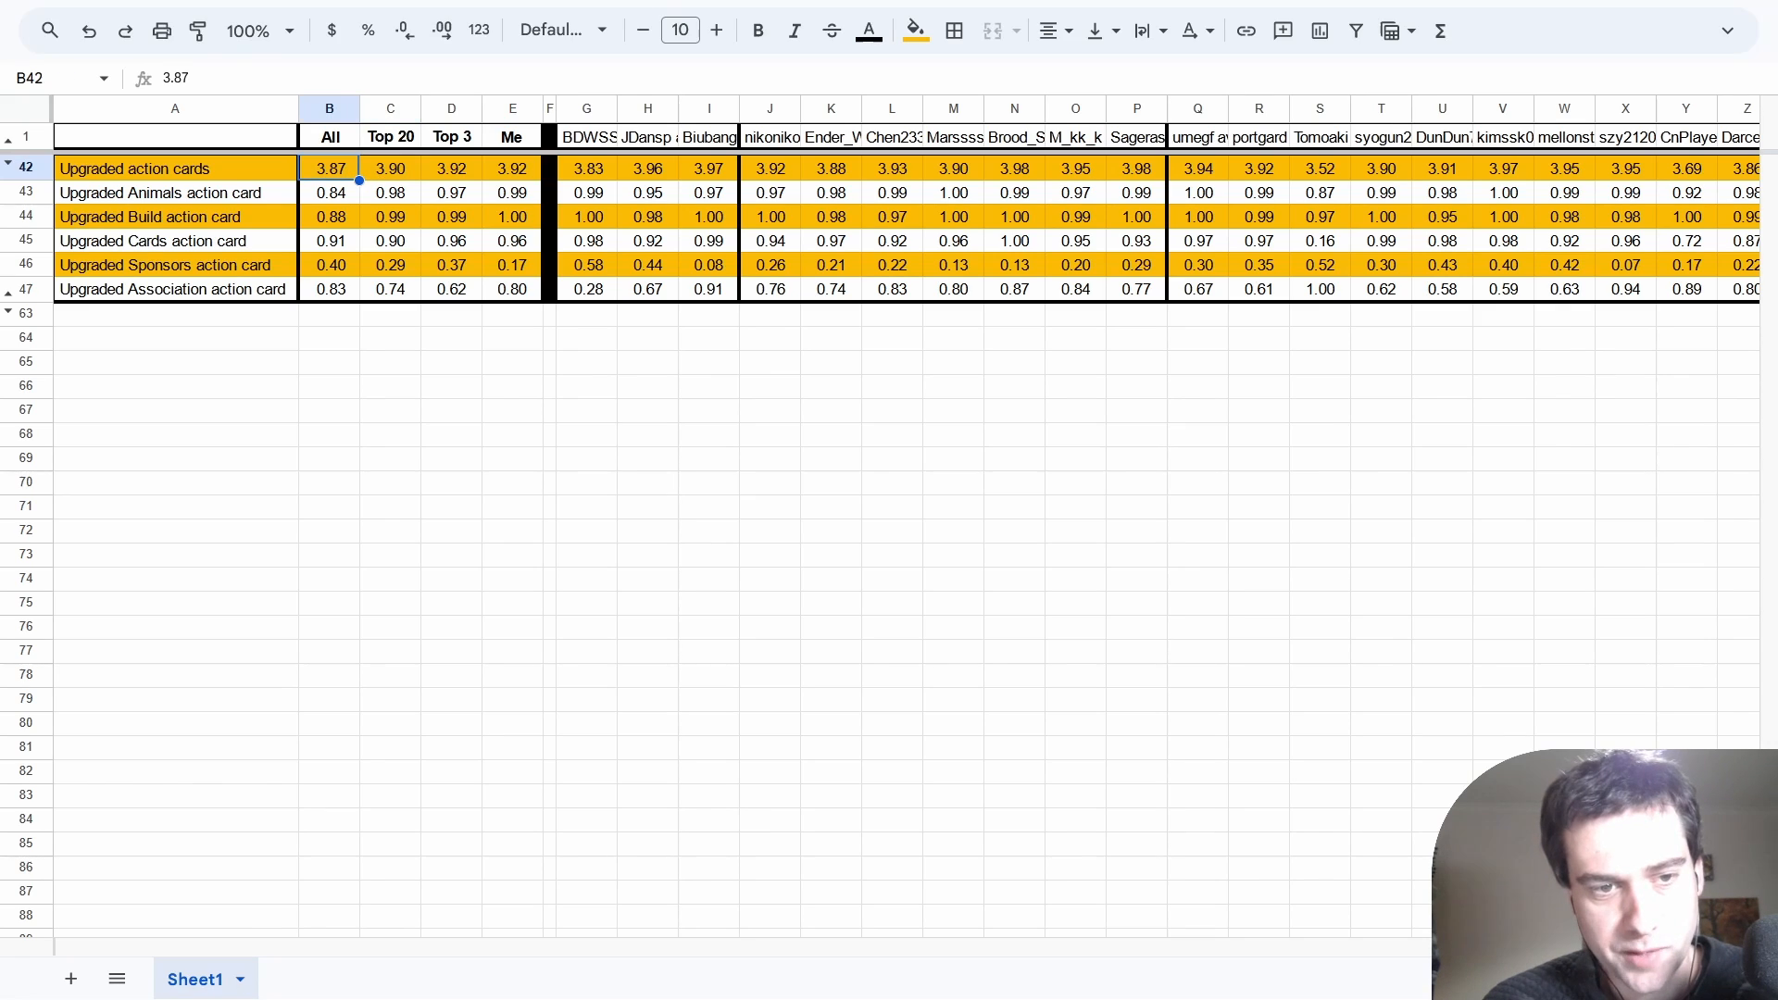
click(391, 168)
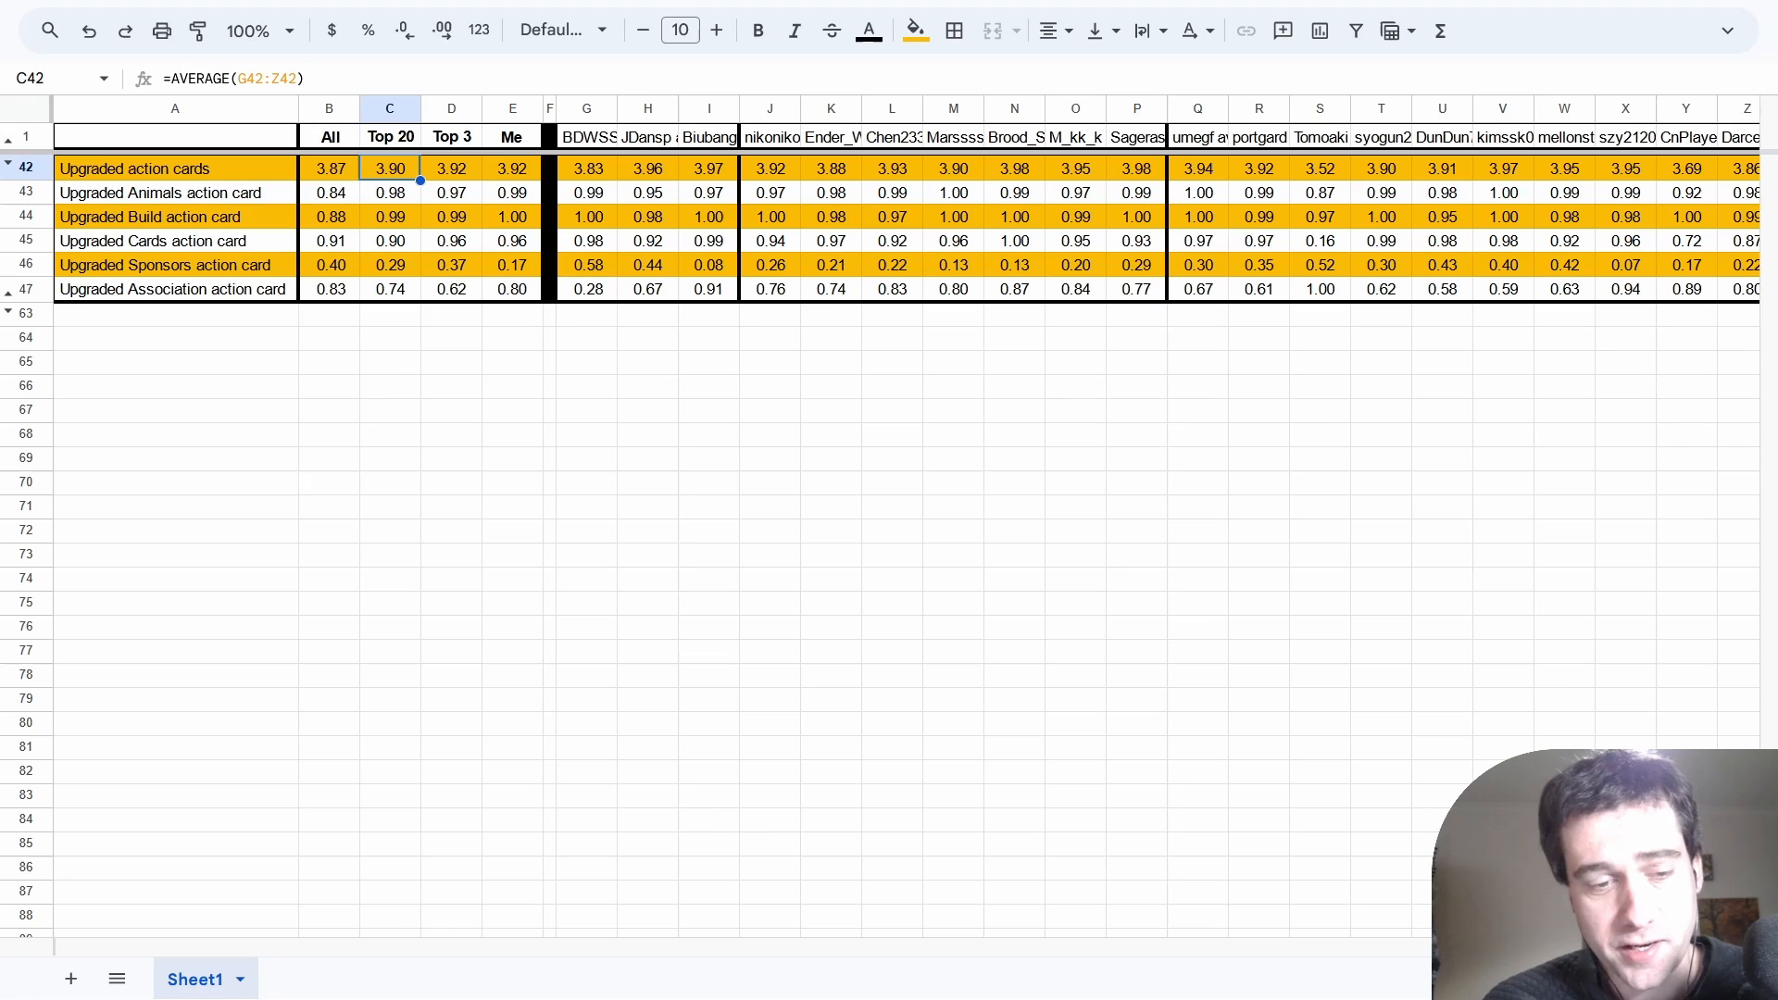
click(391, 191)
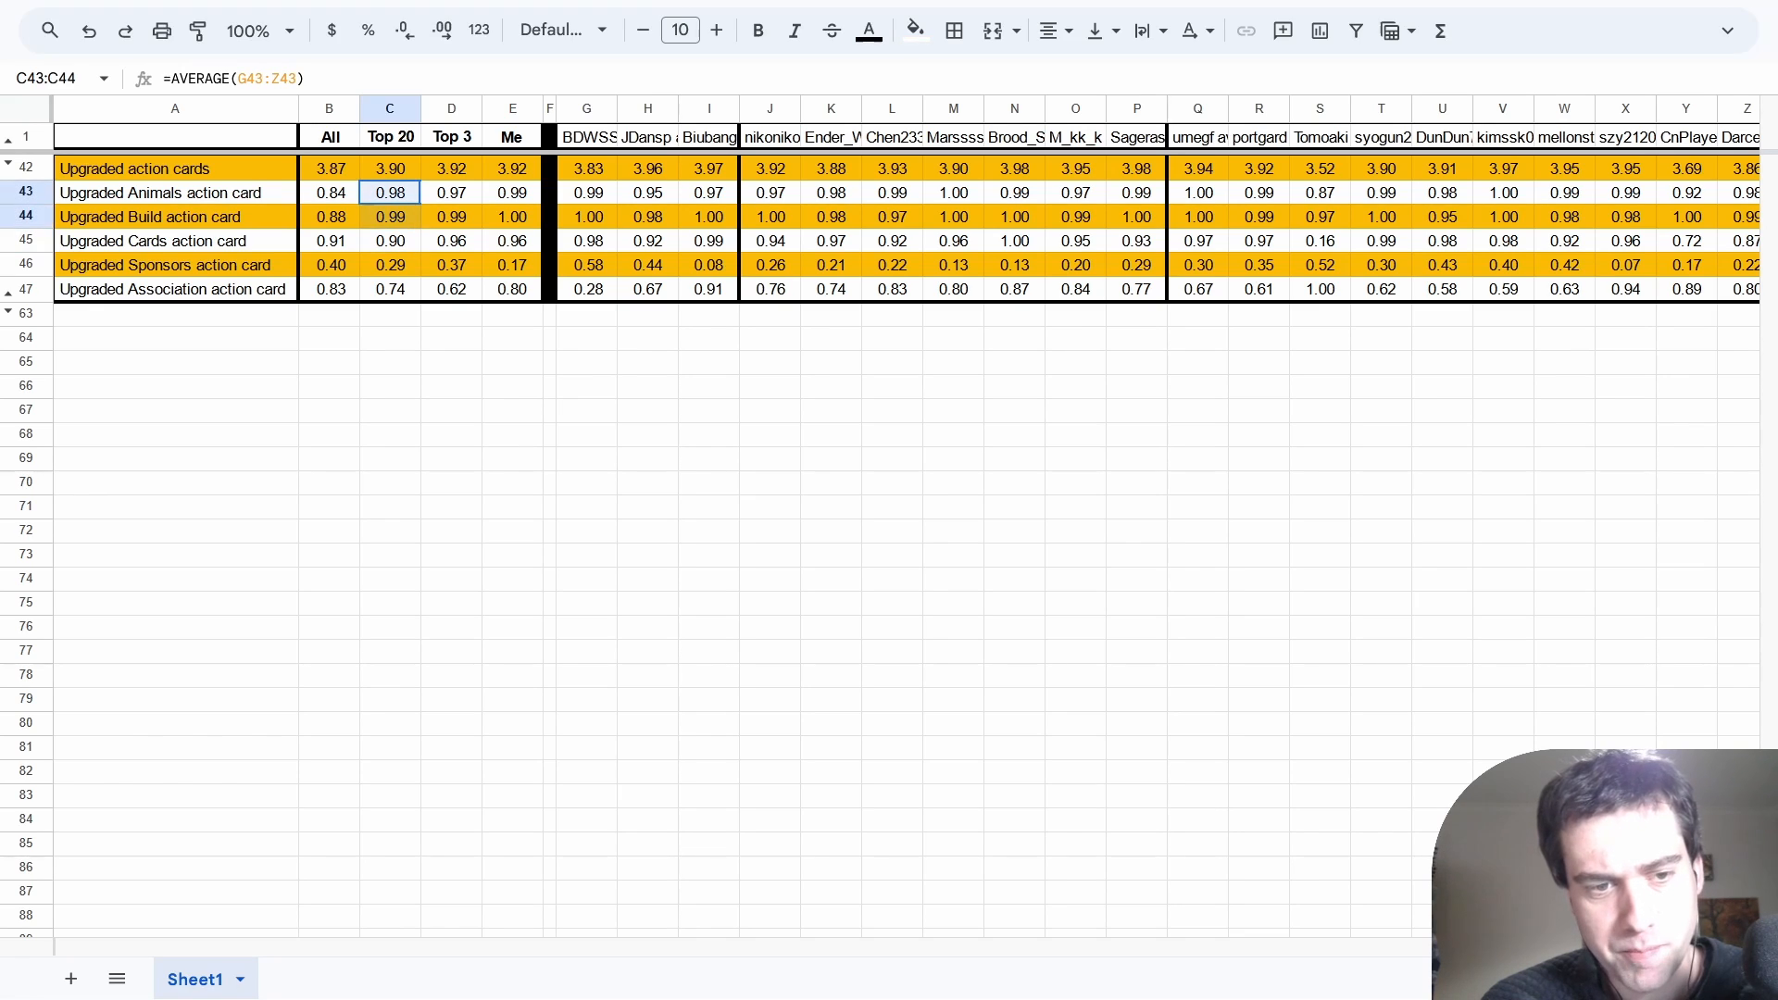
click(390, 241)
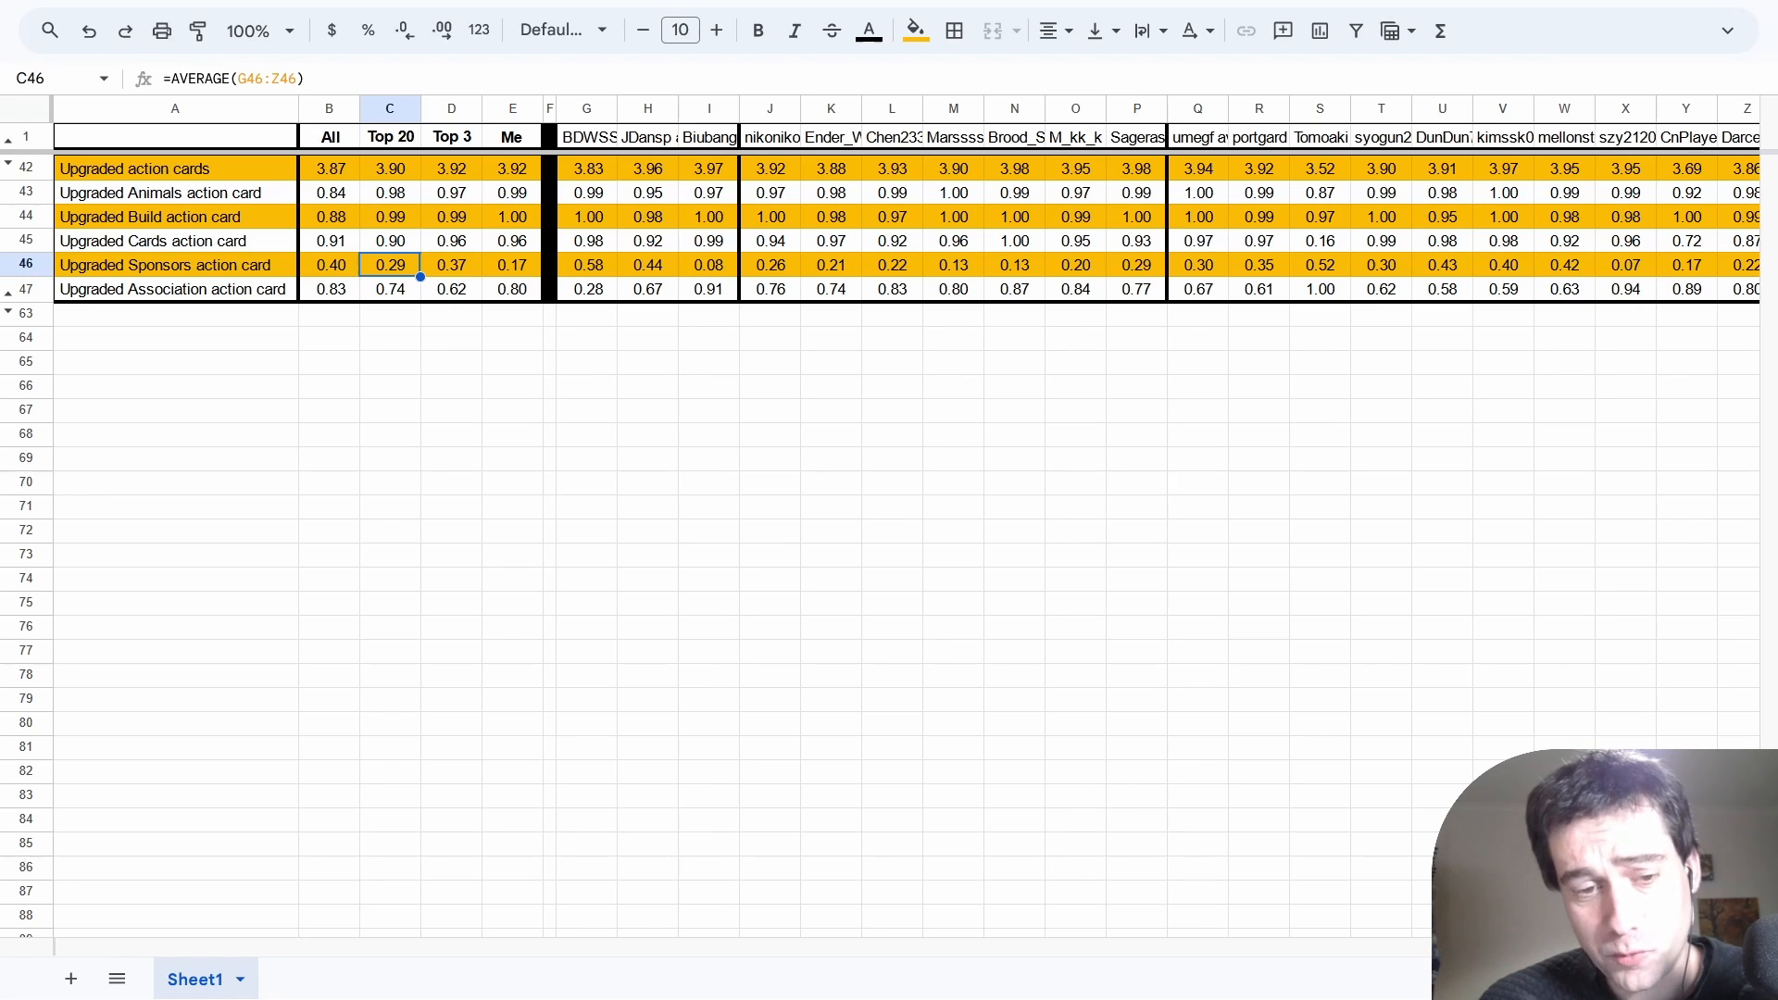
click(587, 265)
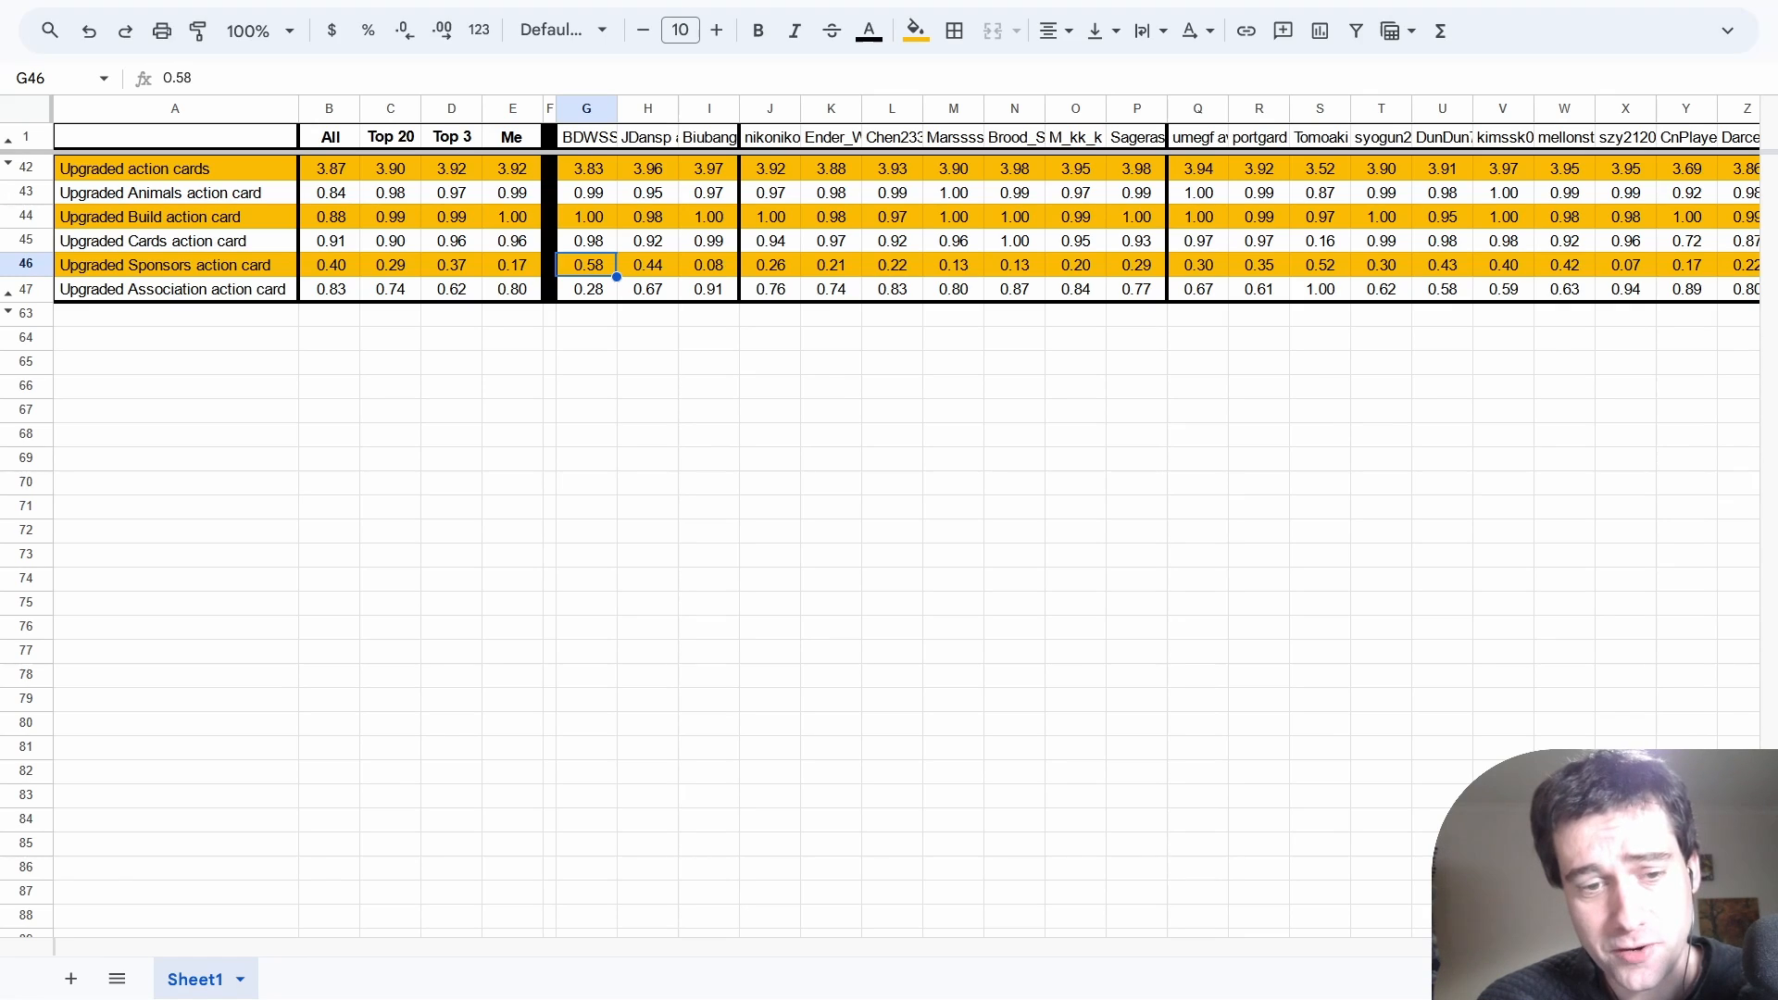
click(707, 265)
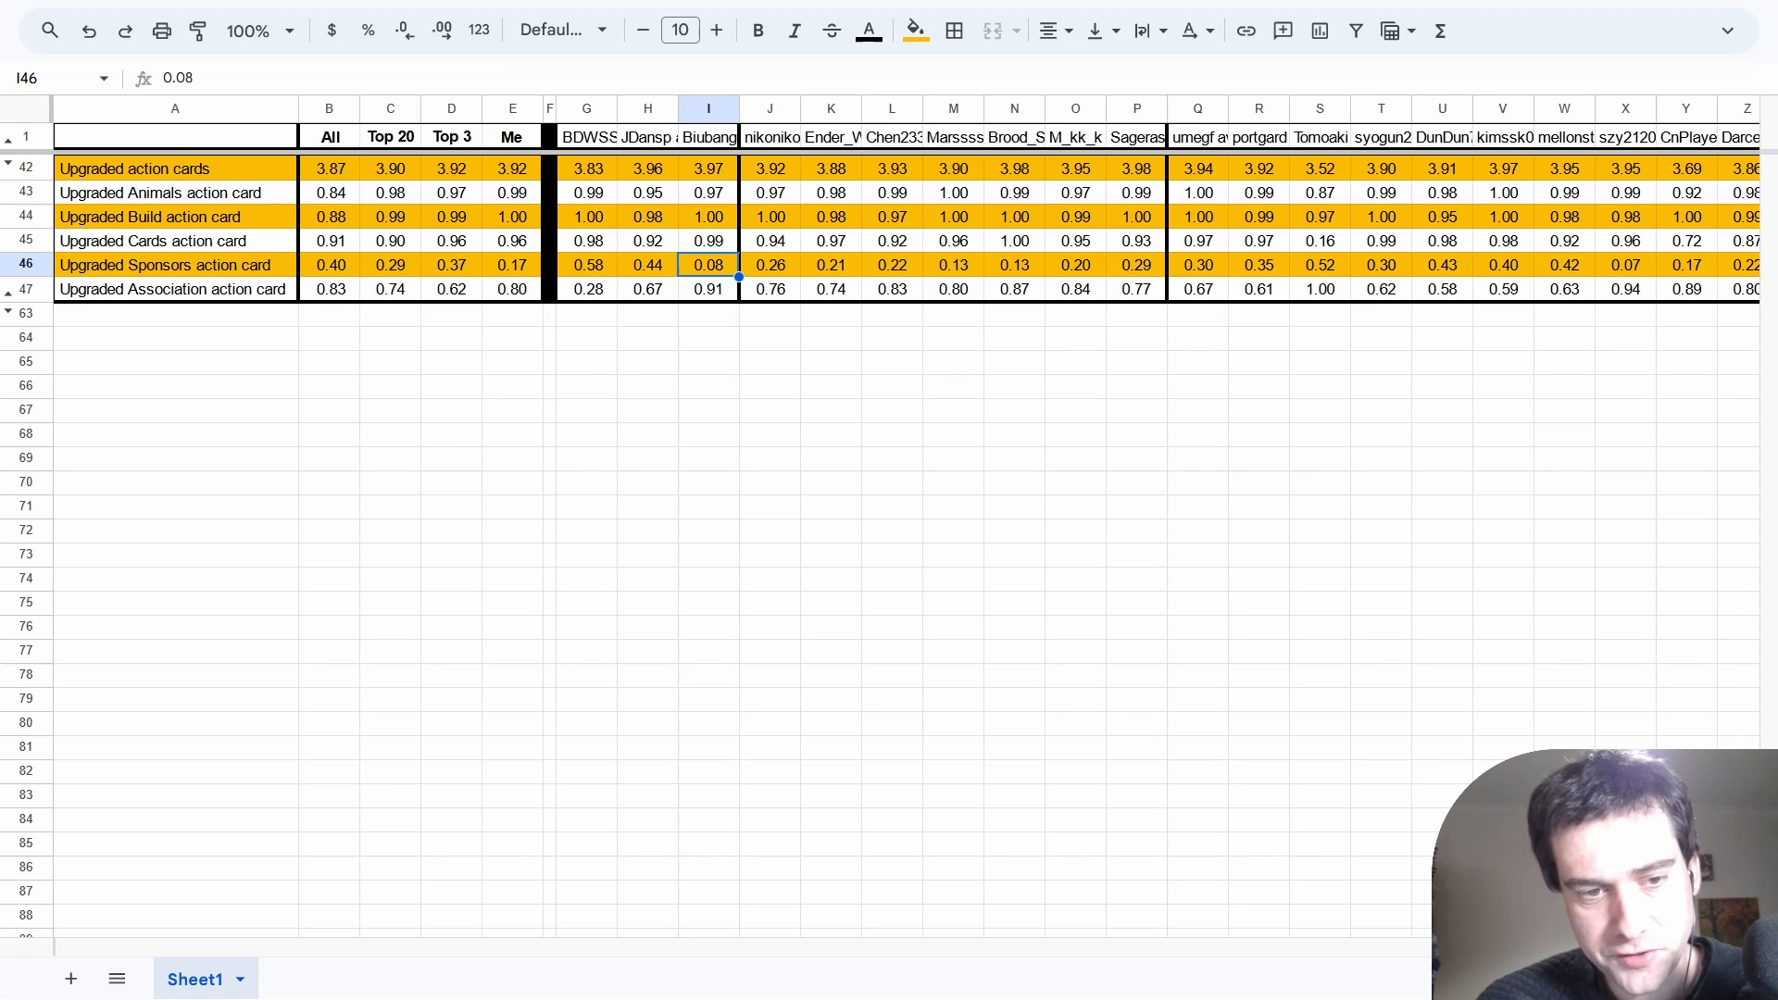
click(390, 289)
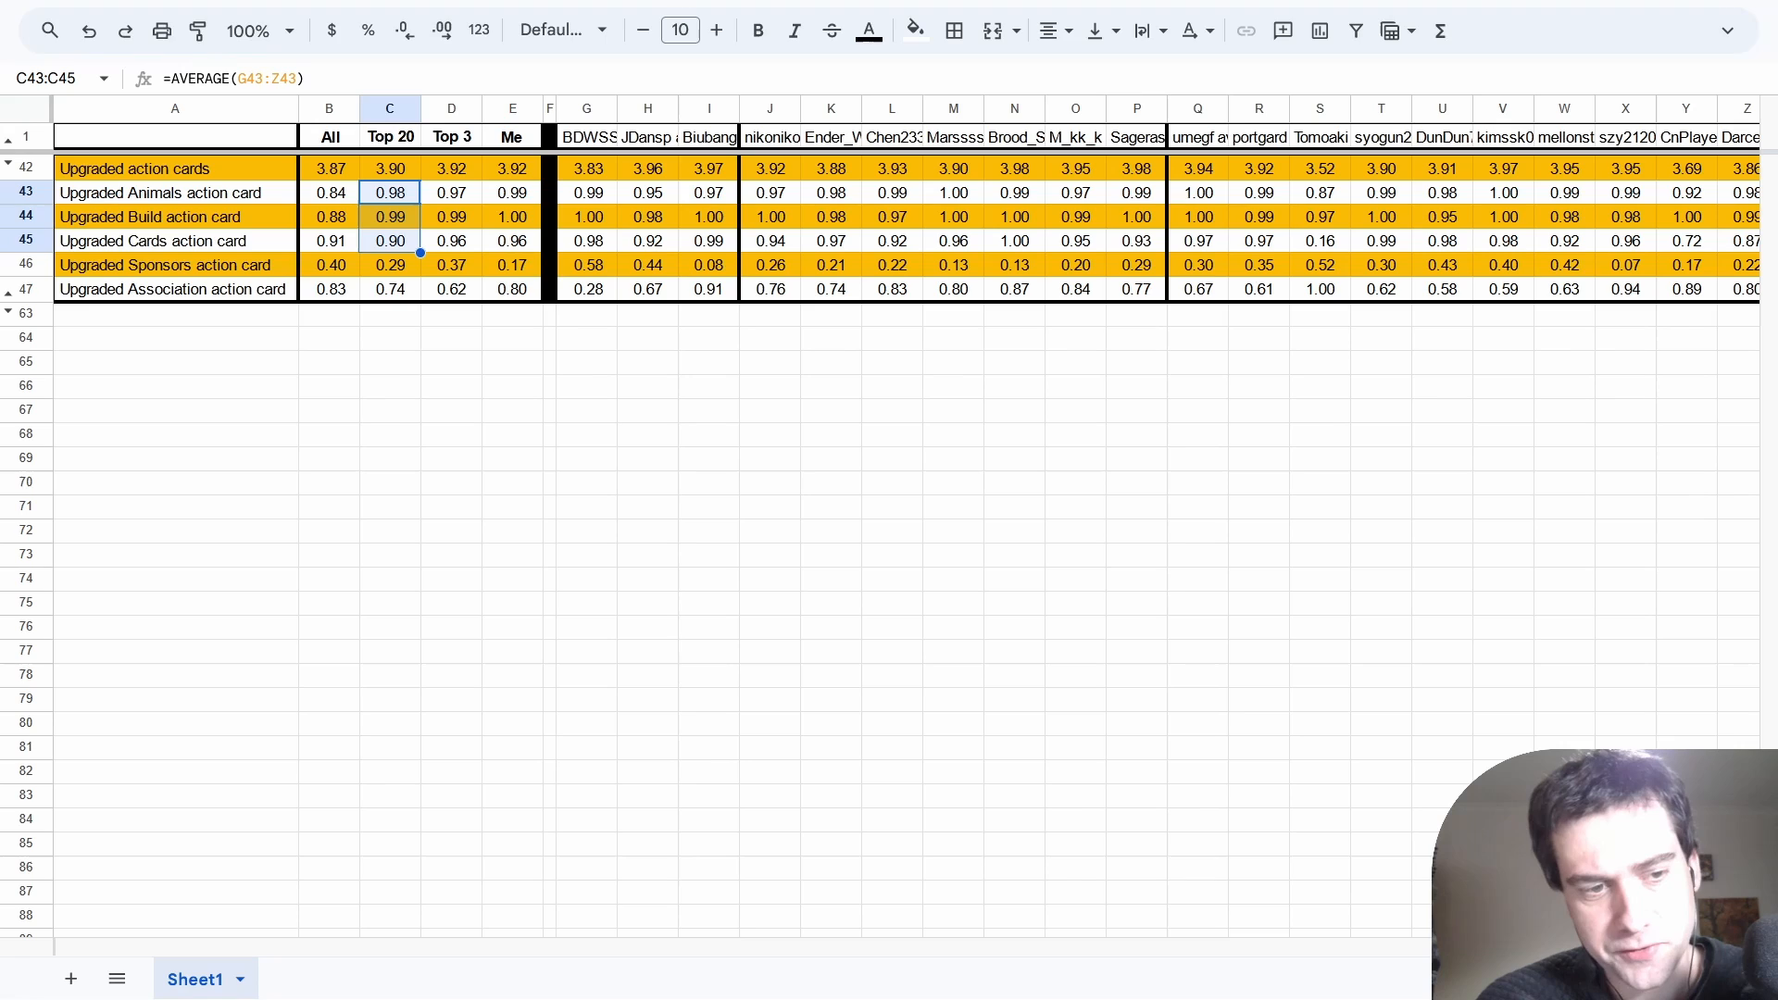
click(390, 289)
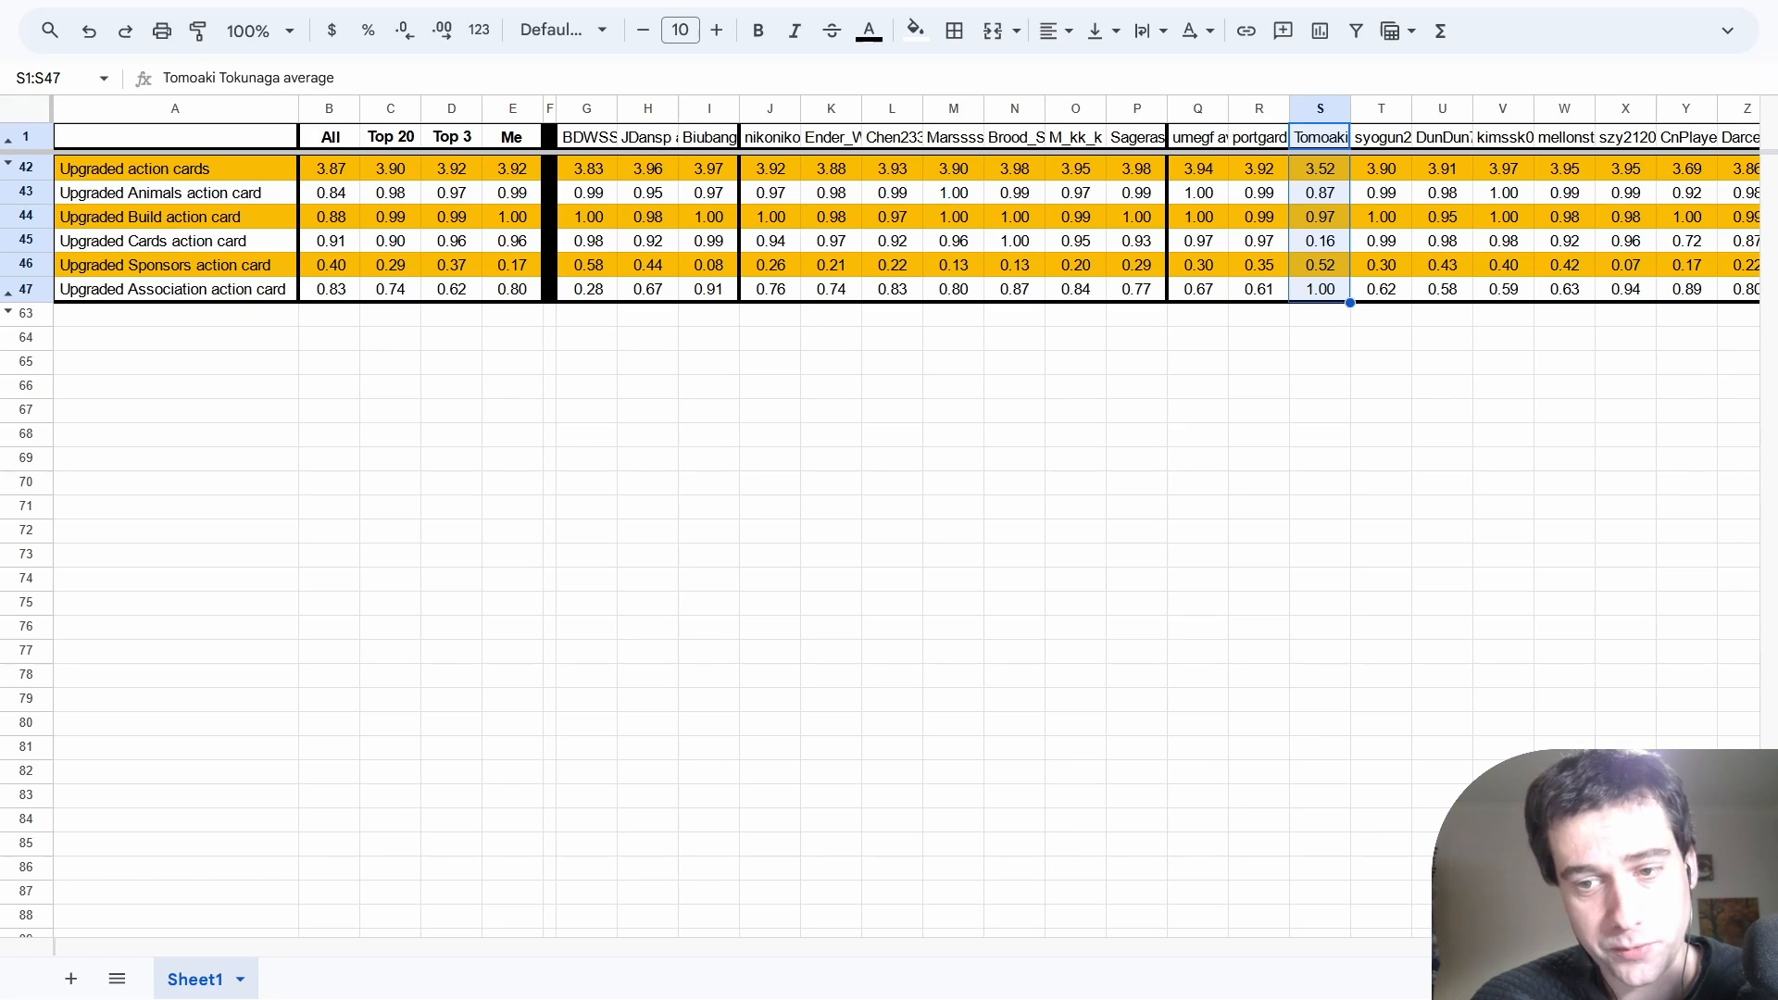
Review the All and Top 20 averages for Asia, Americas, Africa, Australia and Herbivore icons.
scroll(down, 3)
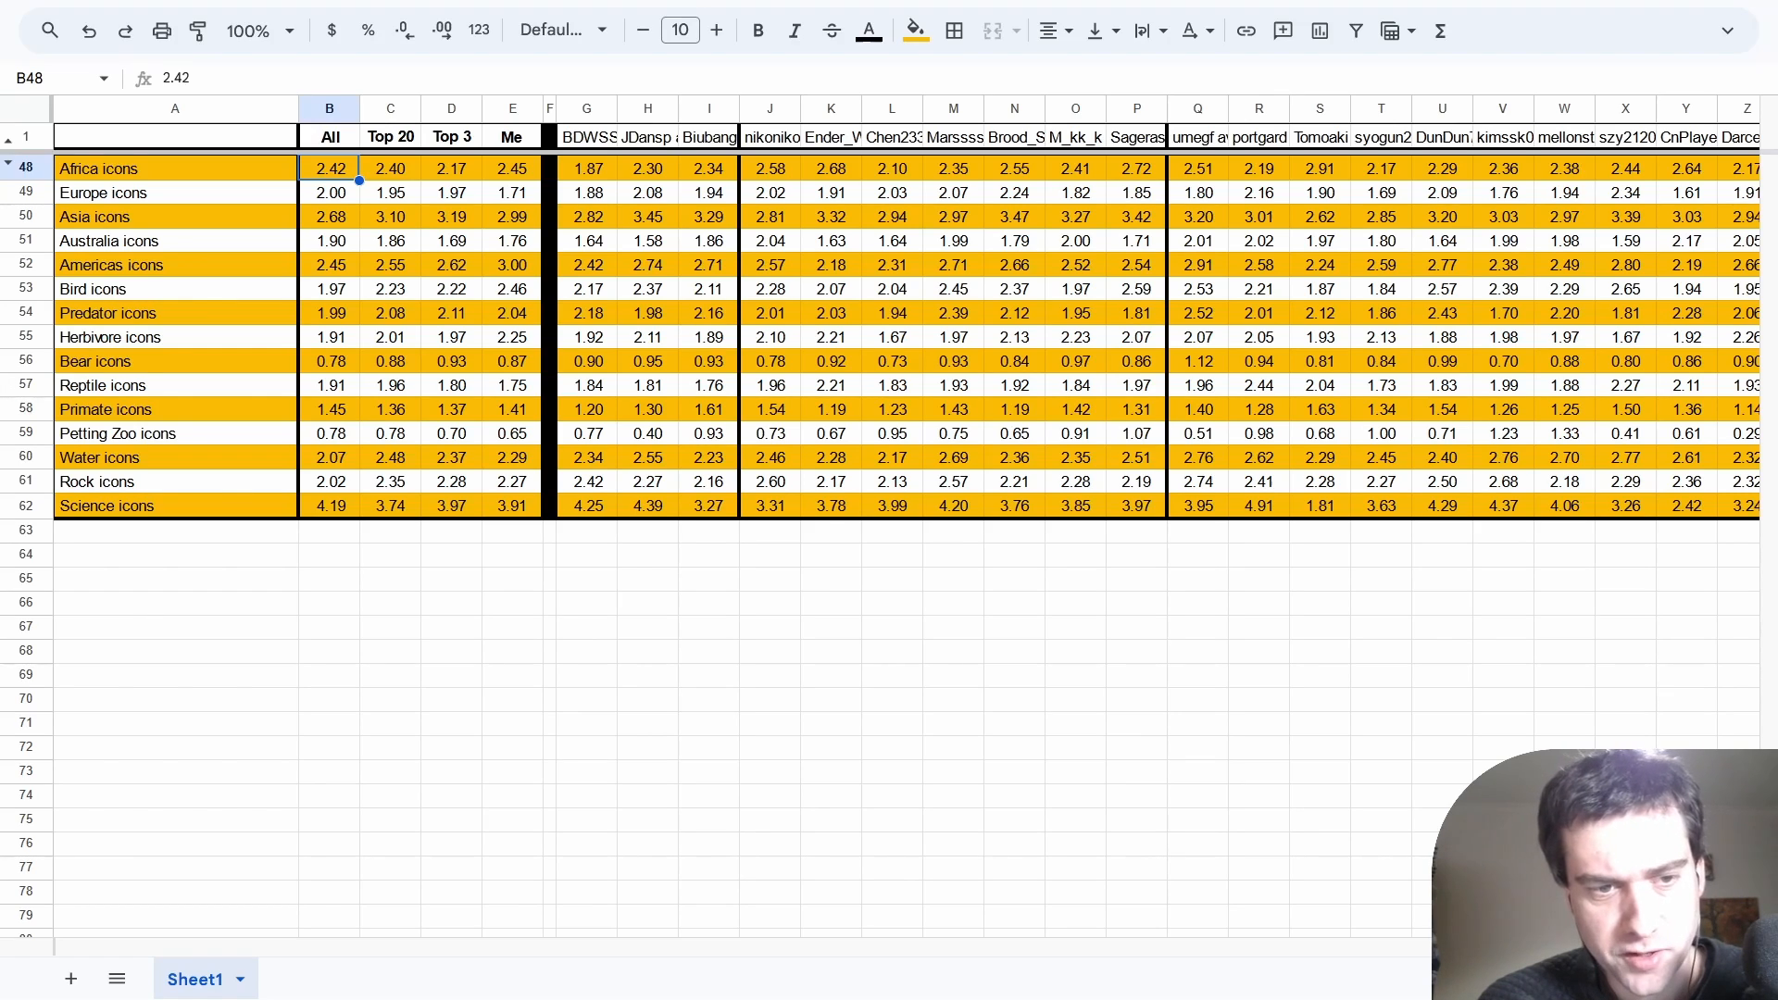
click(330, 217)
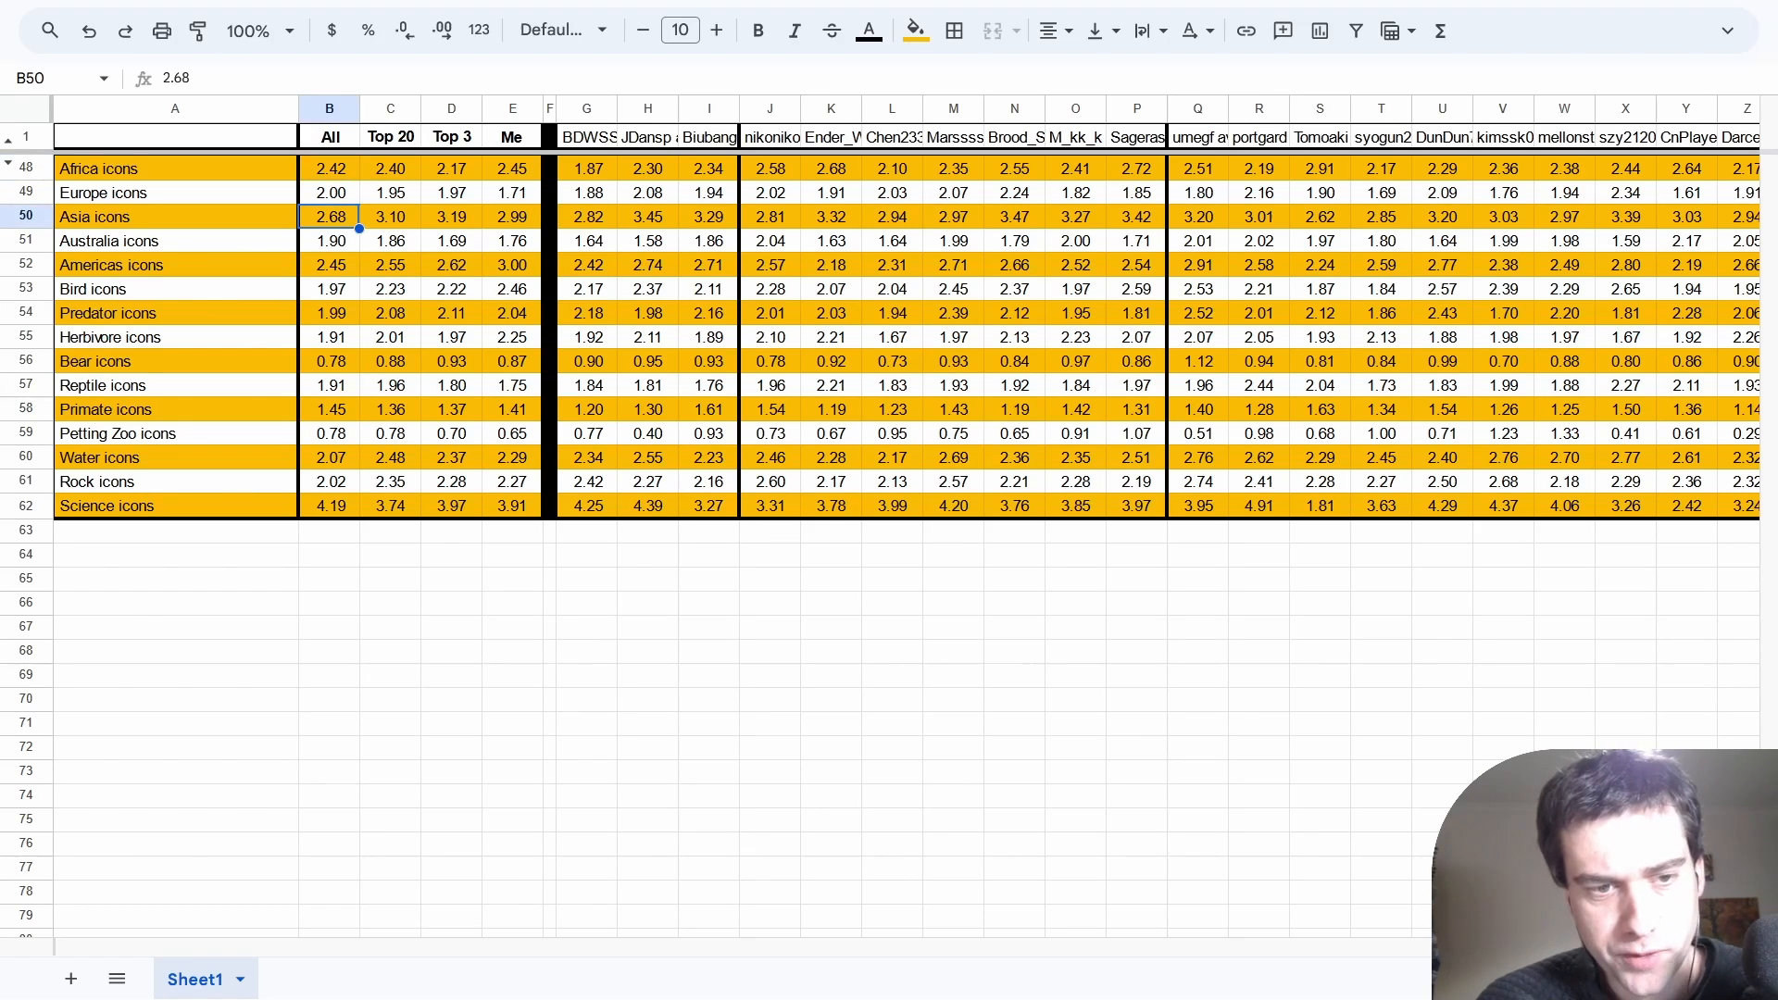
click(391, 217)
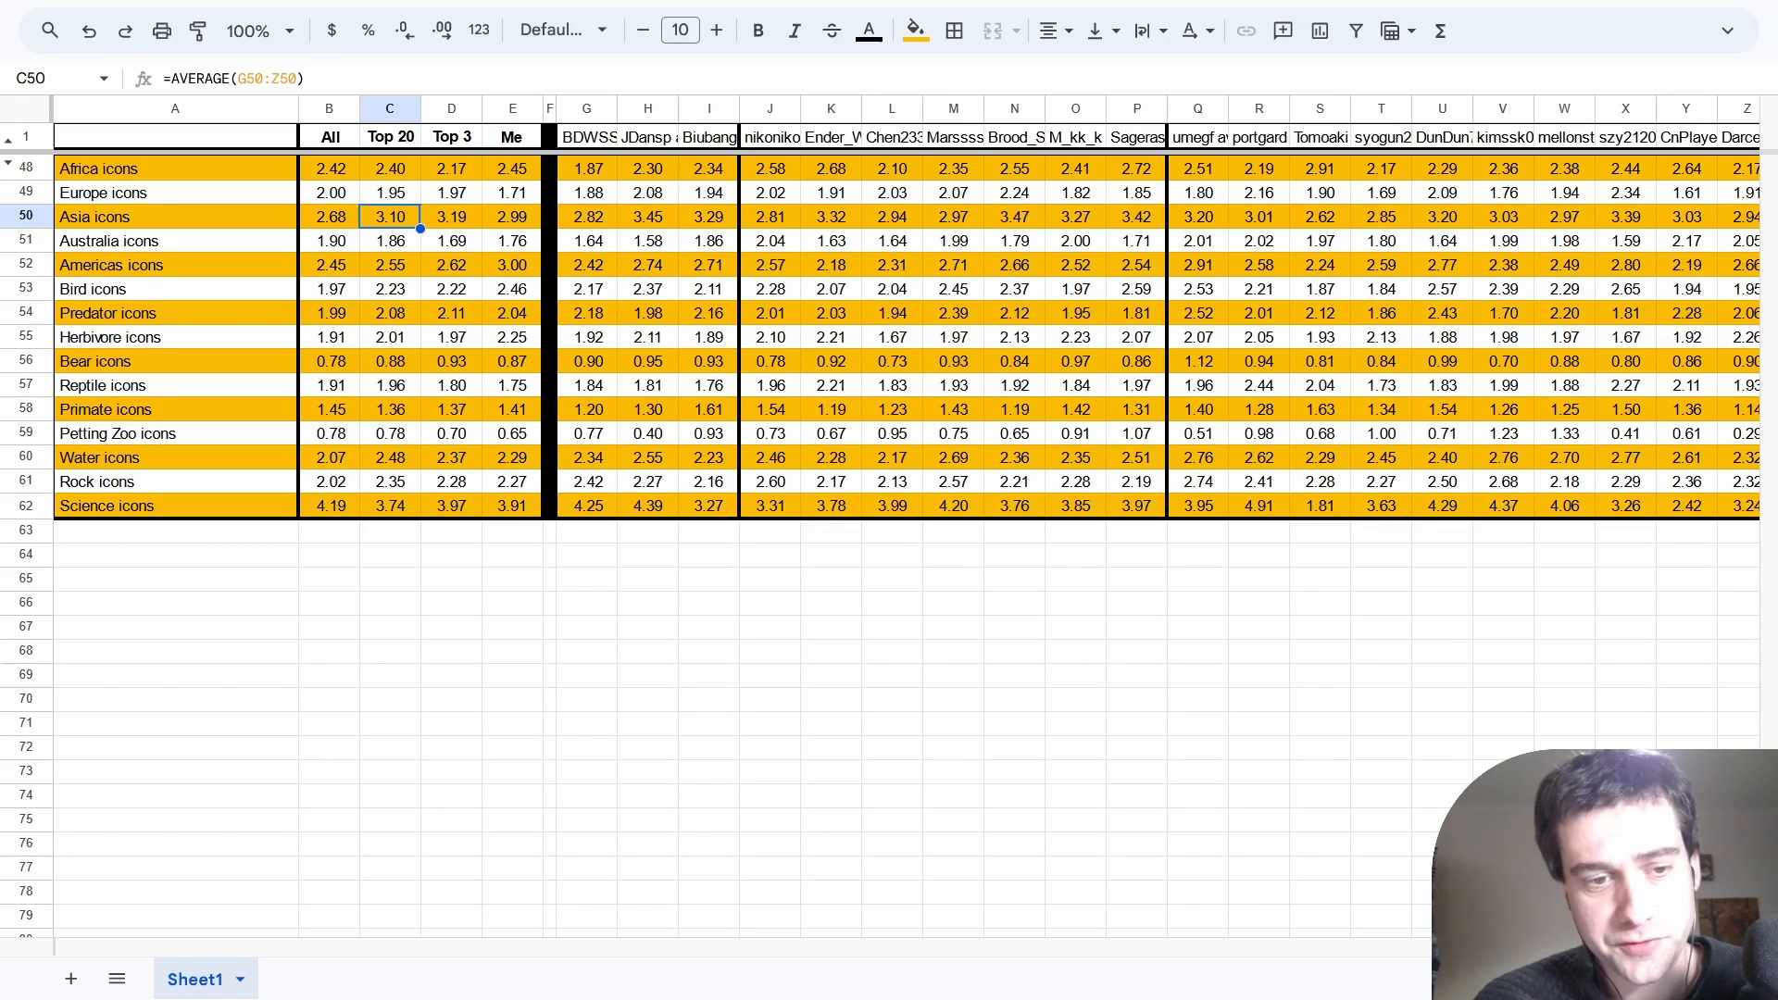
click(391, 265)
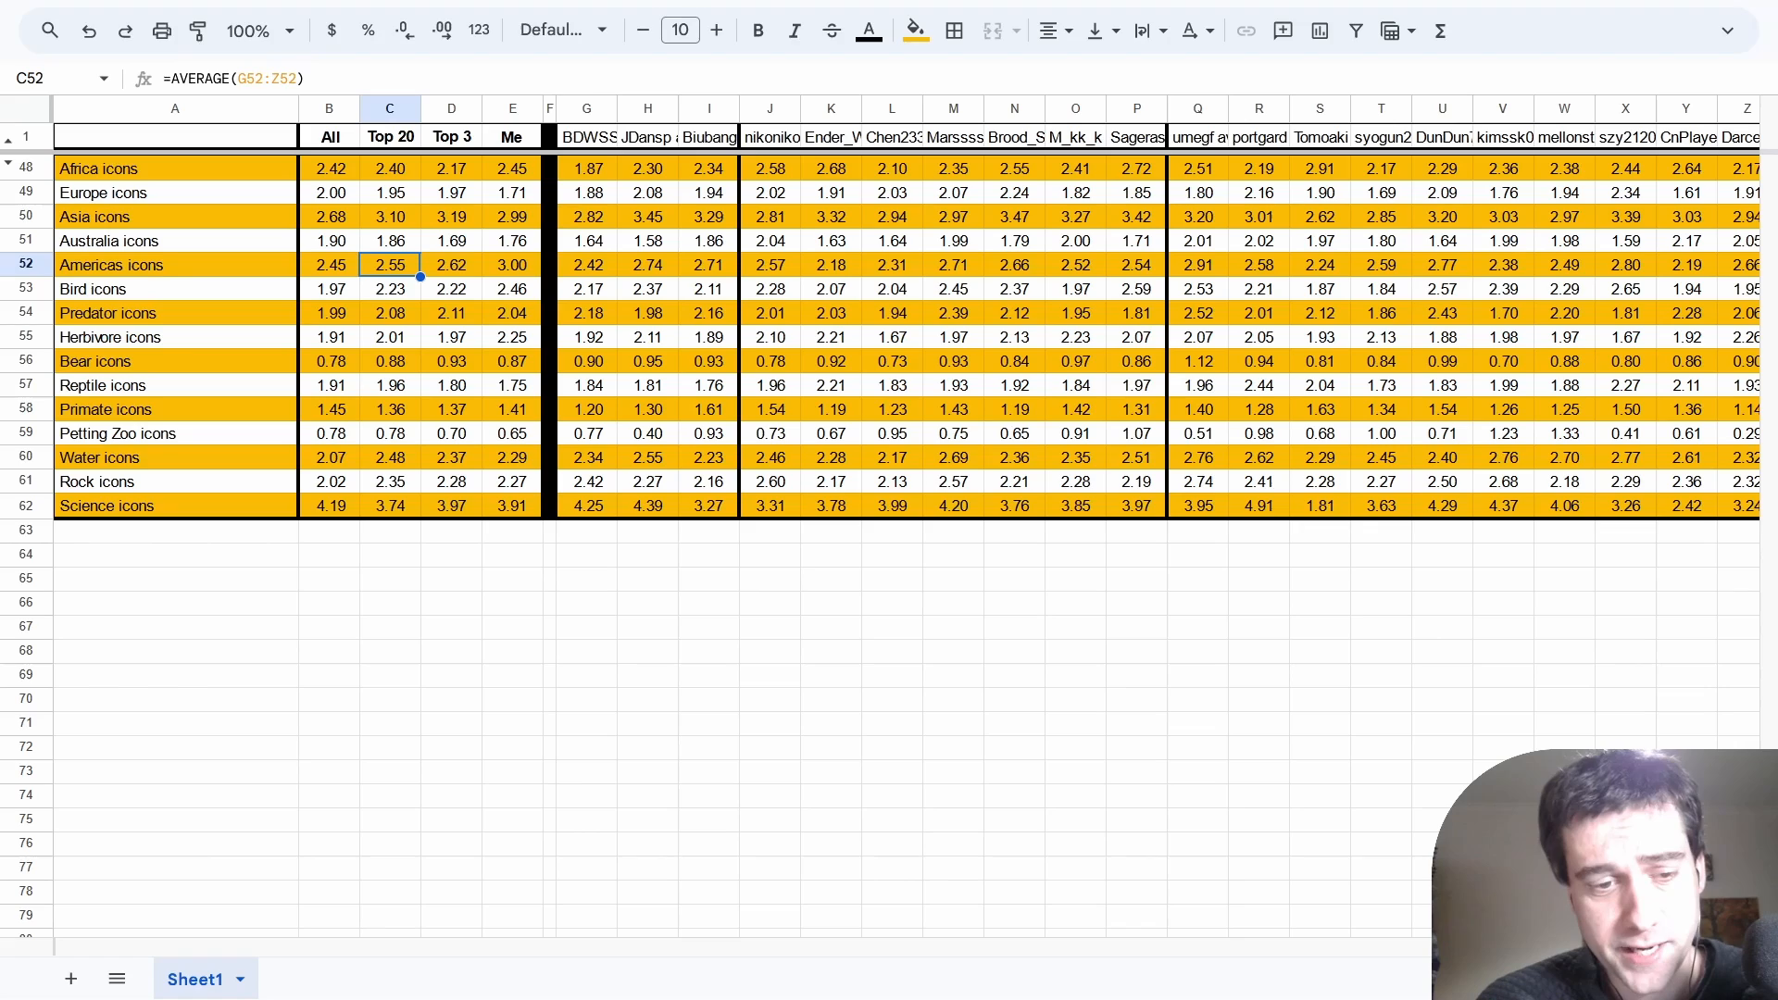
click(391, 169)
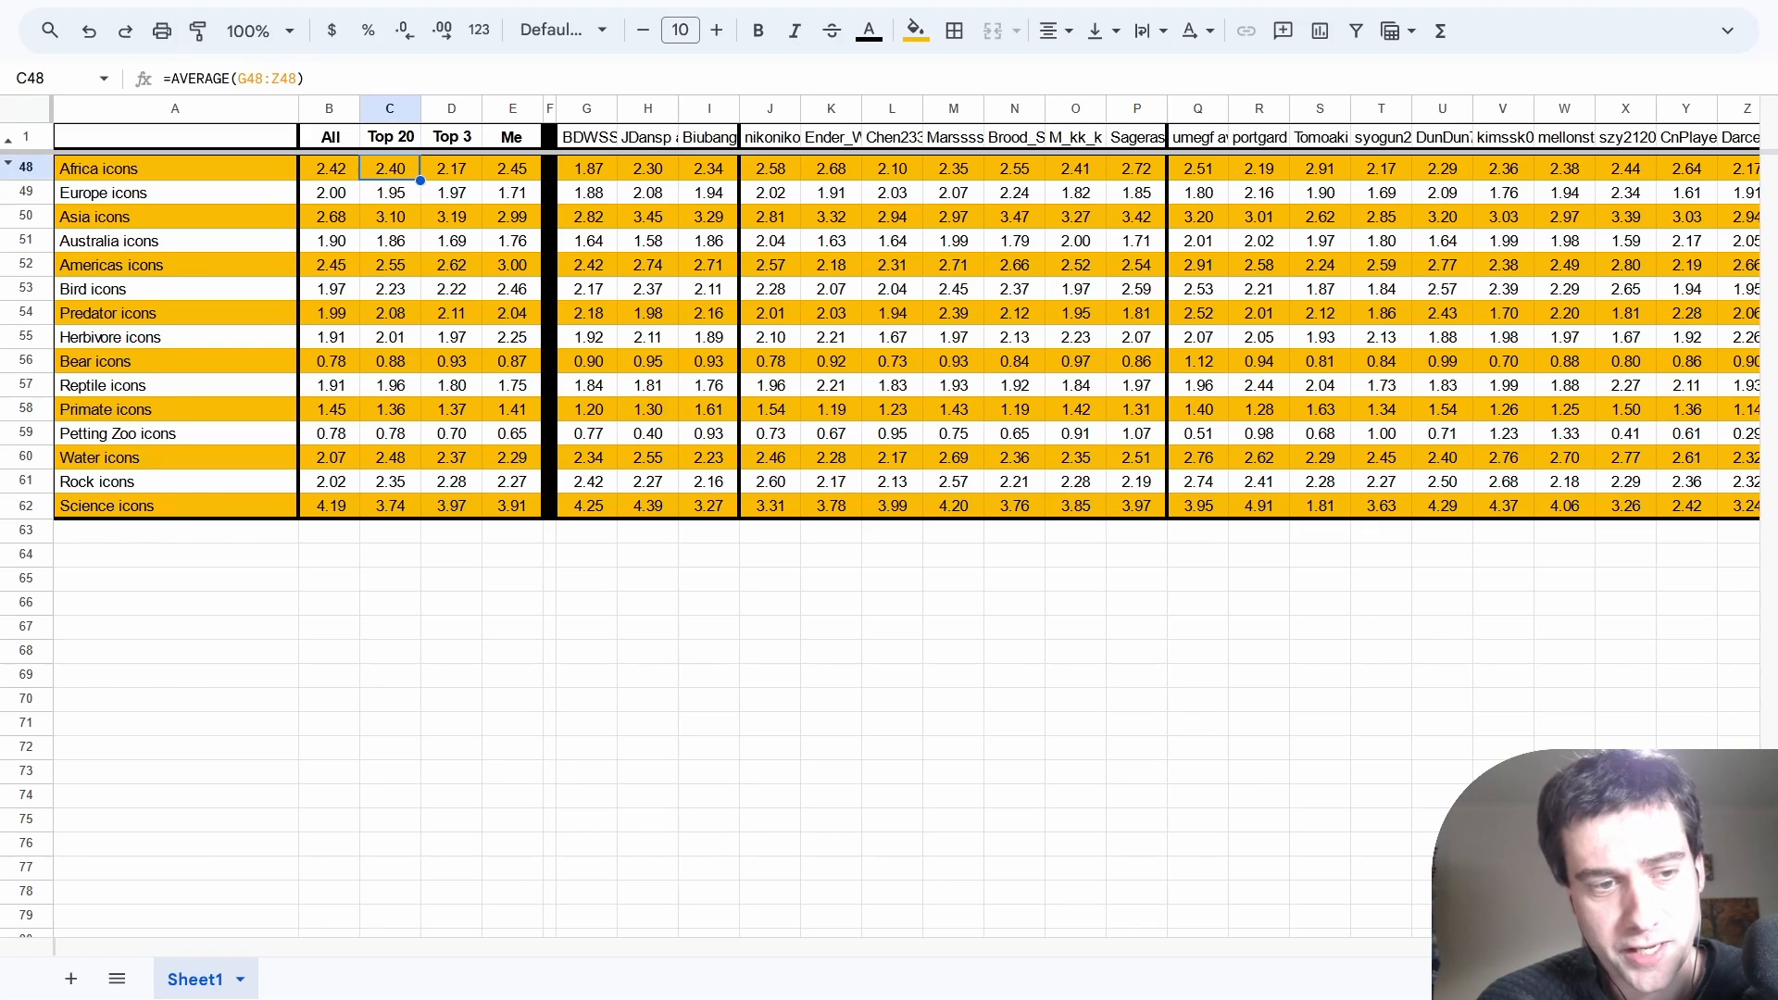
click(390, 241)
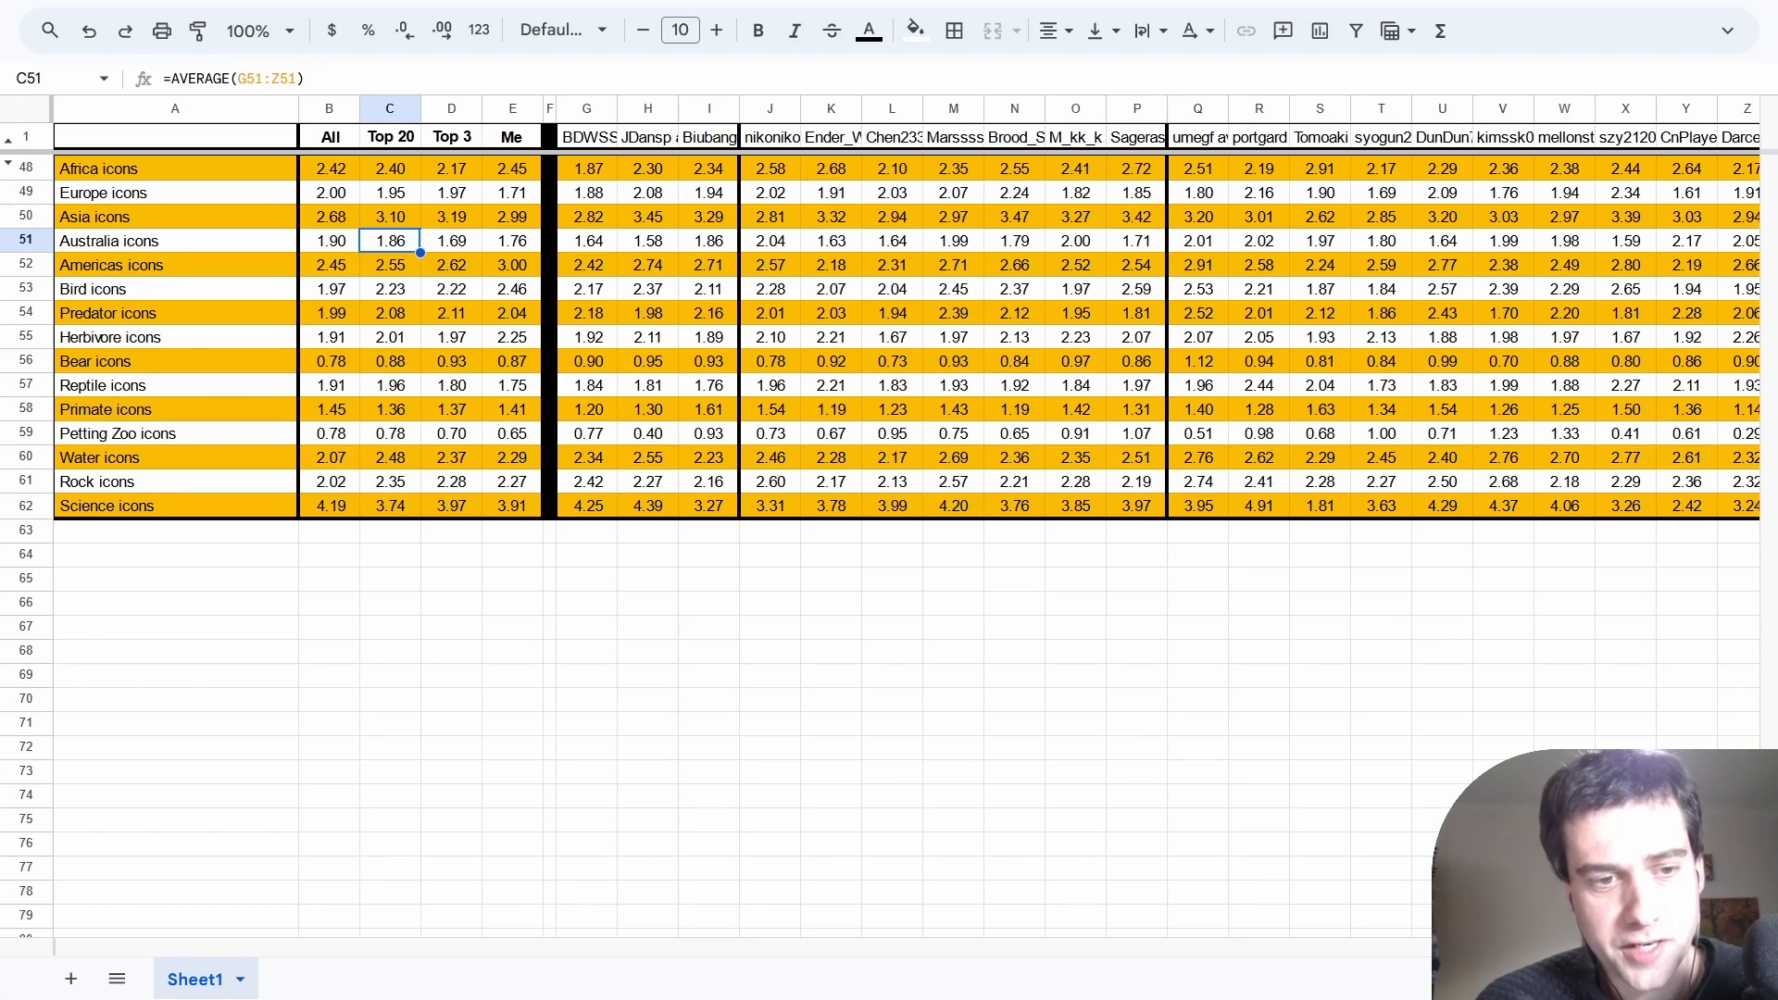
click(389, 216)
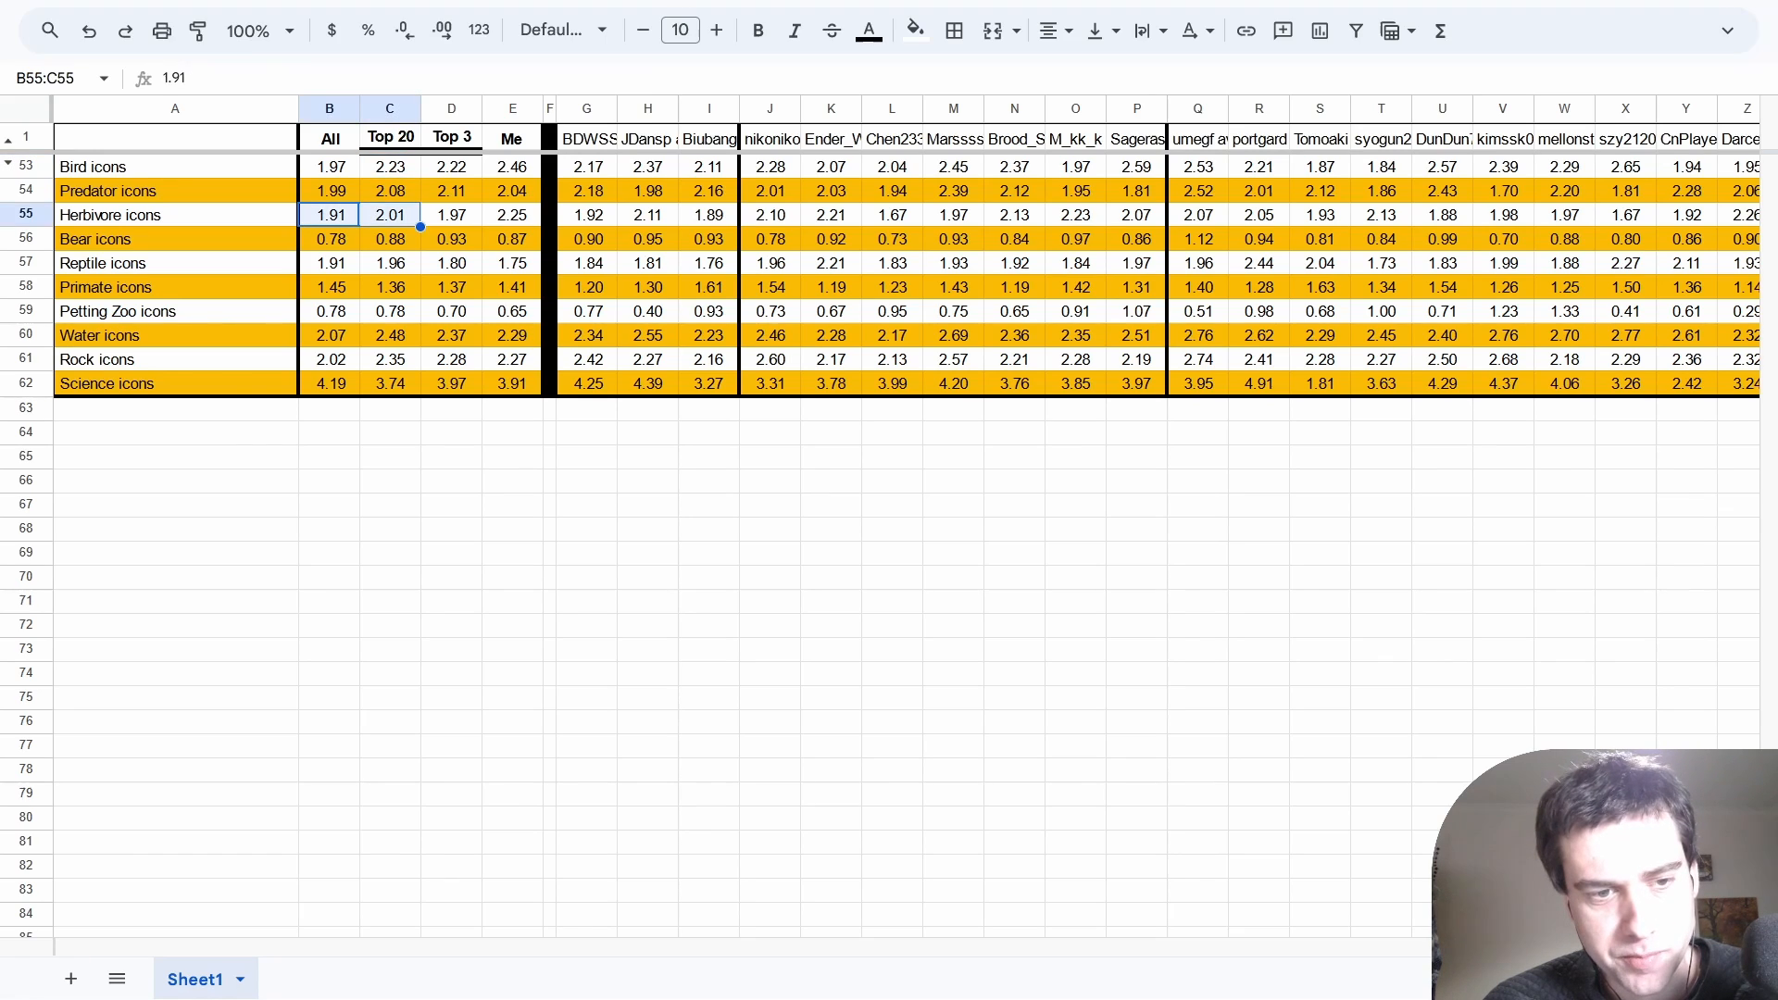
Review the Reptile, Primate and Bird icon averages for All, Top 20 and me.
click(330, 263)
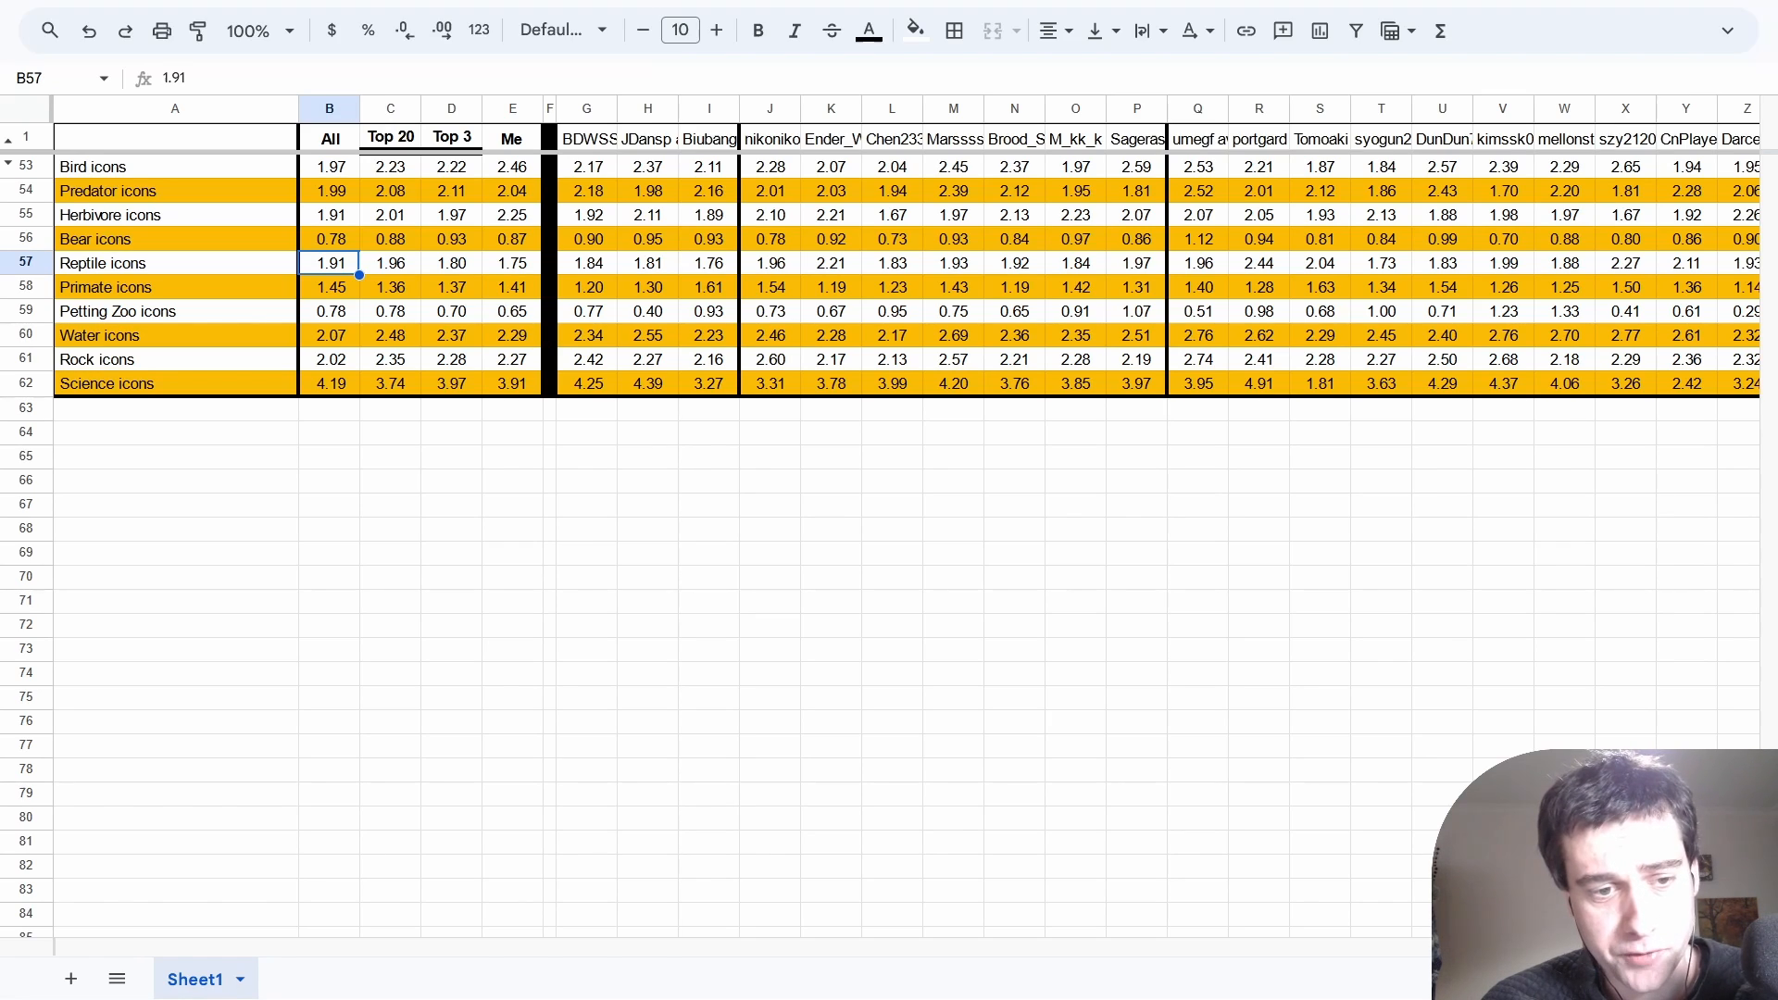
drag(330, 285, 390, 285)
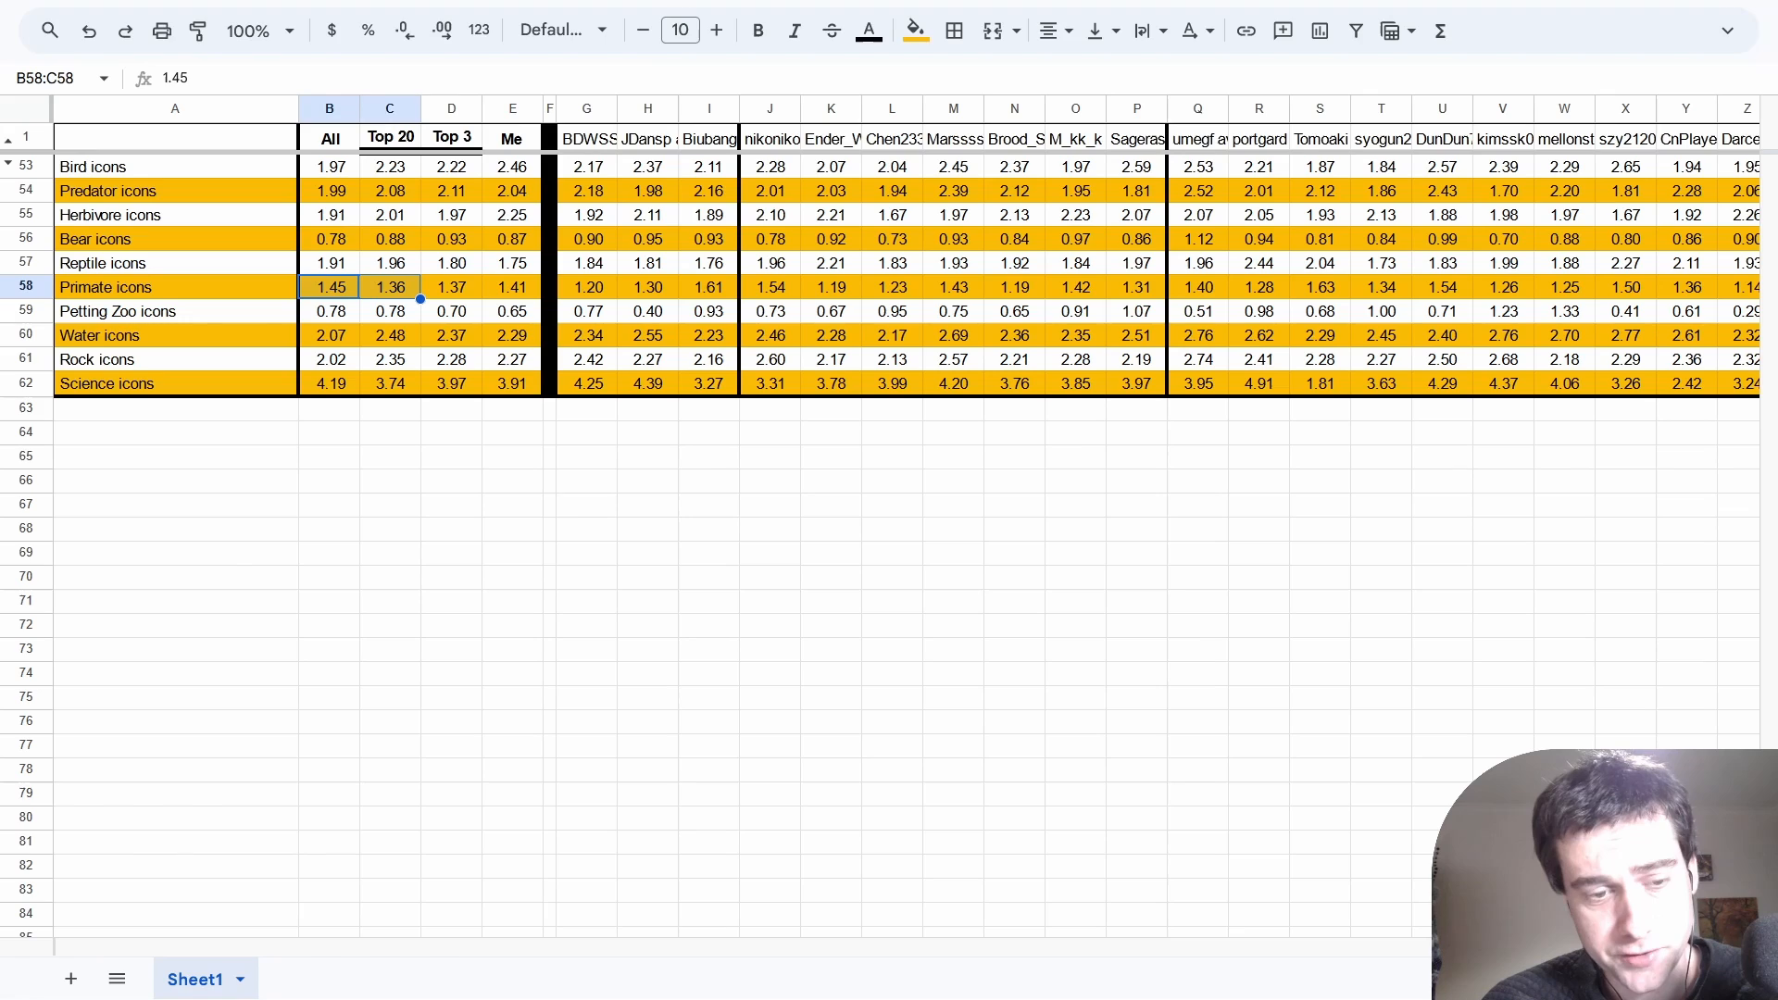
click(391, 285)
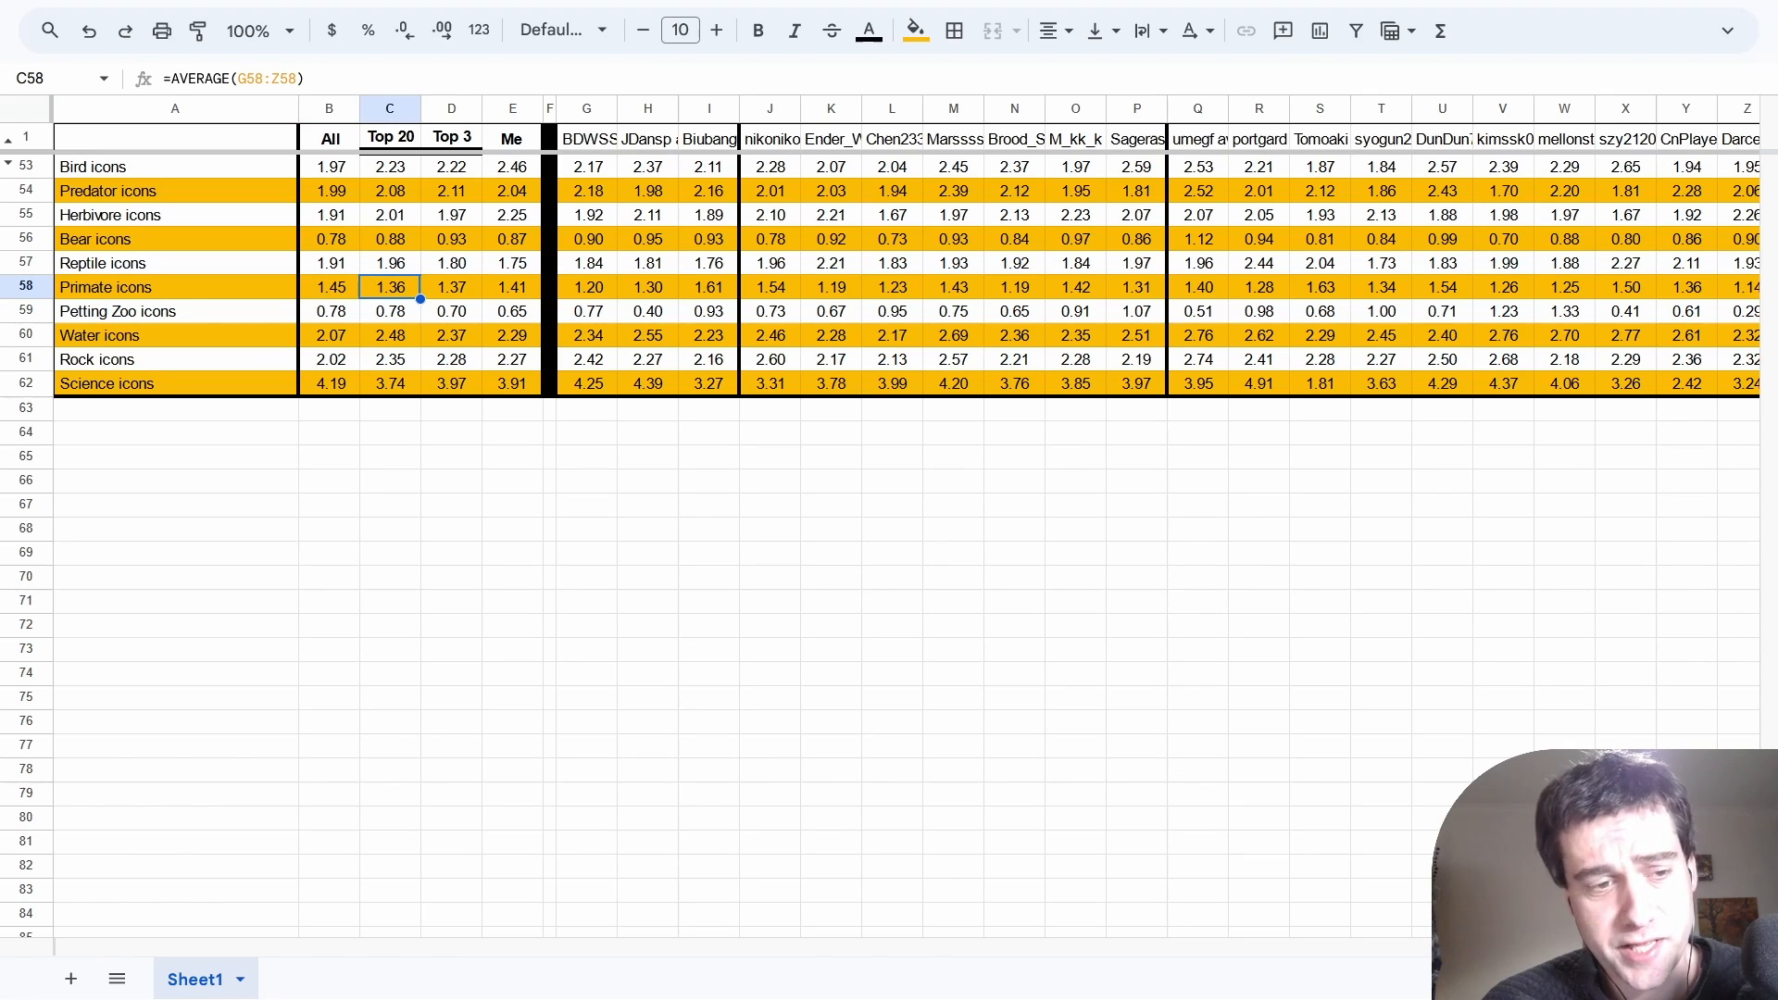
click(391, 165)
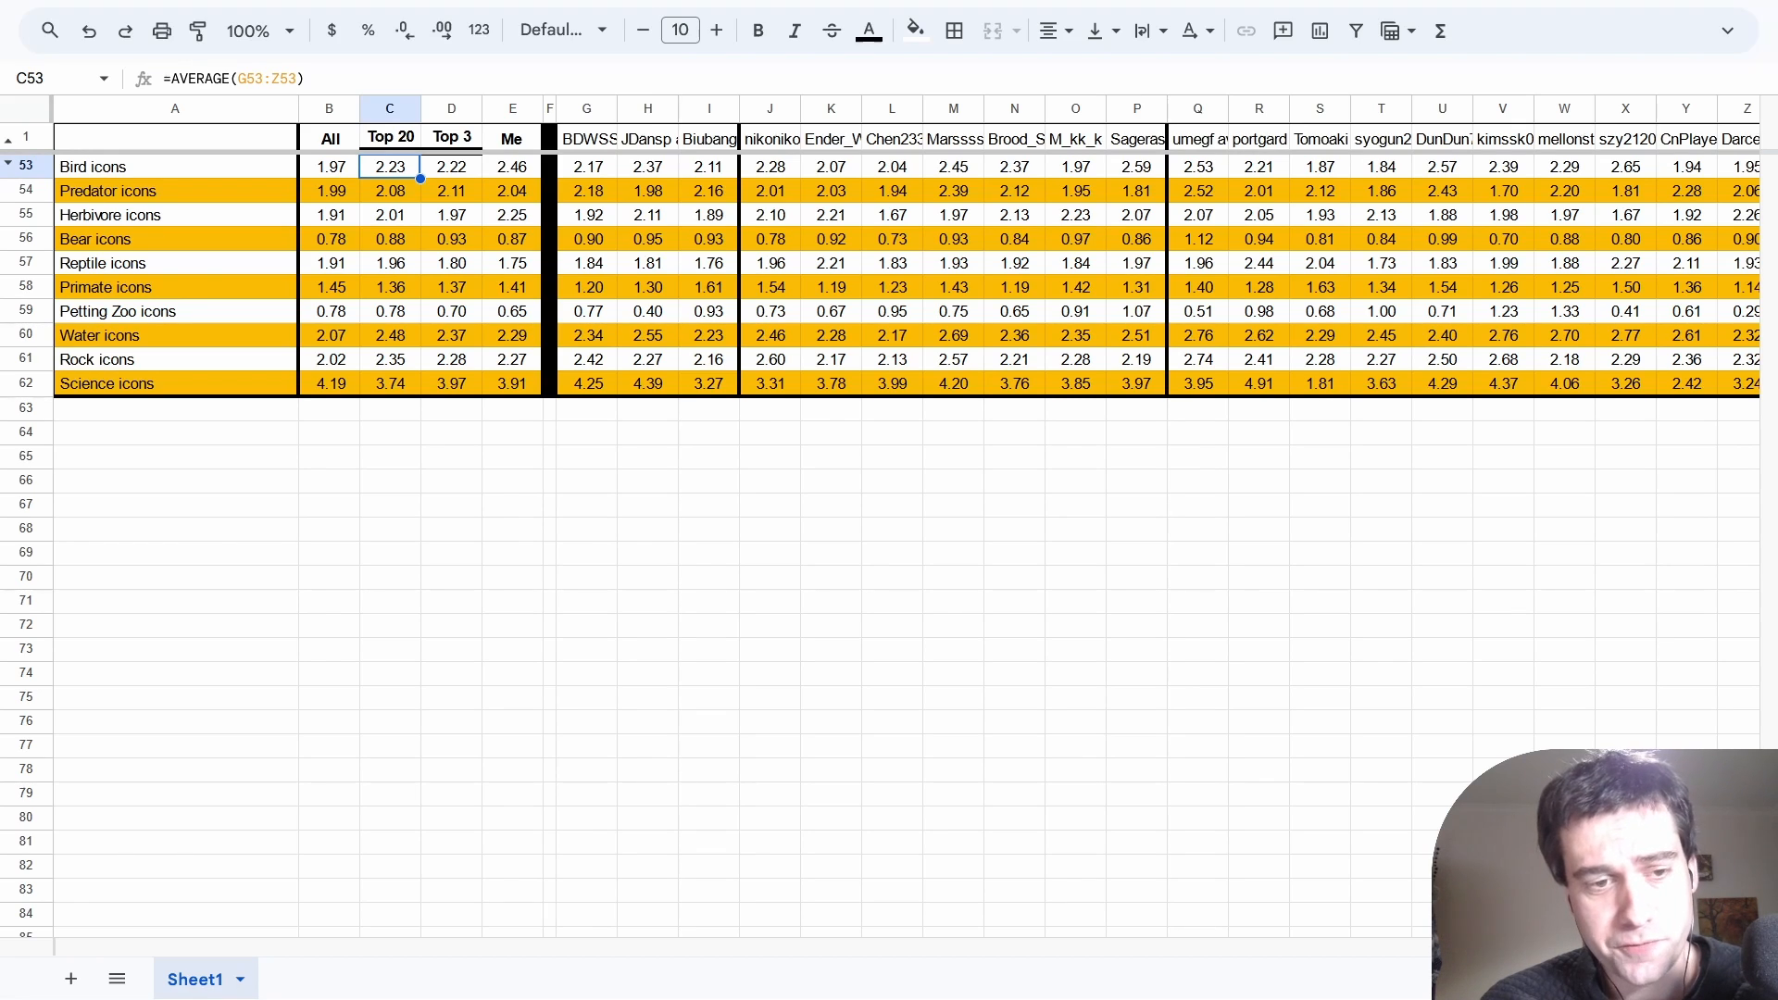
click(511, 167)
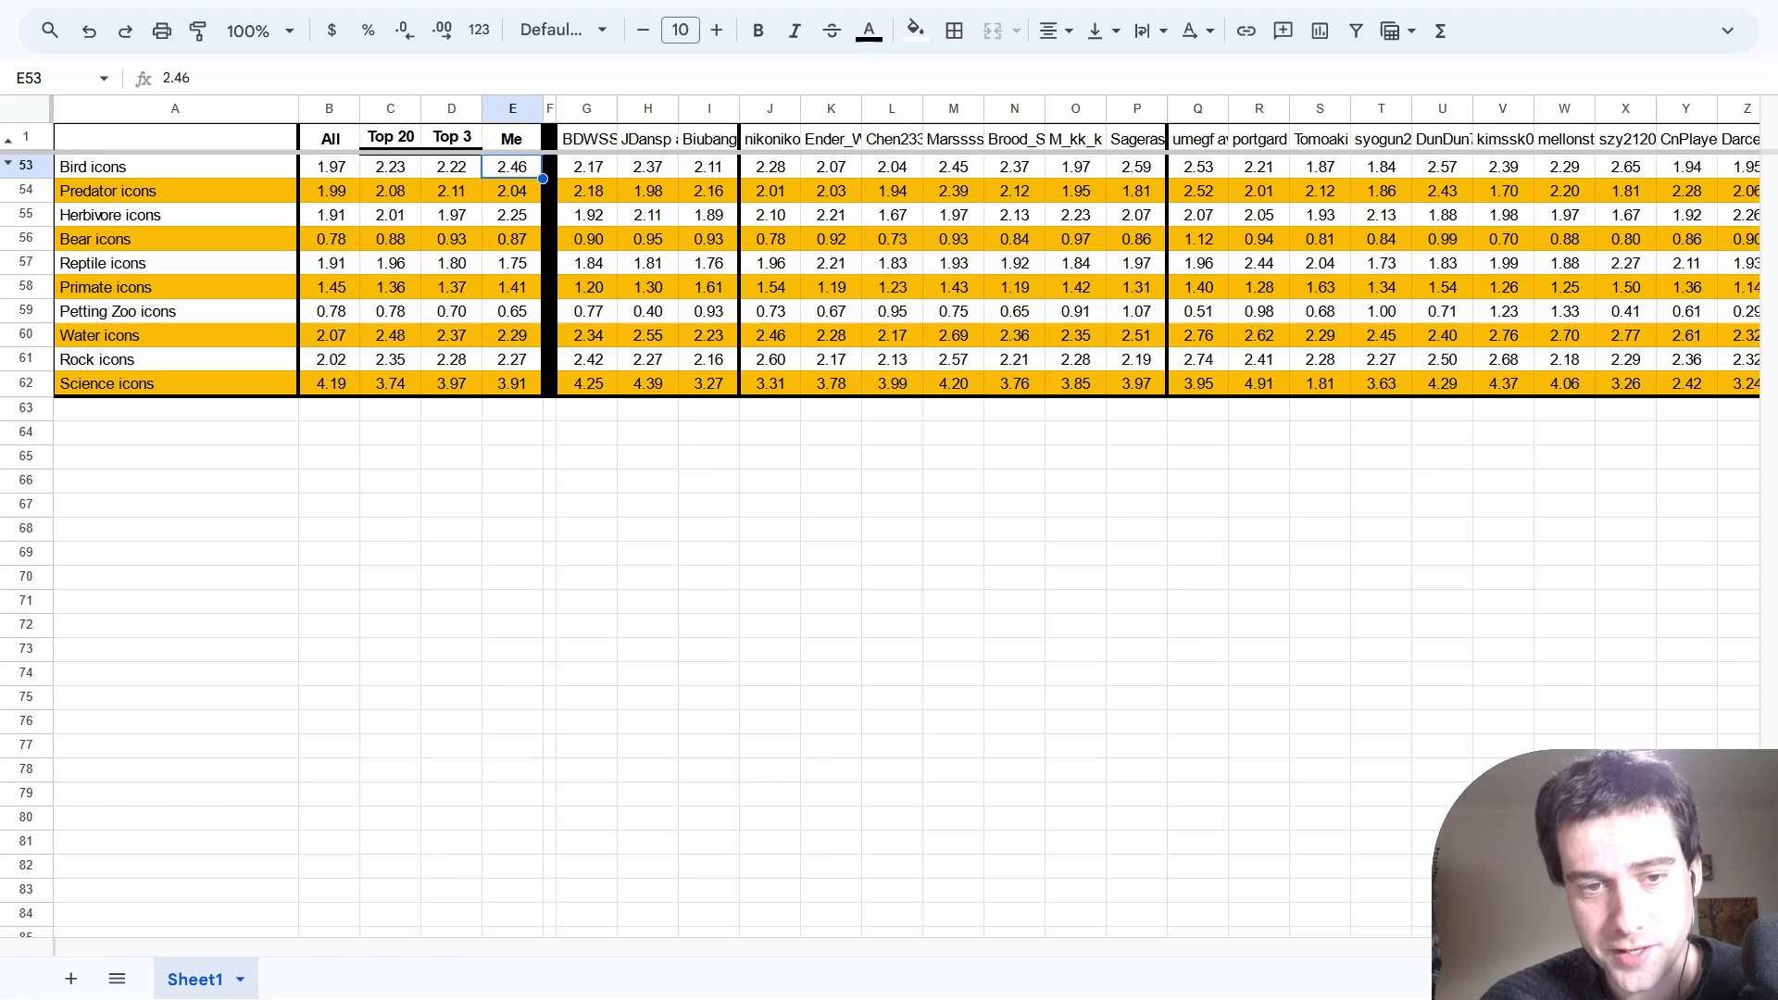
Compare individual players' Petting Zoo icon values across columns, including V and Z.
click(329, 311)
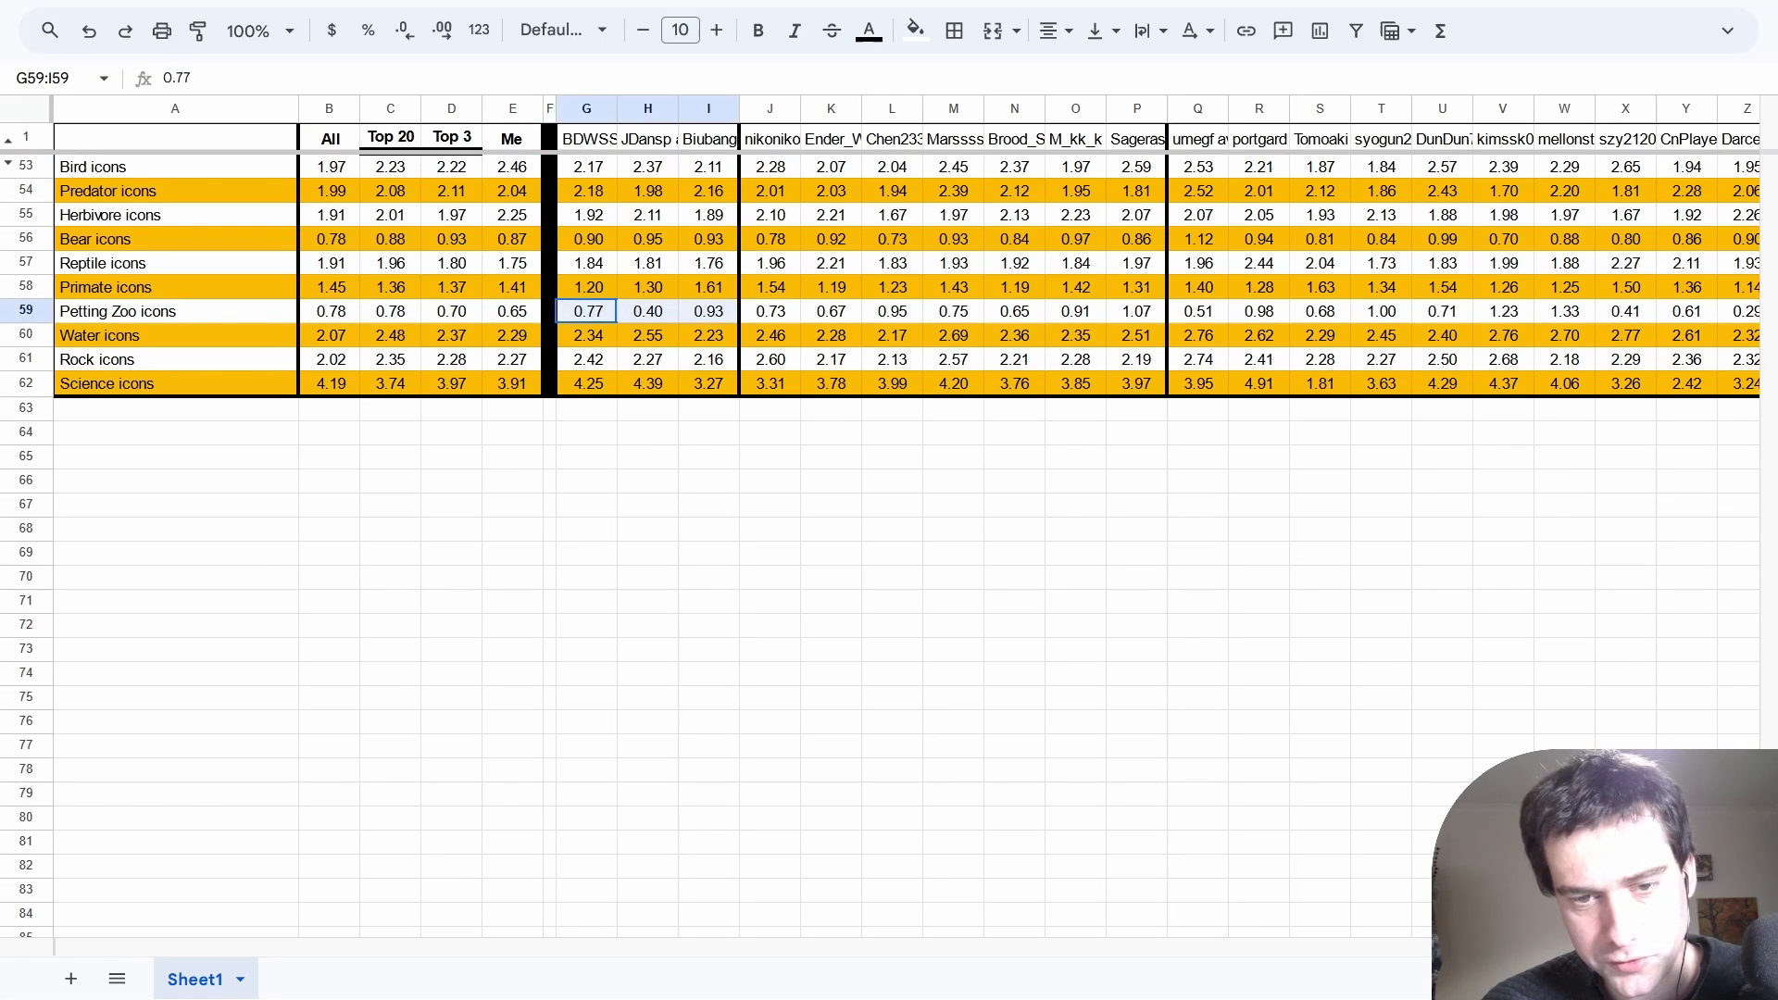
click(768, 311)
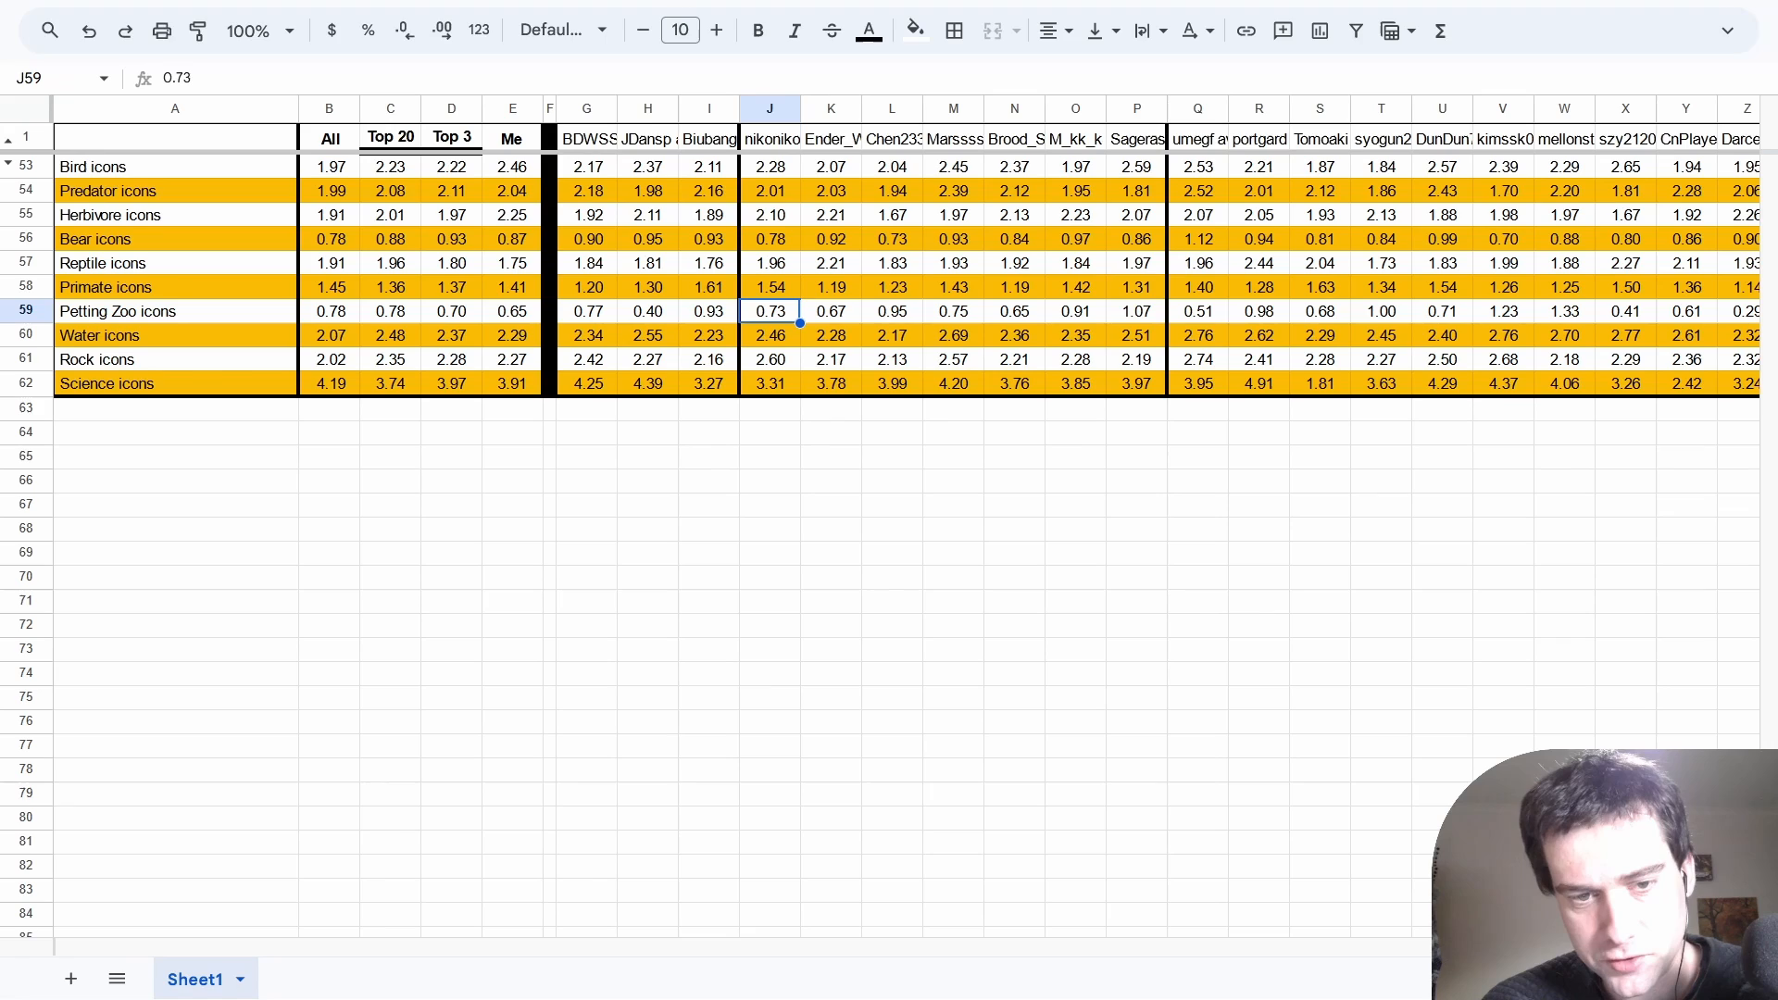
click(707, 311)
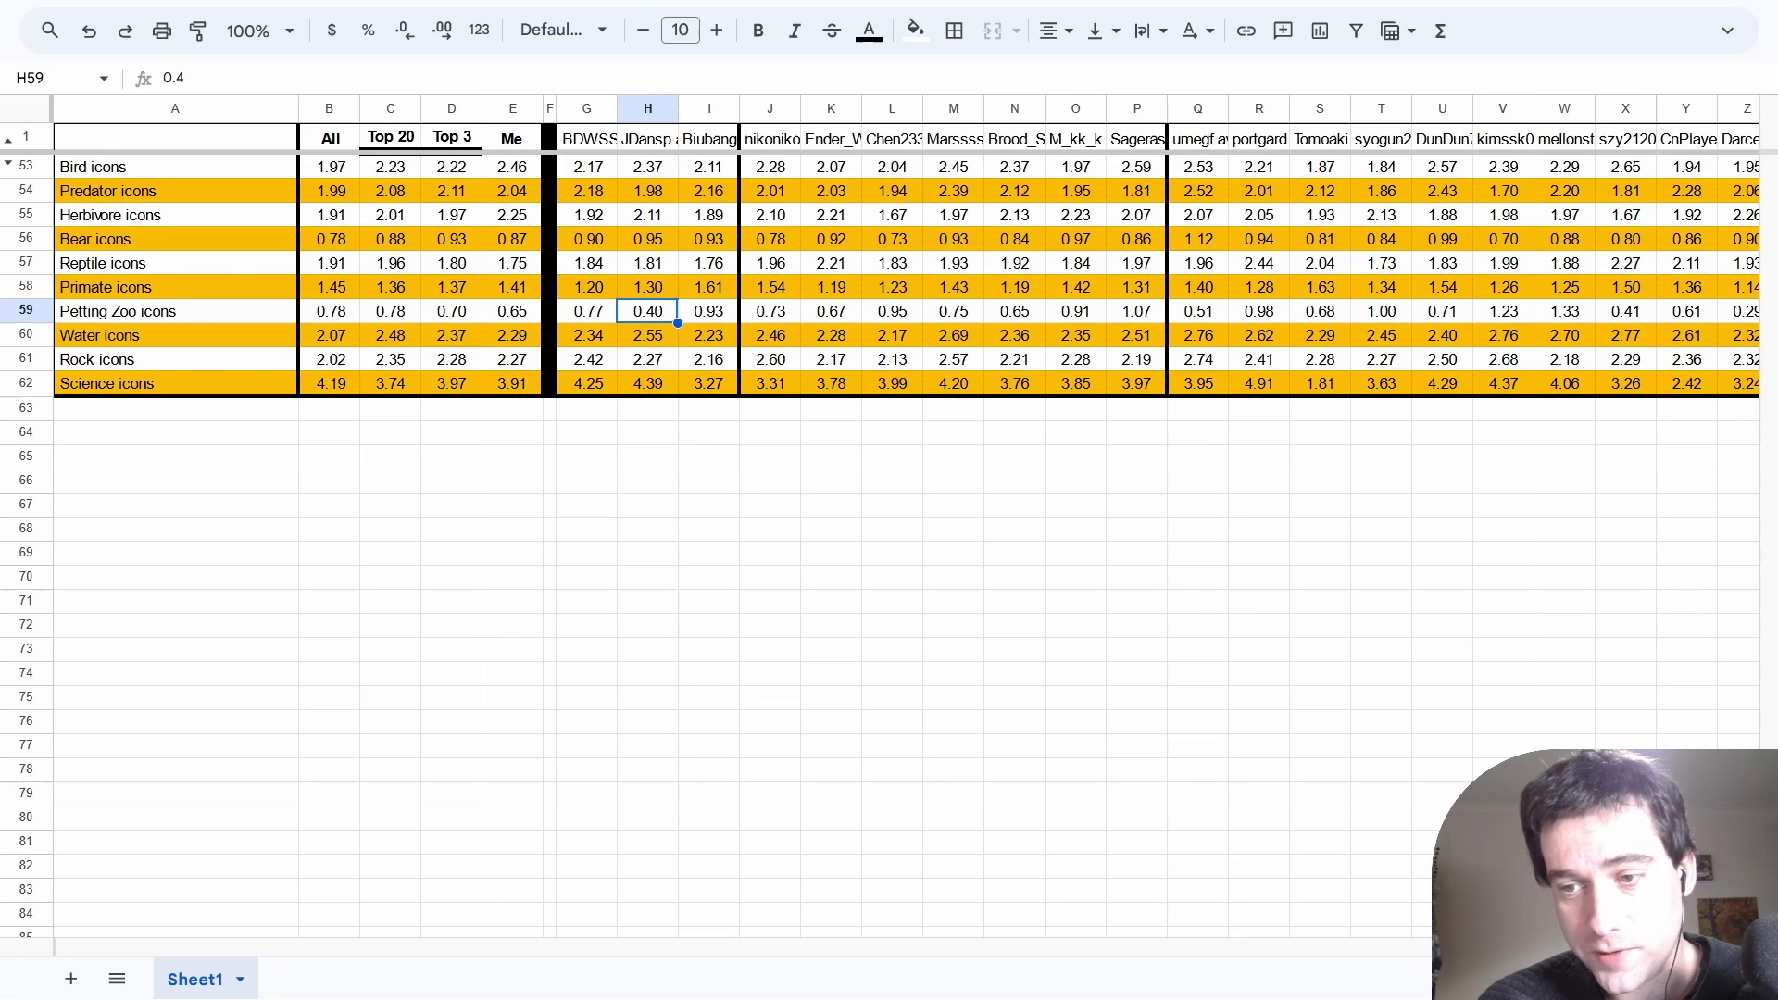
click(1746, 311)
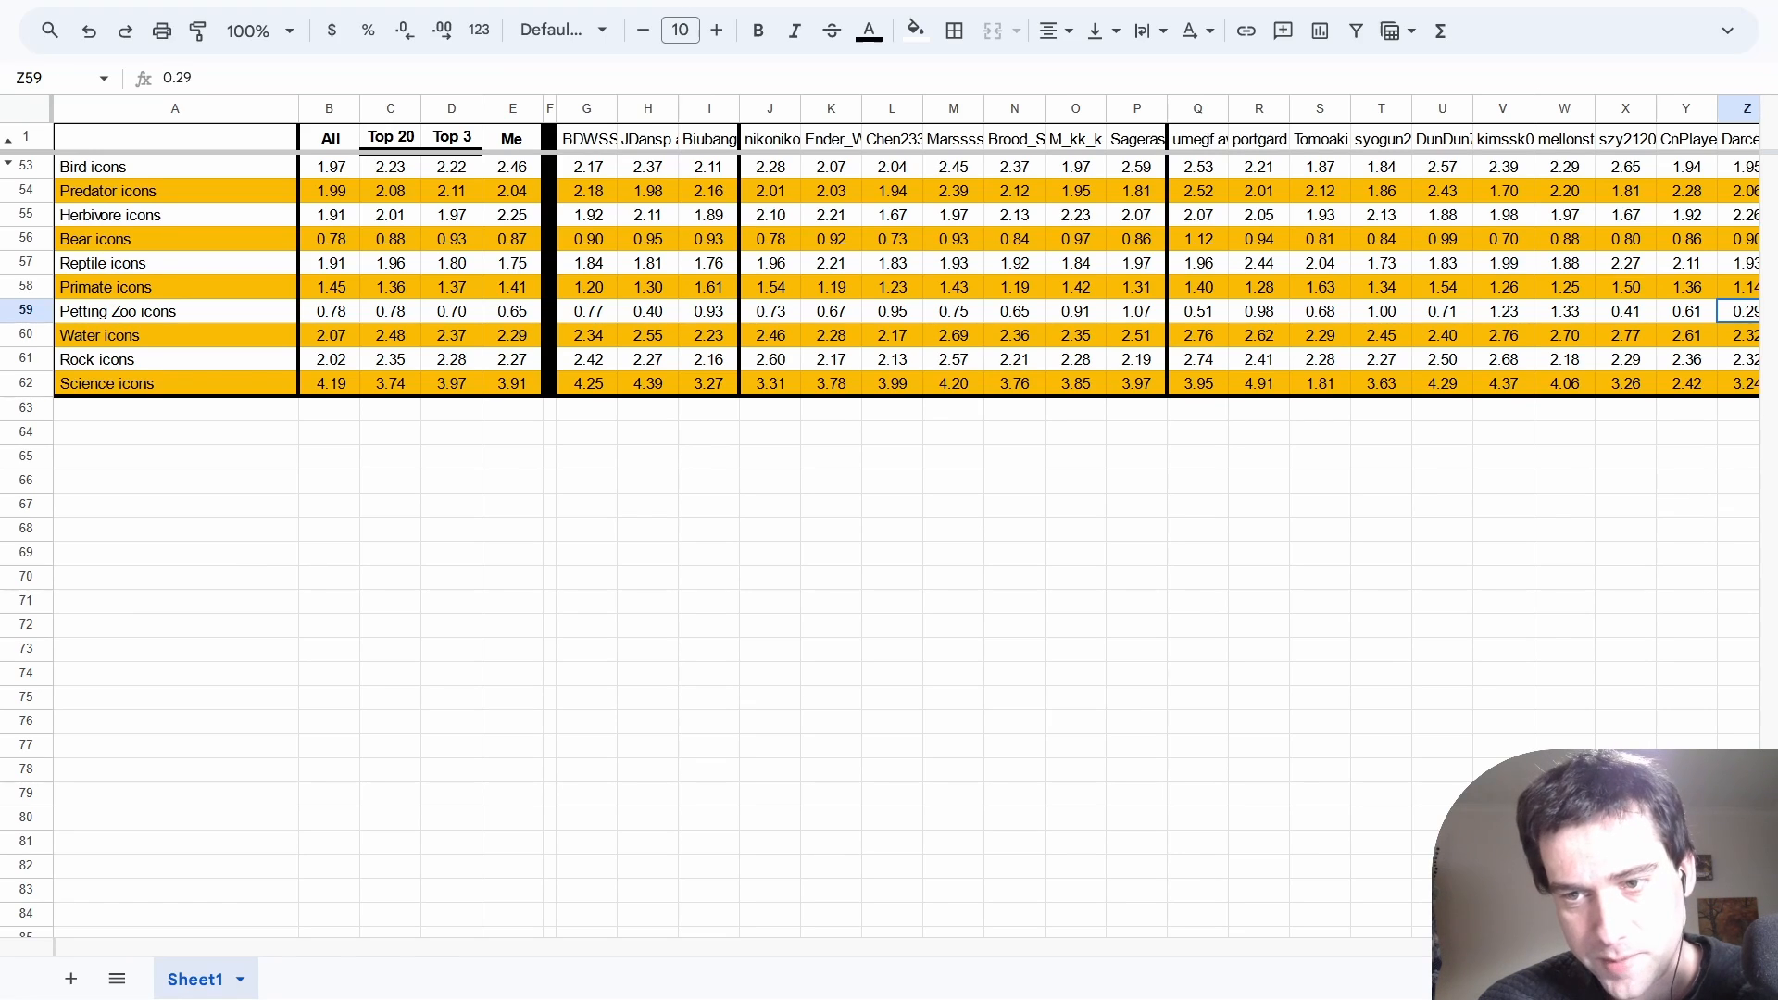
click(1504, 311)
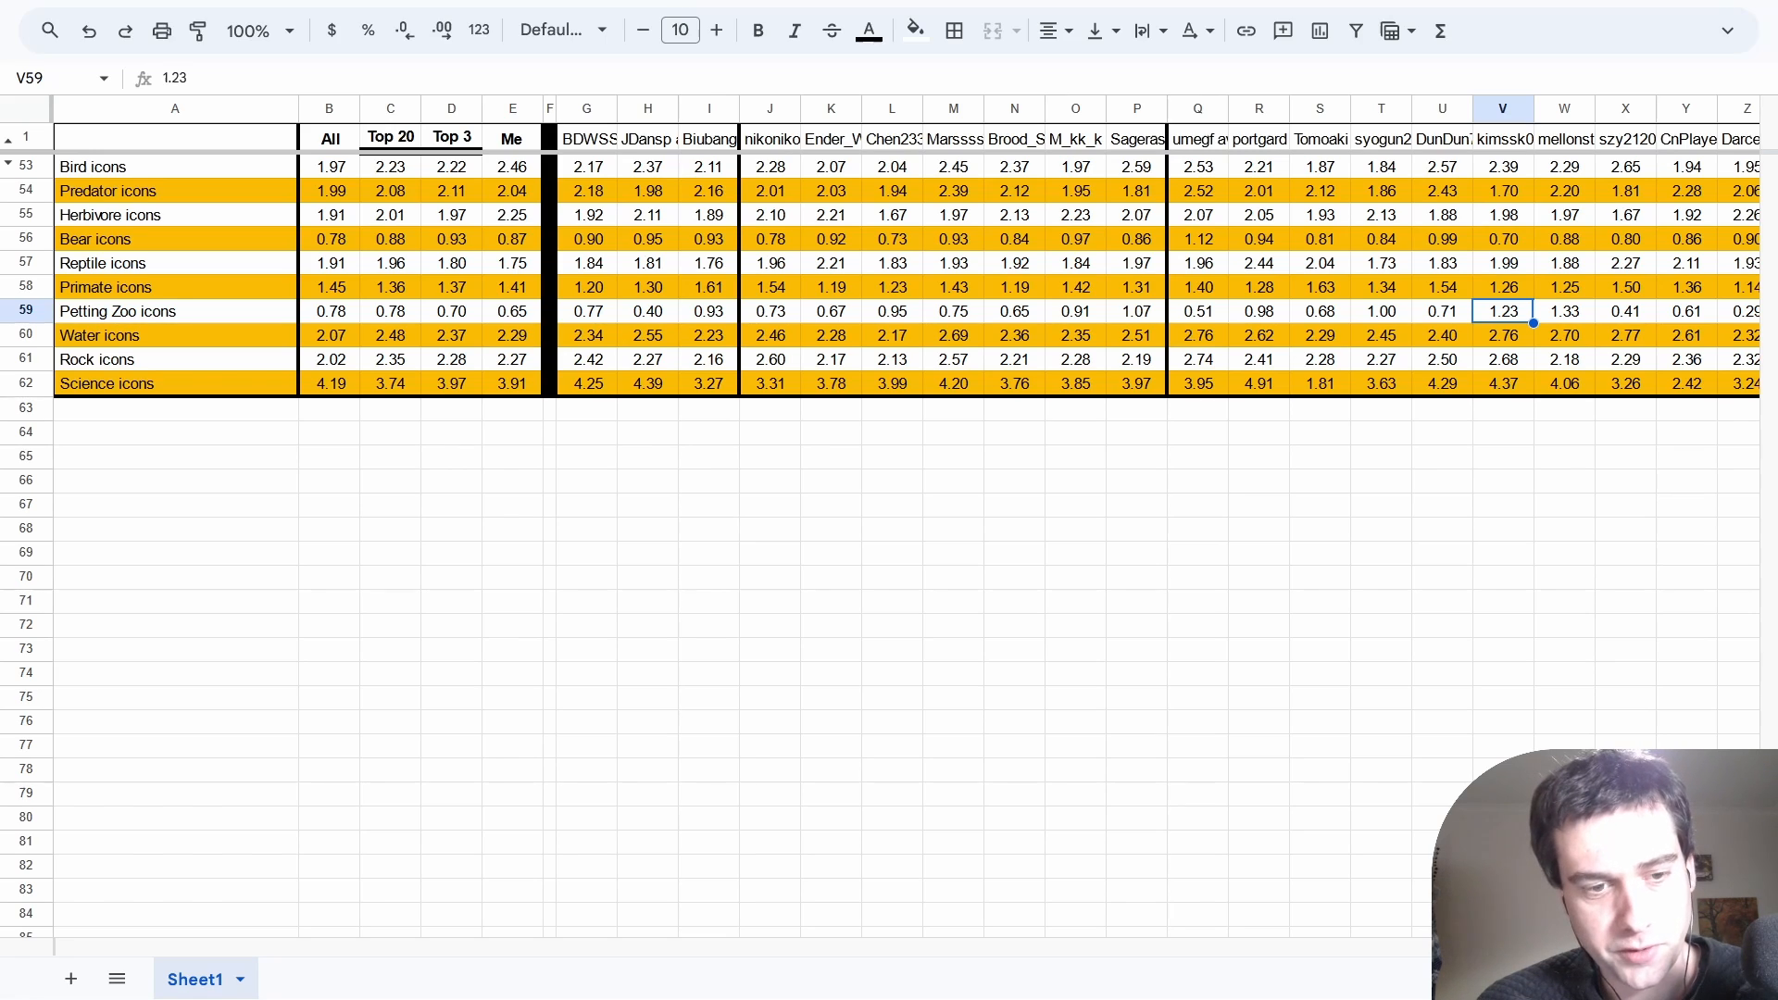
Check the Rock and Science icon values, then show the first section, Number of turns through Reputation.
click(330, 360)
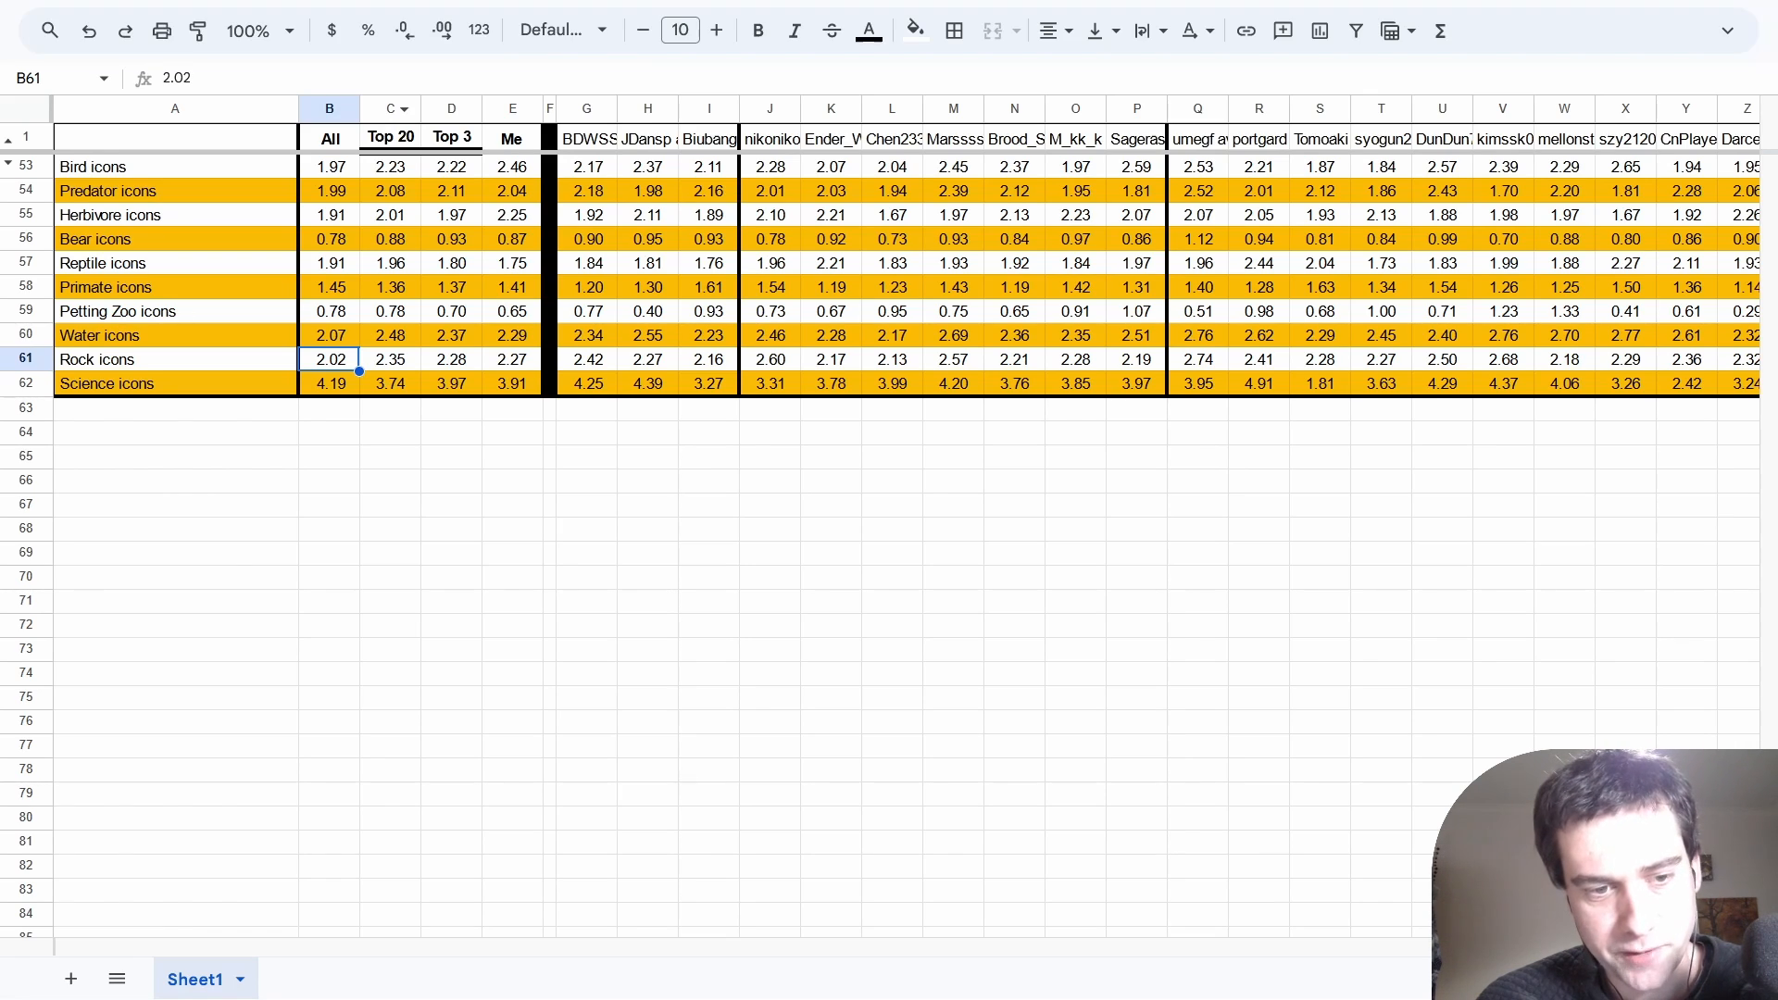
click(390, 357)
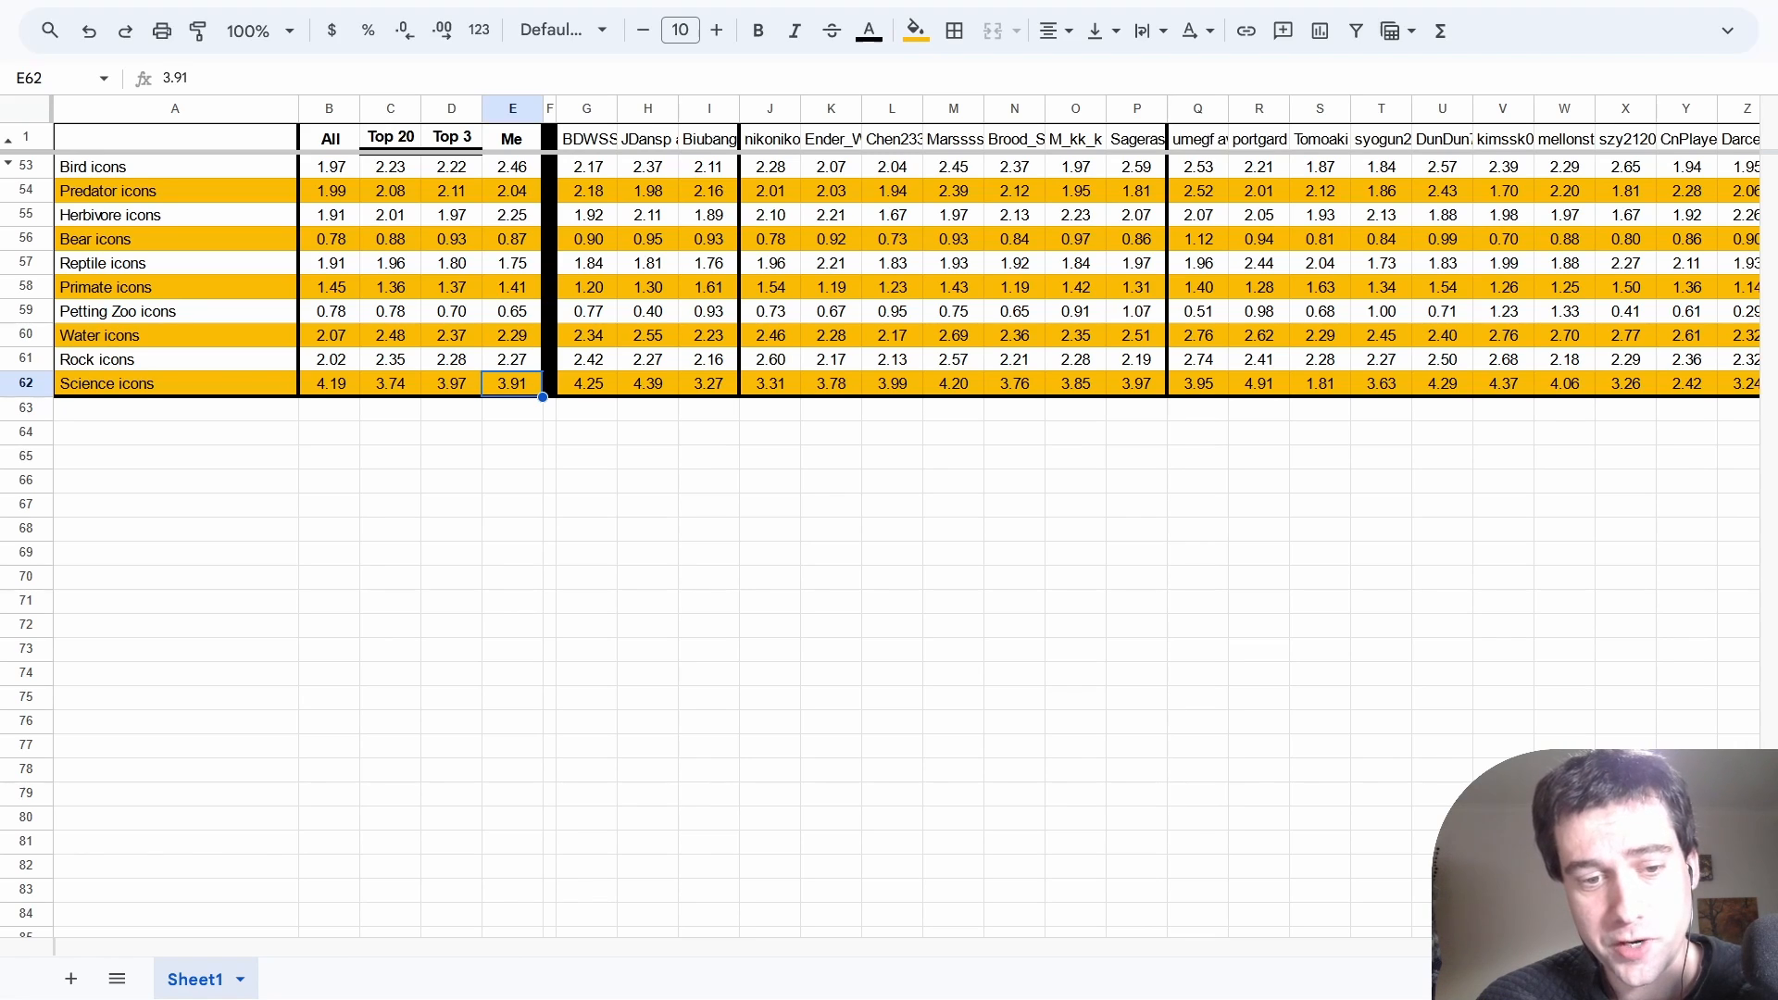
click(1318, 381)
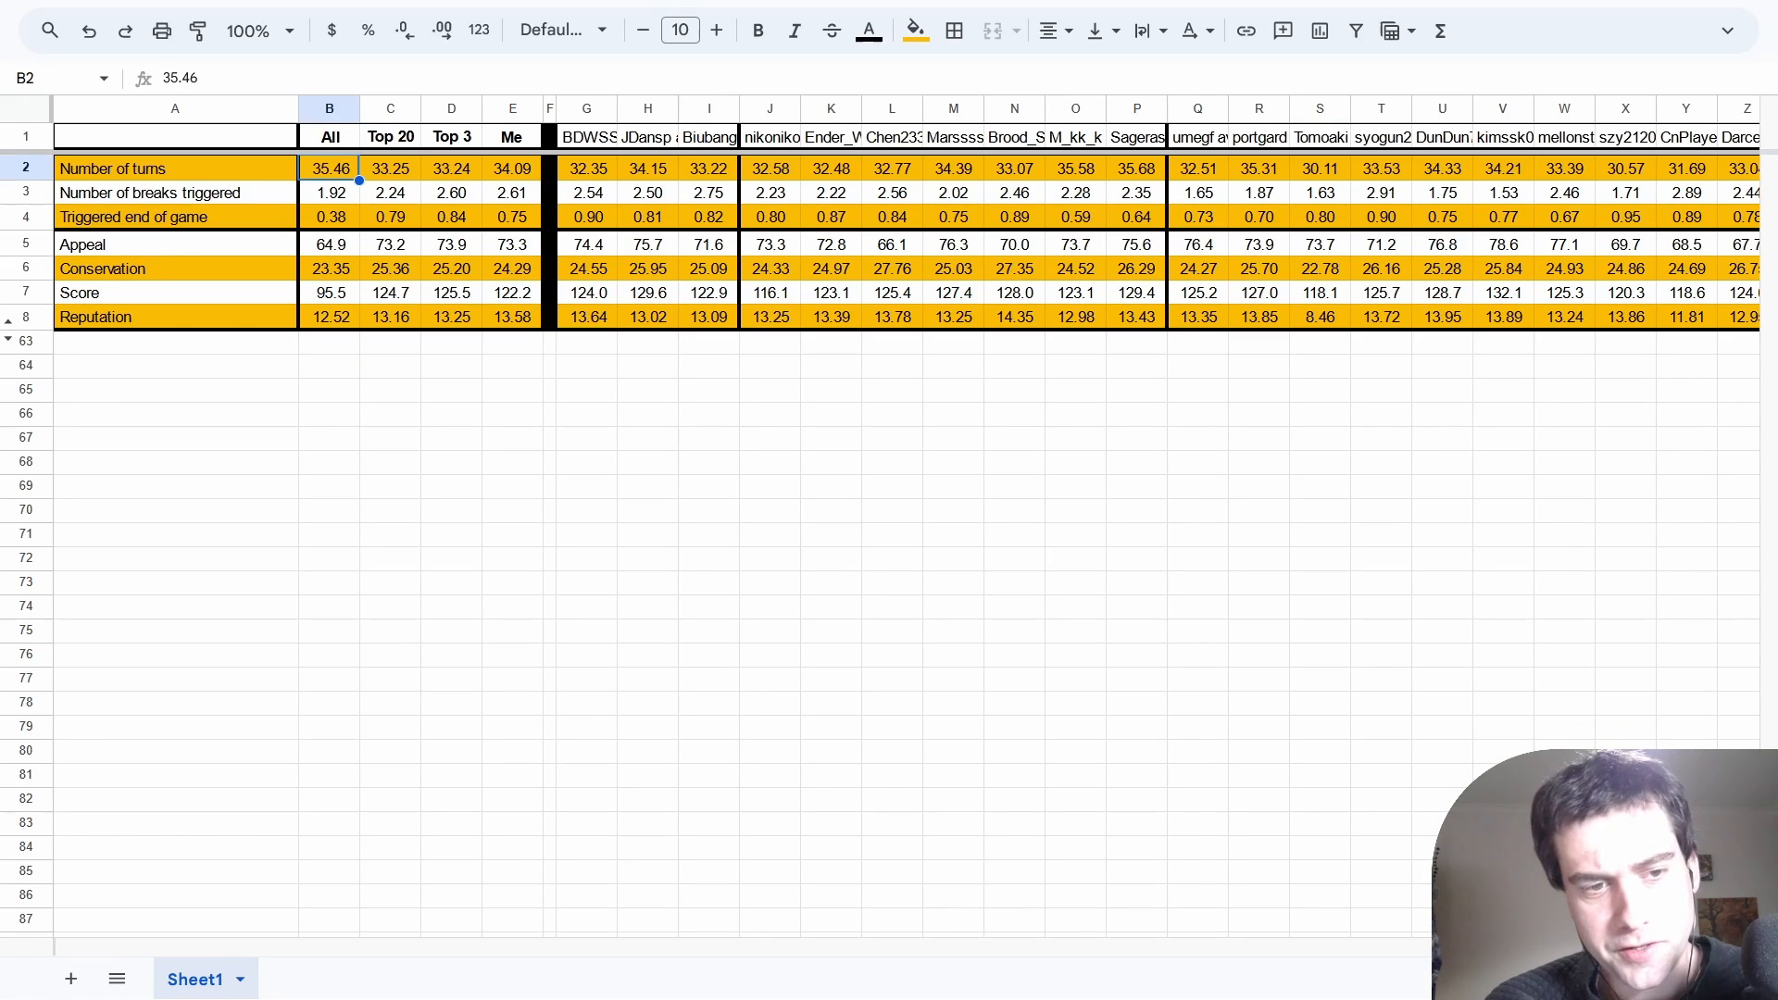
Compare breaks triggered across Top 3, Top 20 and individual top players' values.
click(391, 169)
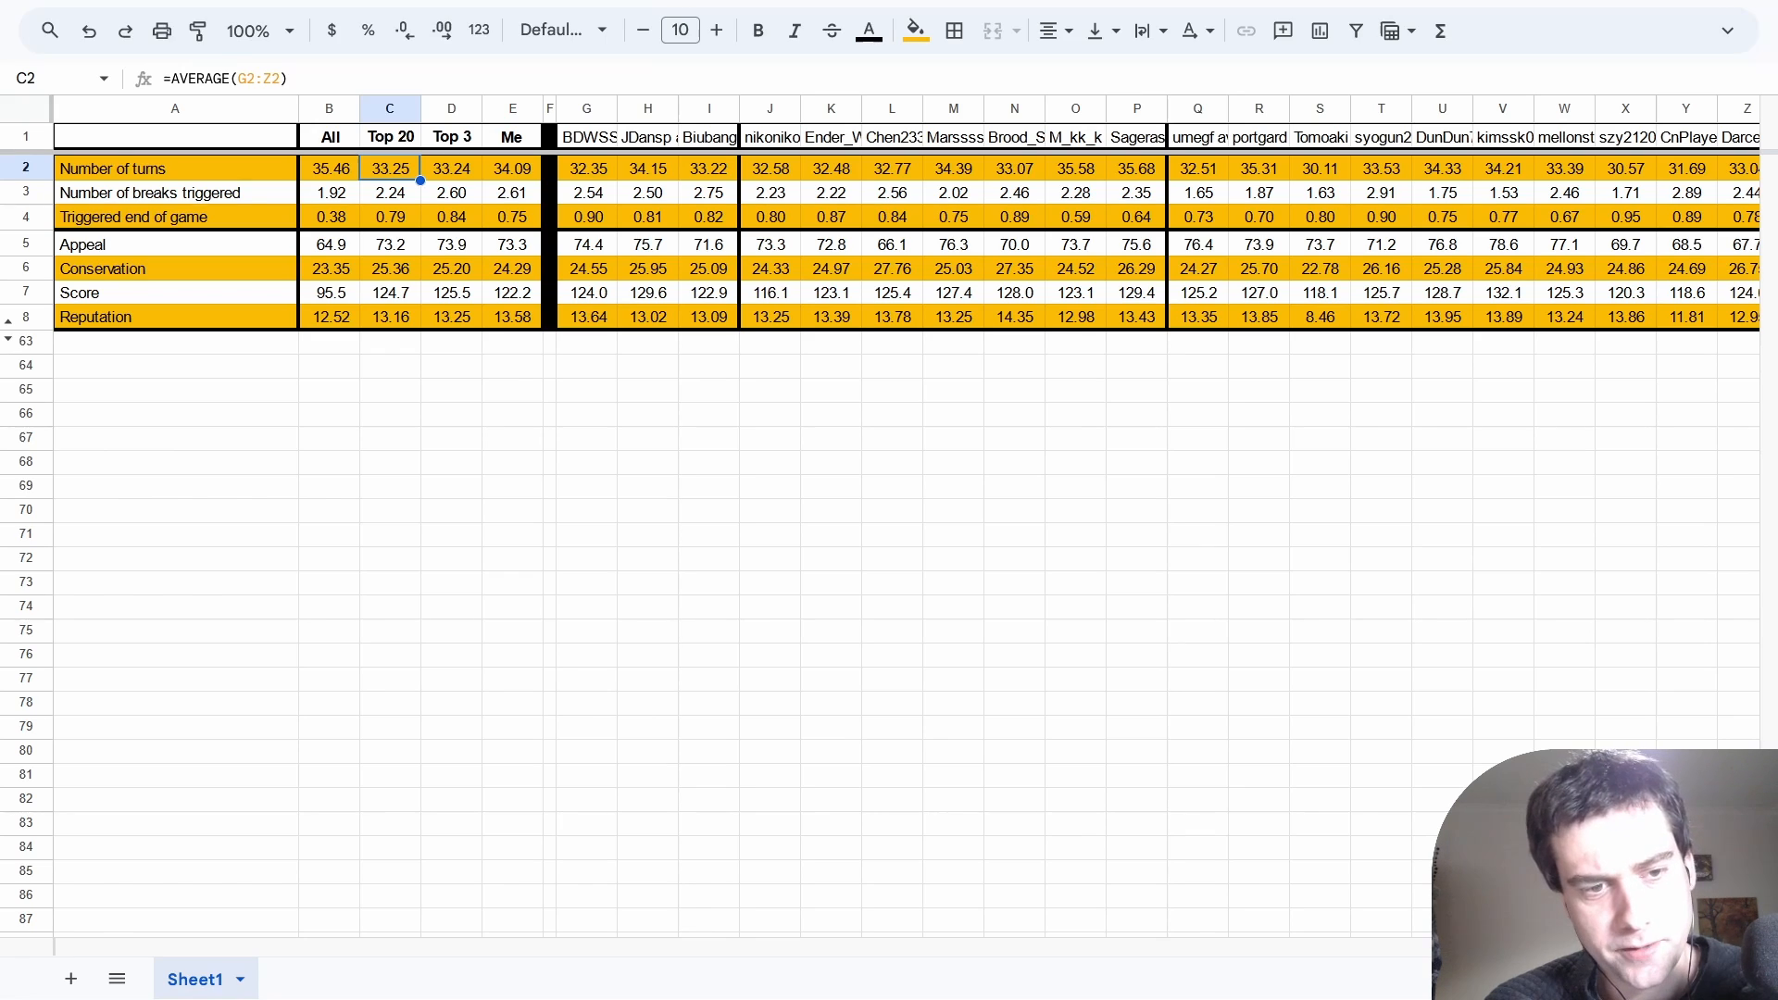
click(449, 191)
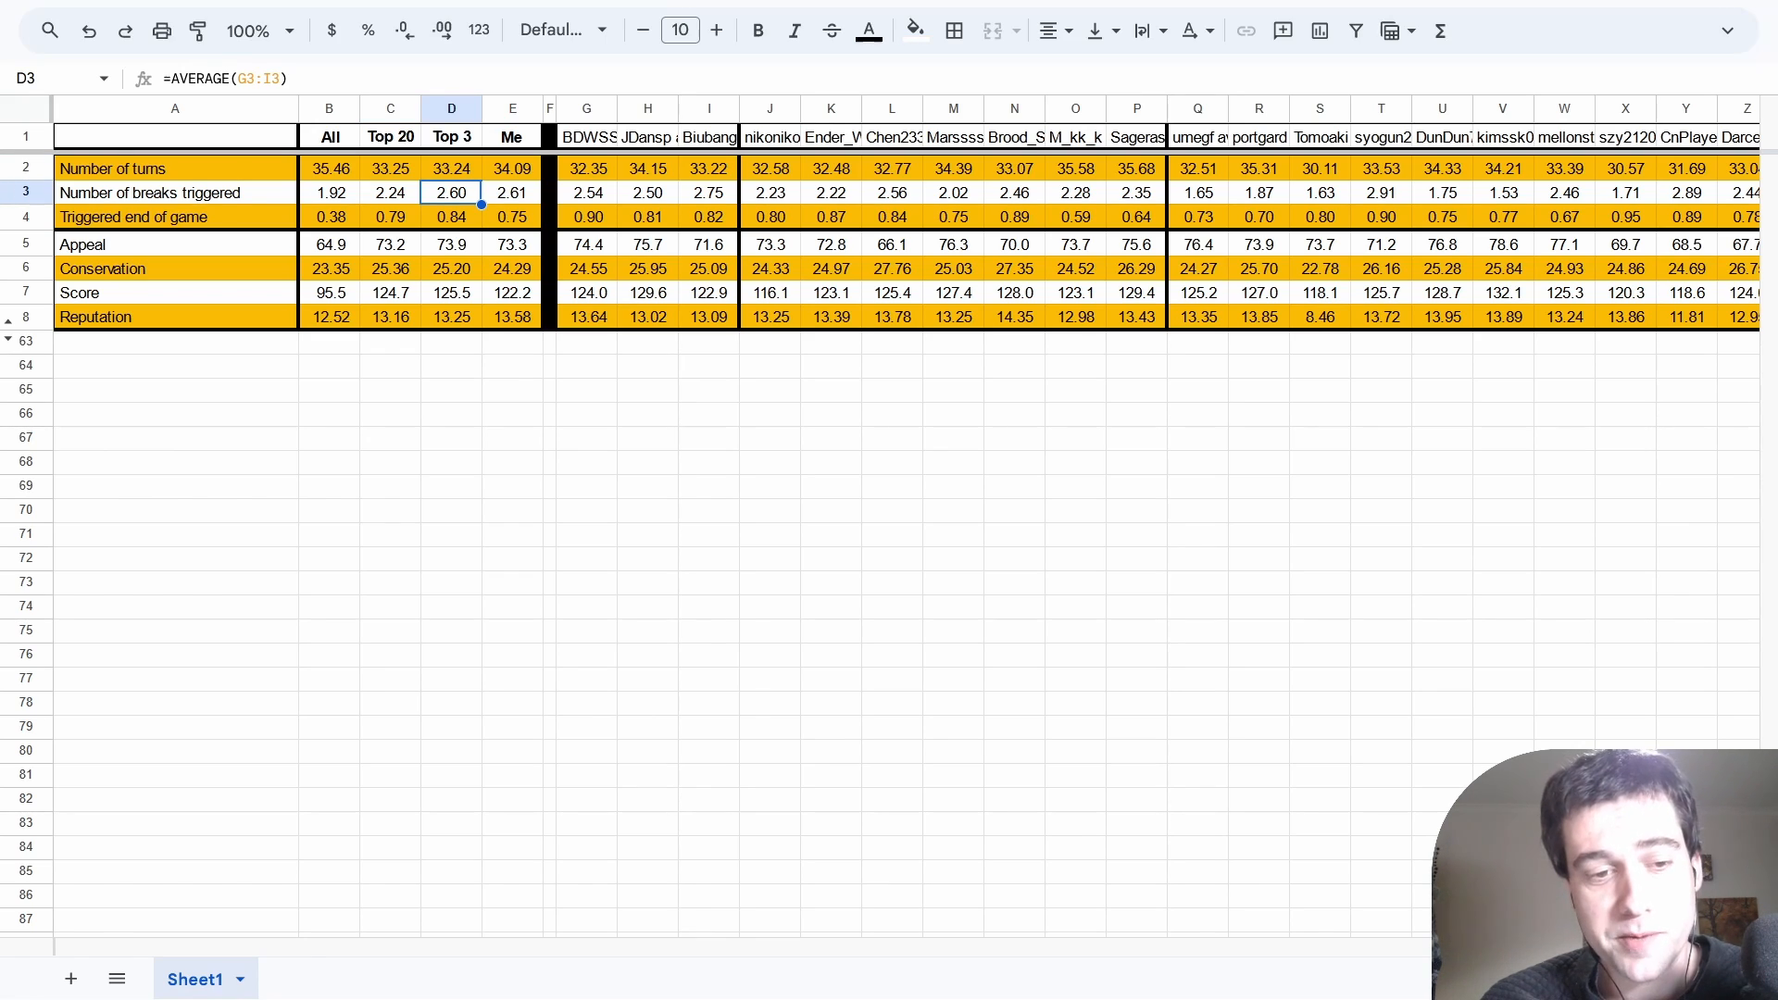
click(388, 191)
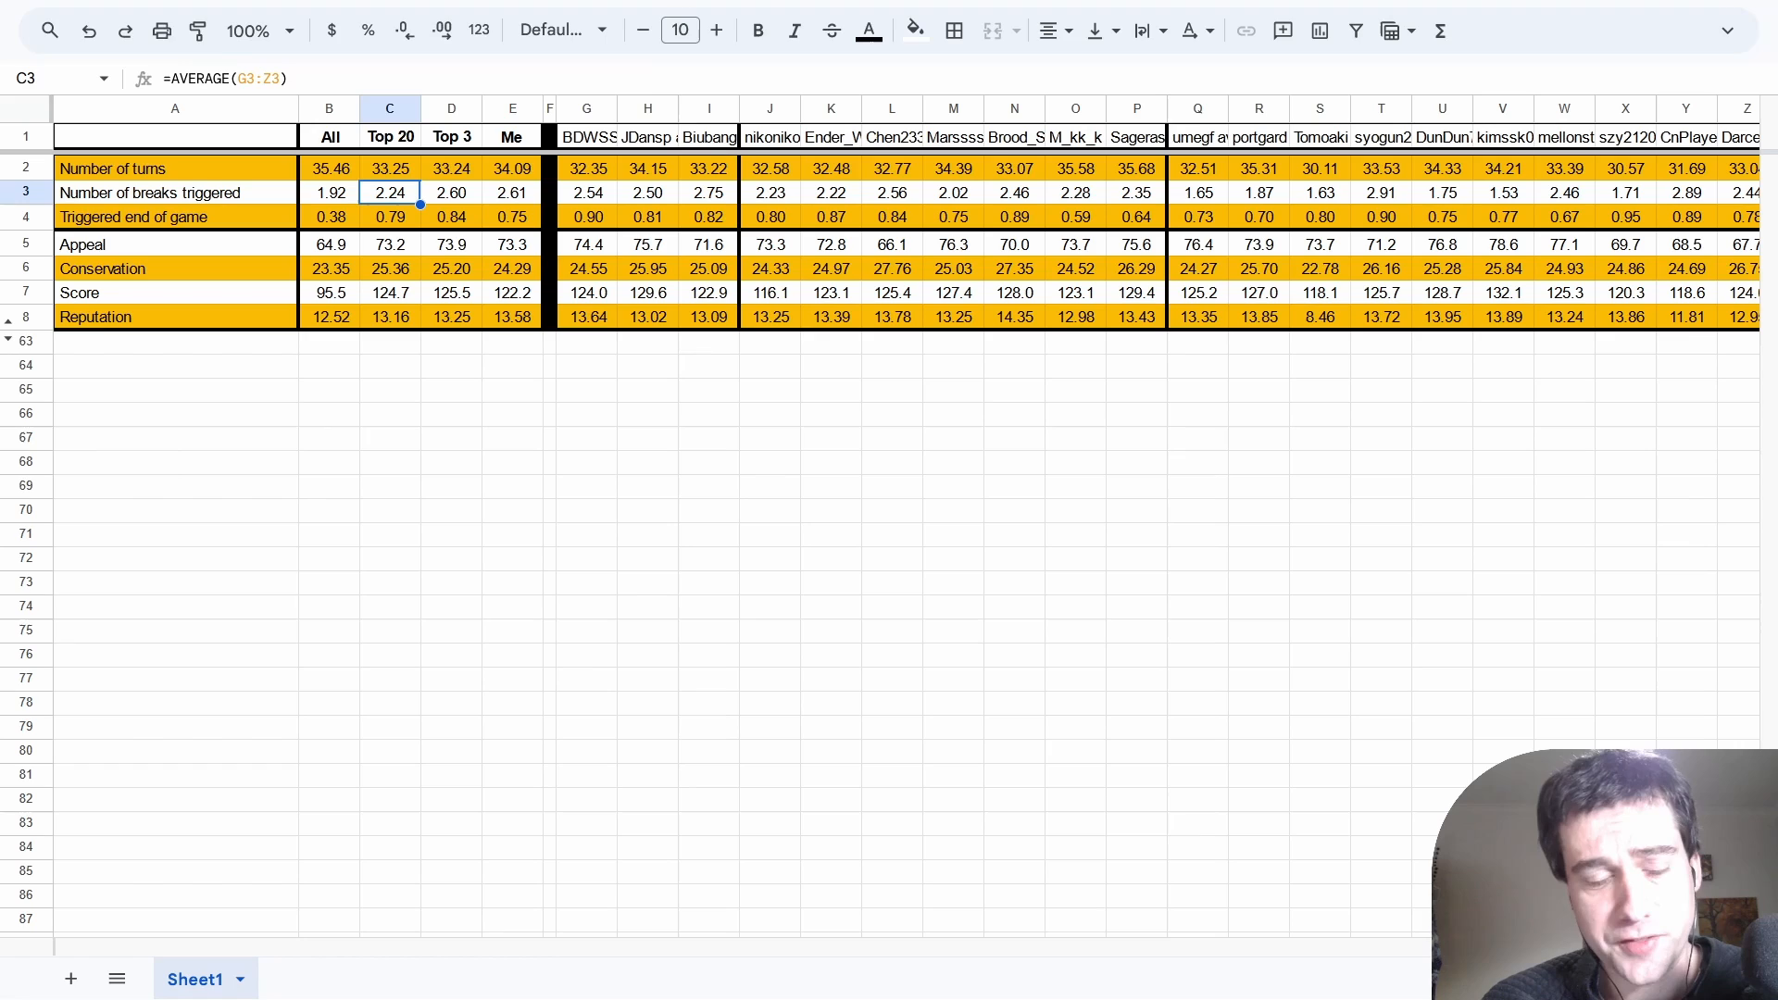
click(707, 191)
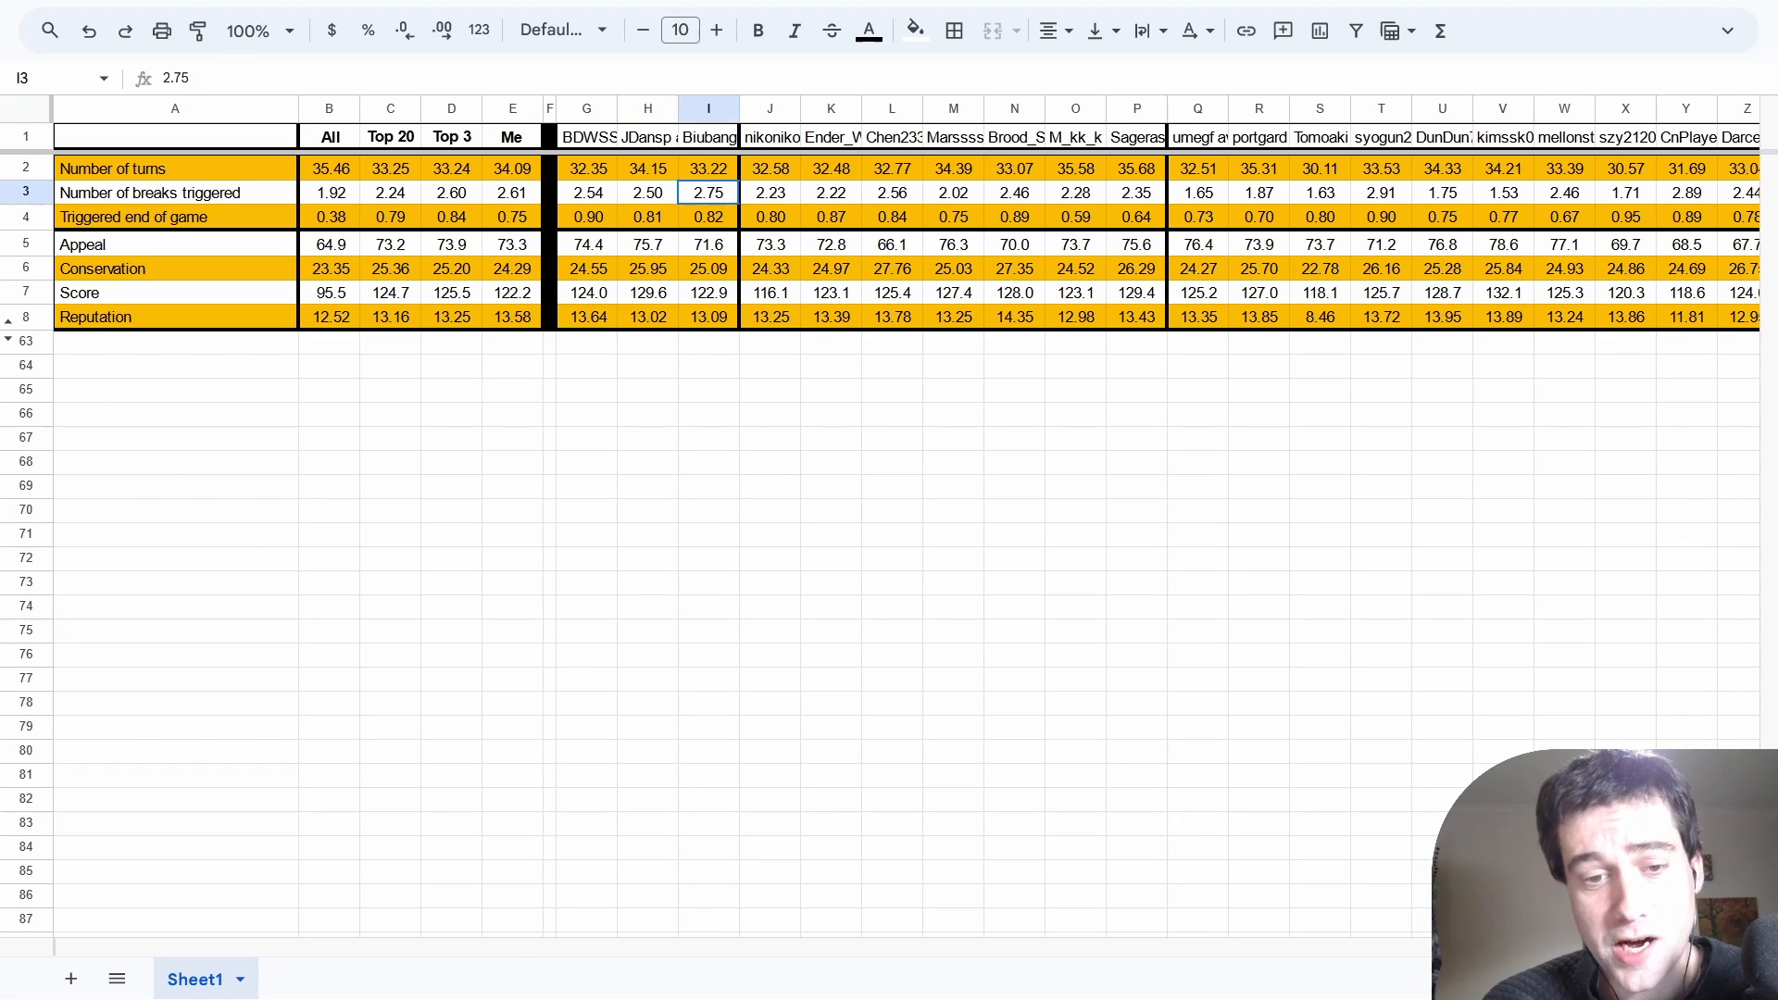
click(587, 191)
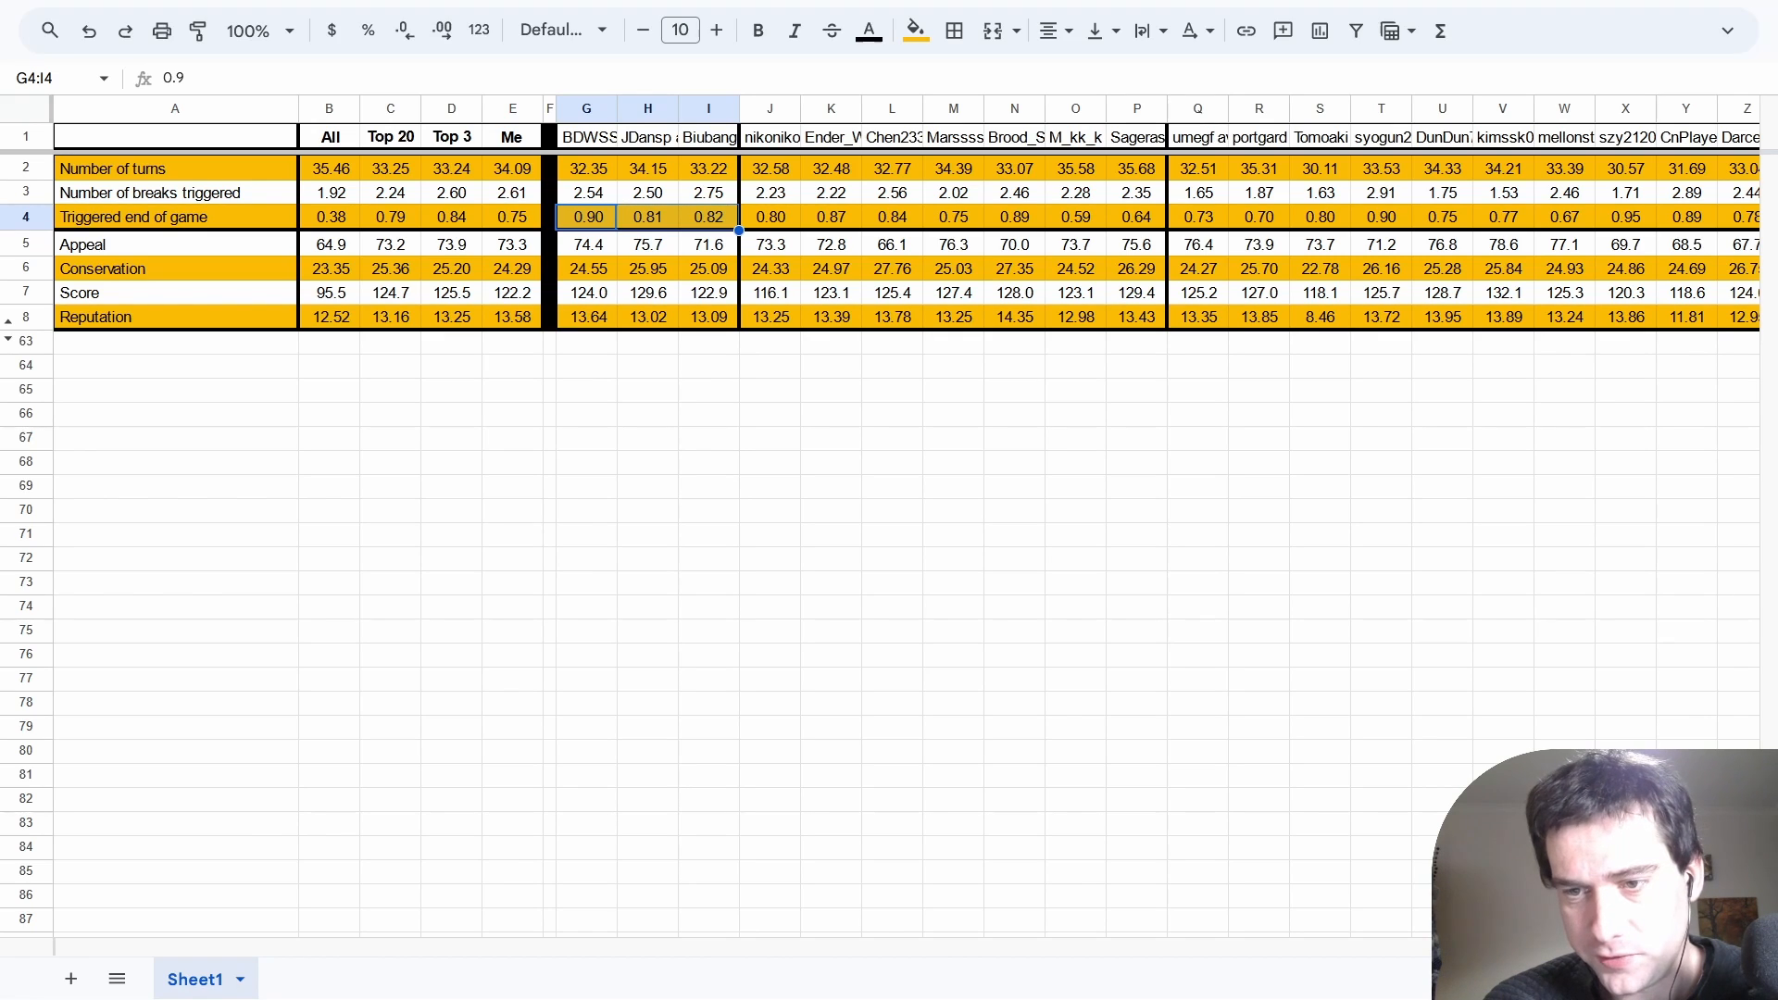
Collapse rows 2–8 and expand the action-count rows 9–13, Build through Sponsors actions.
click(390, 244)
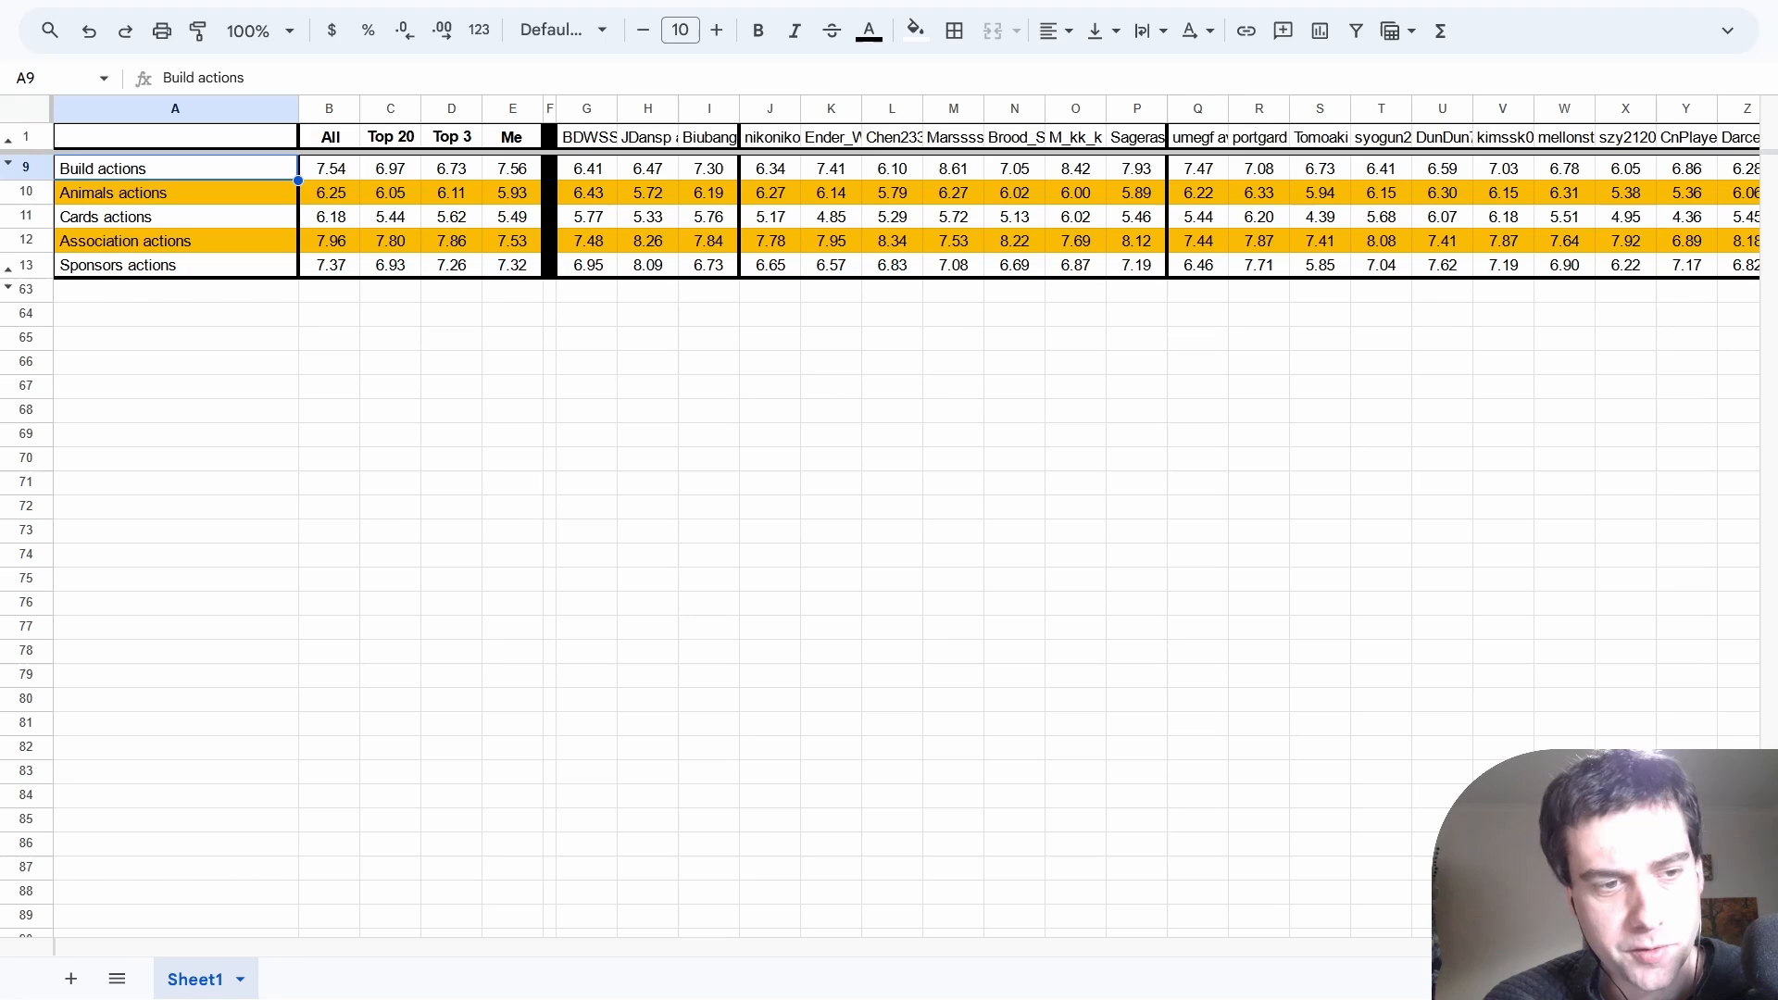
Check Build and Cards action averages, then show the X-Tokens and money rows 14–22 instead.
click(330, 168)
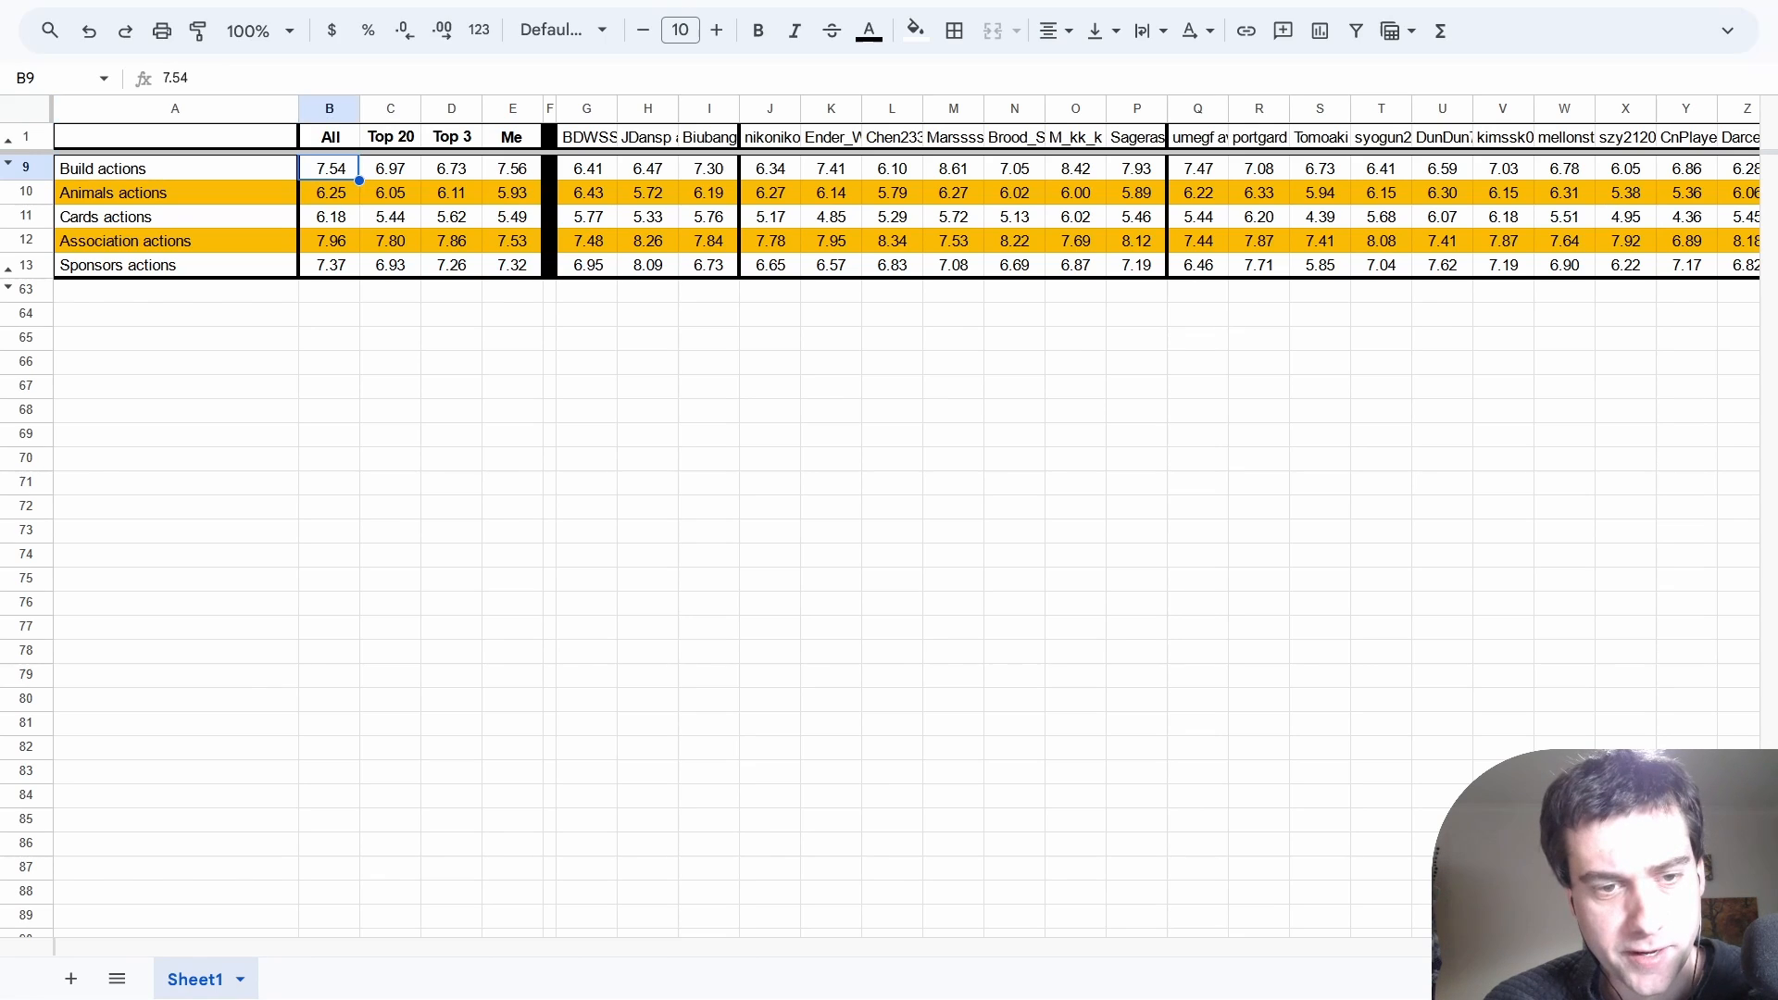
click(511, 169)
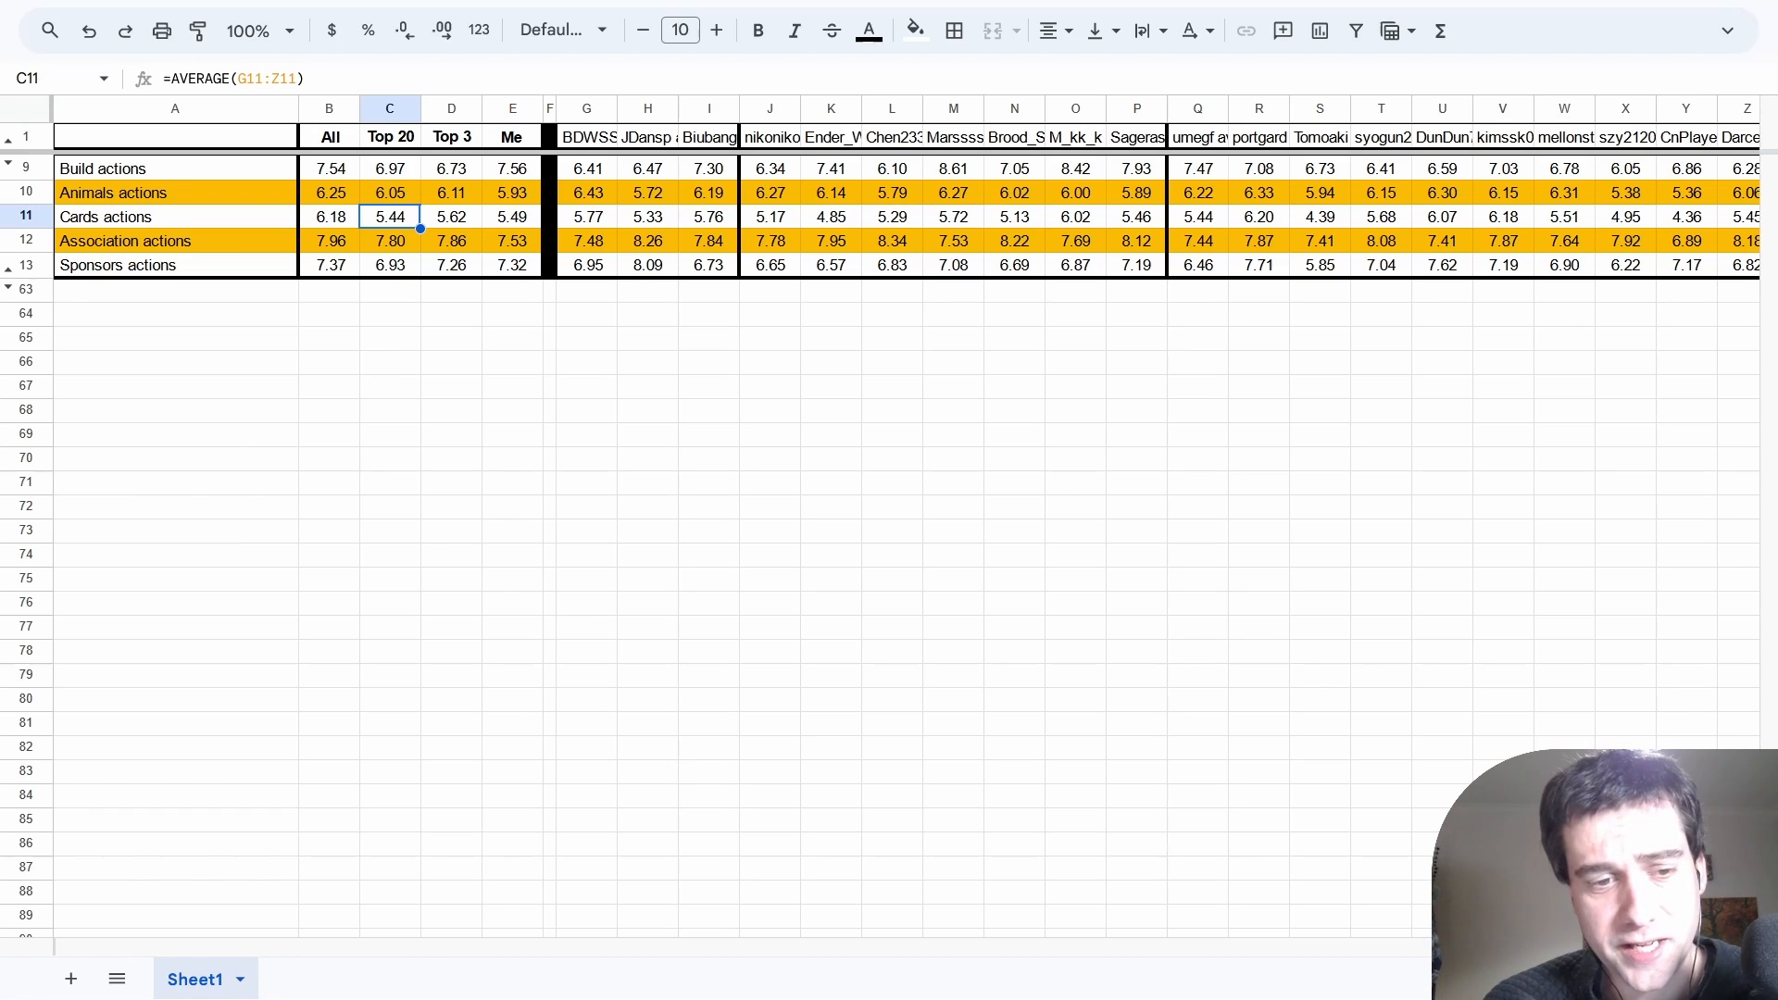
click(391, 169)
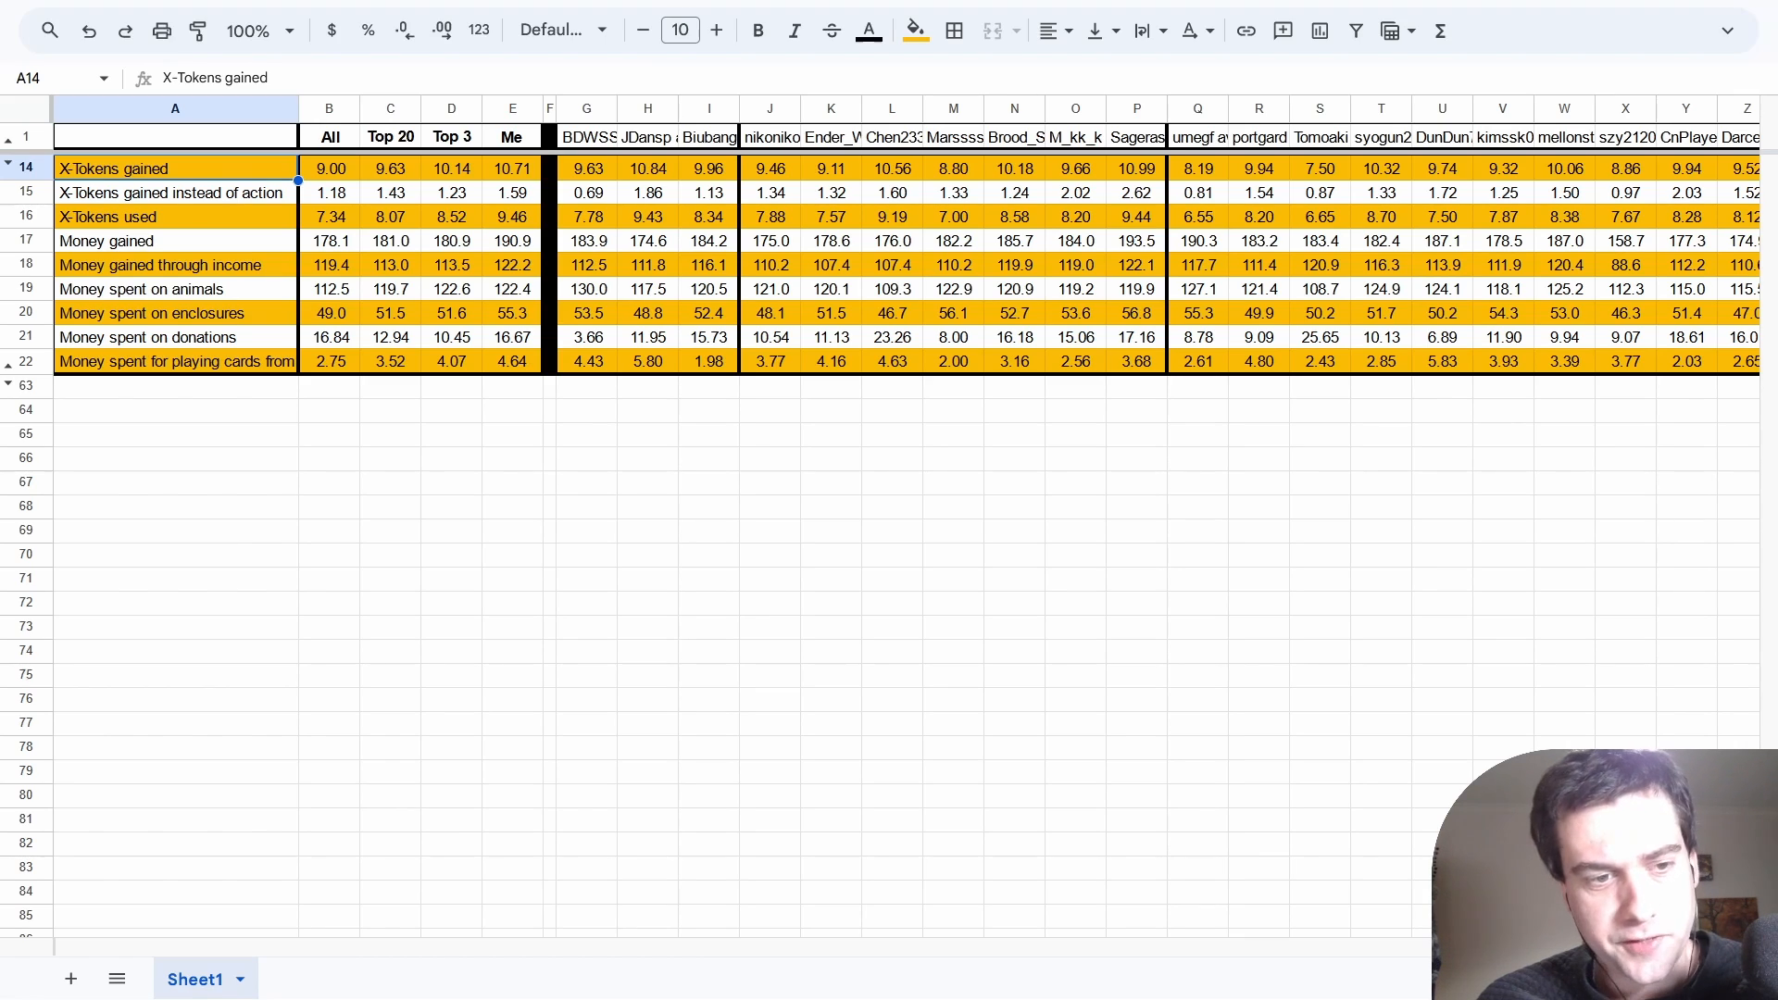
Compare X-Tokens gained instead of action across the overall average and columns G, H and P.
click(174, 191)
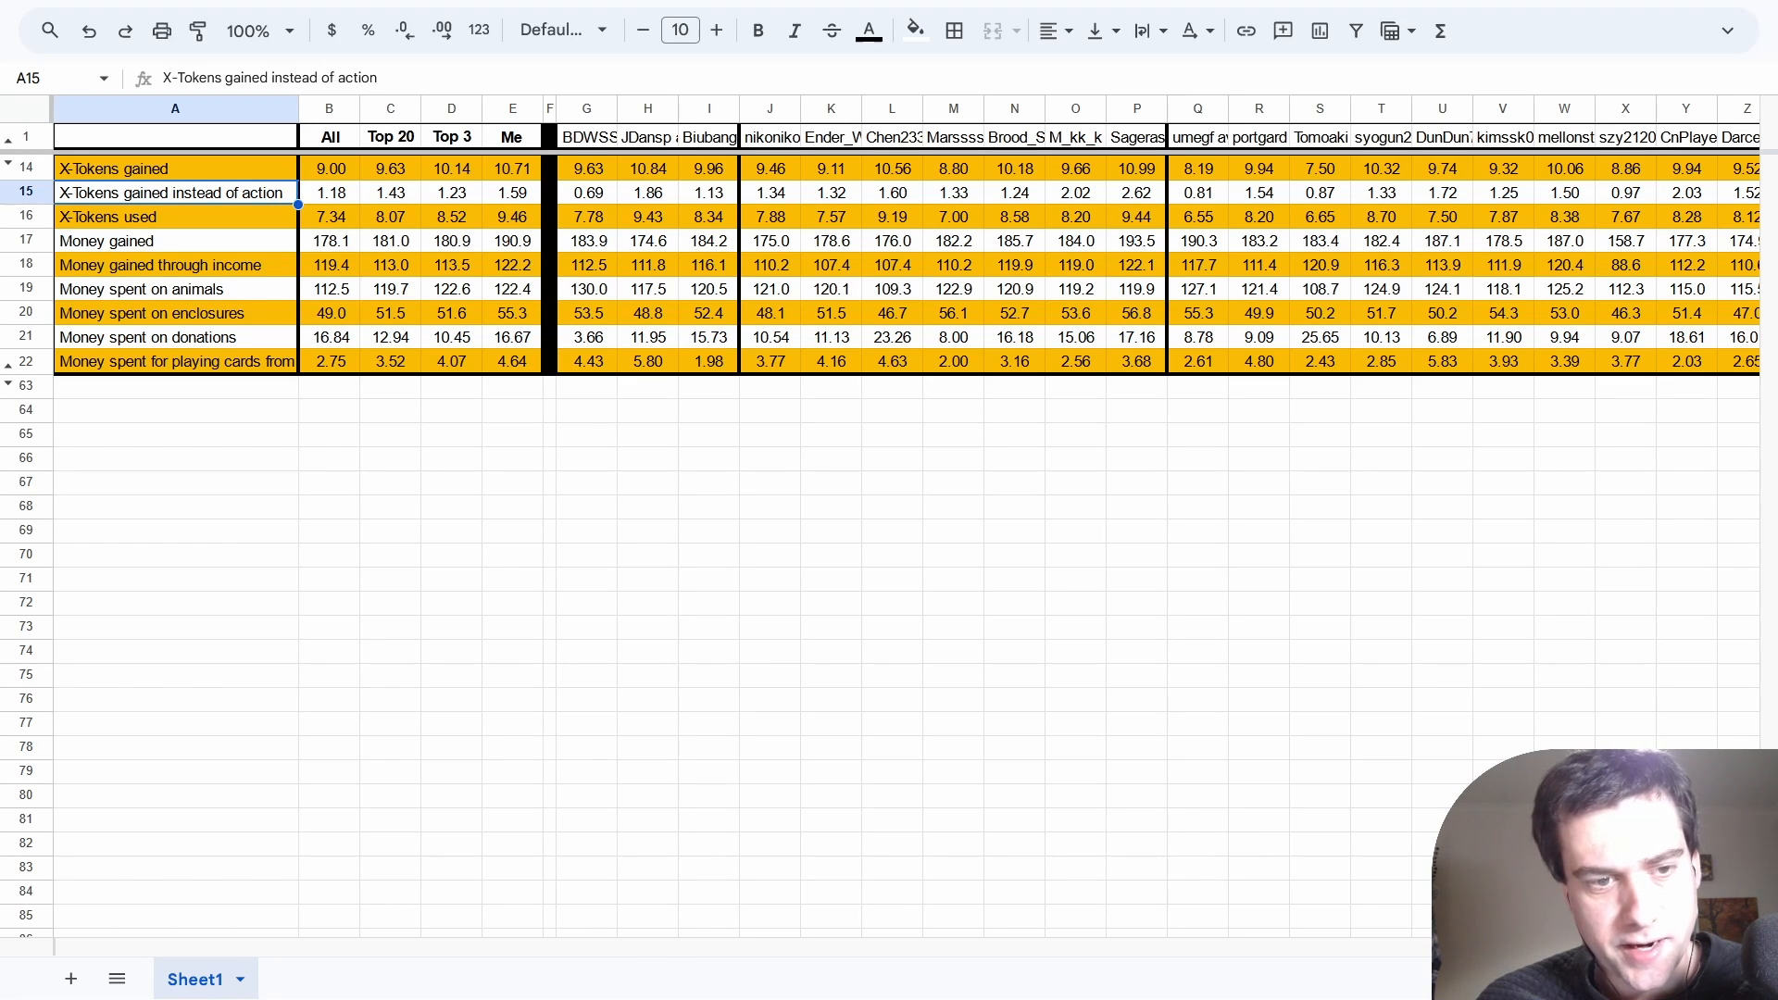
click(330, 191)
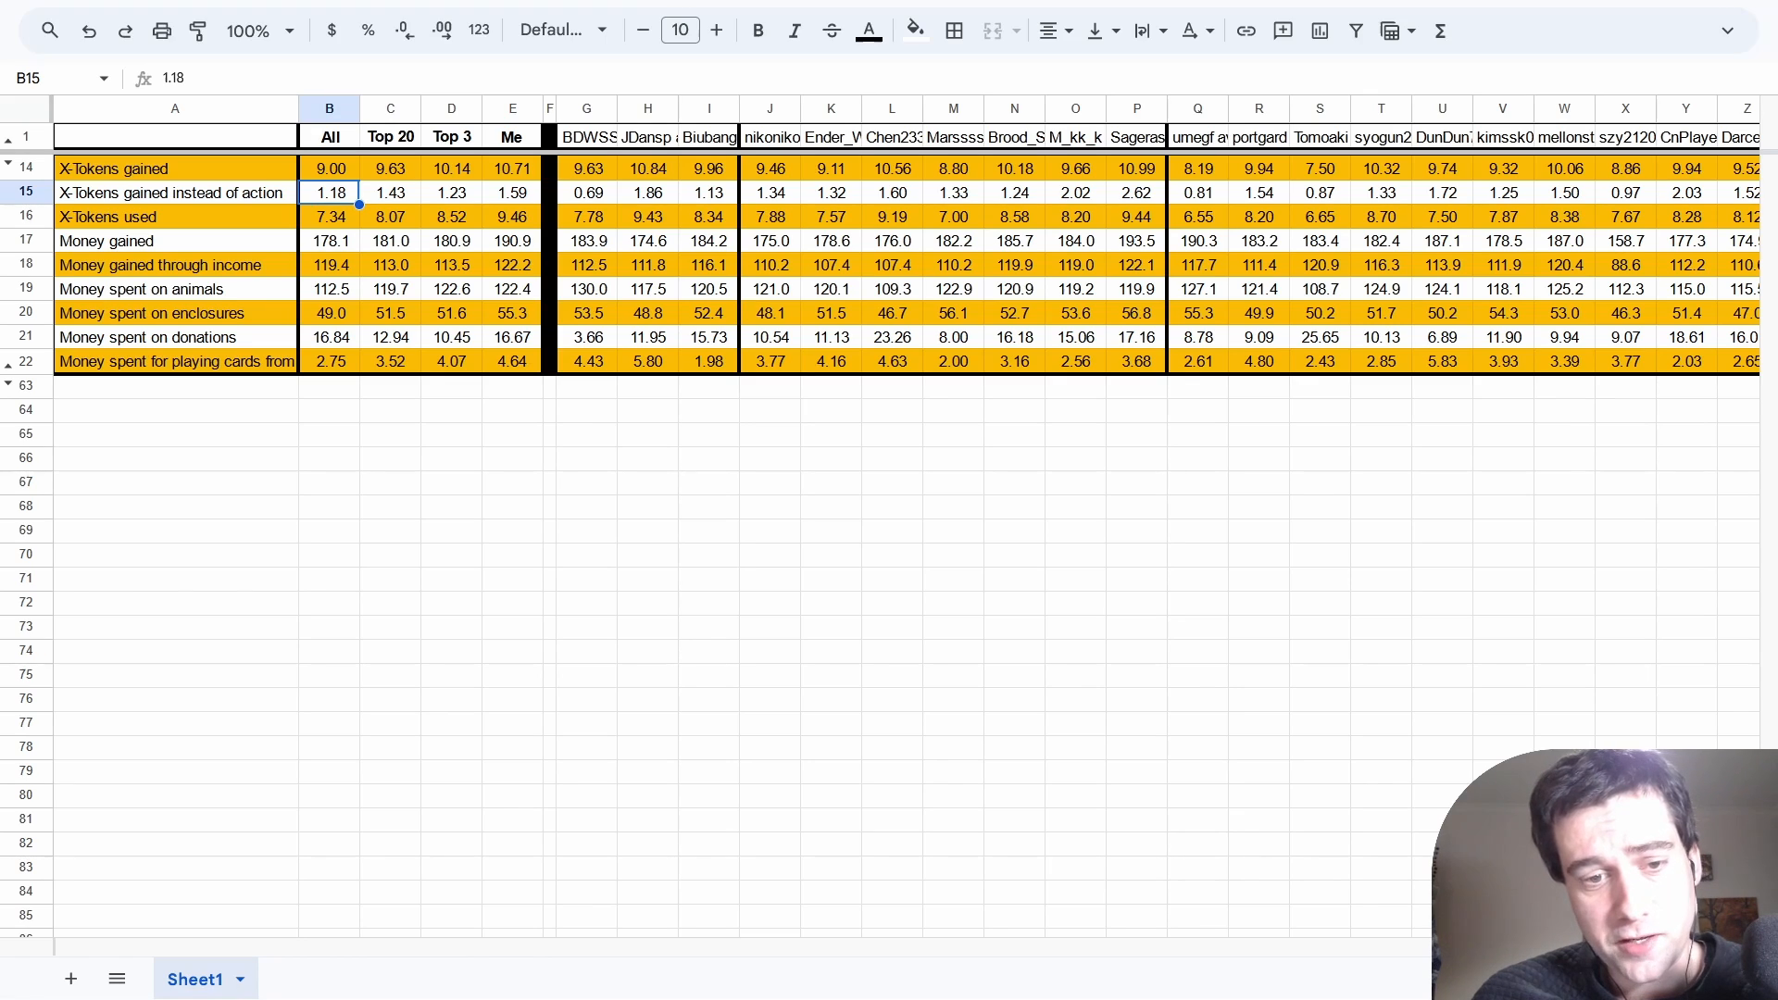
click(646, 190)
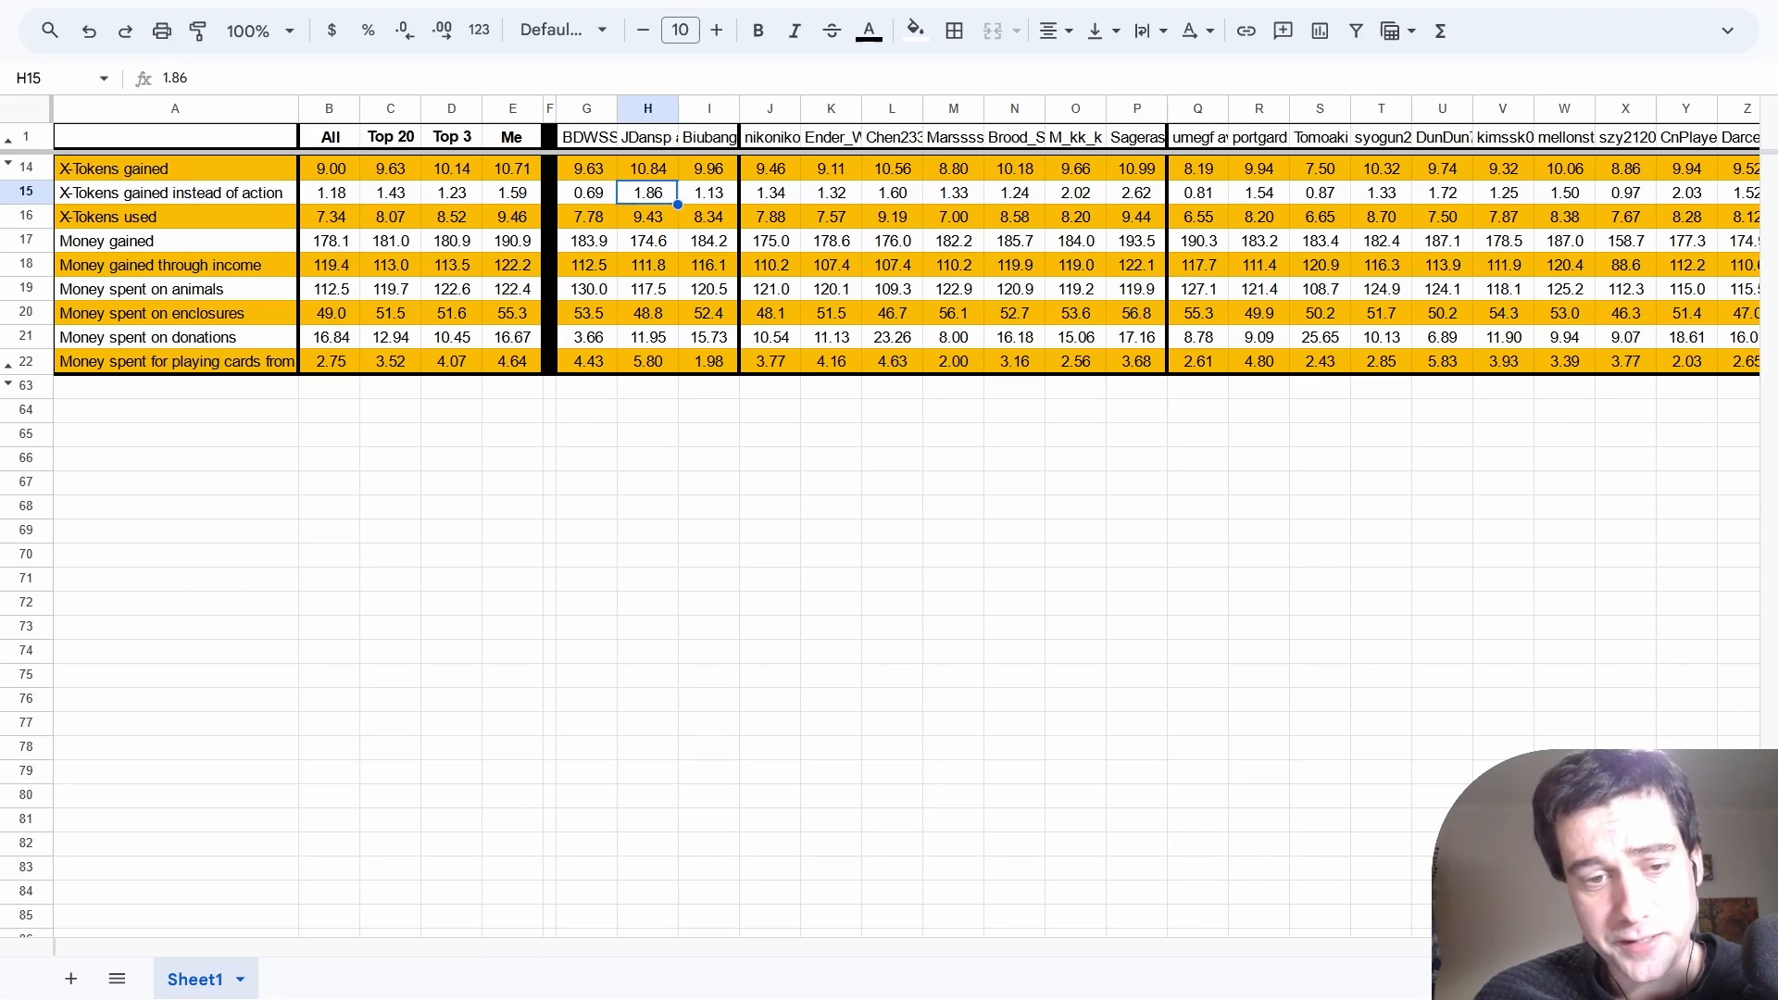
click(587, 191)
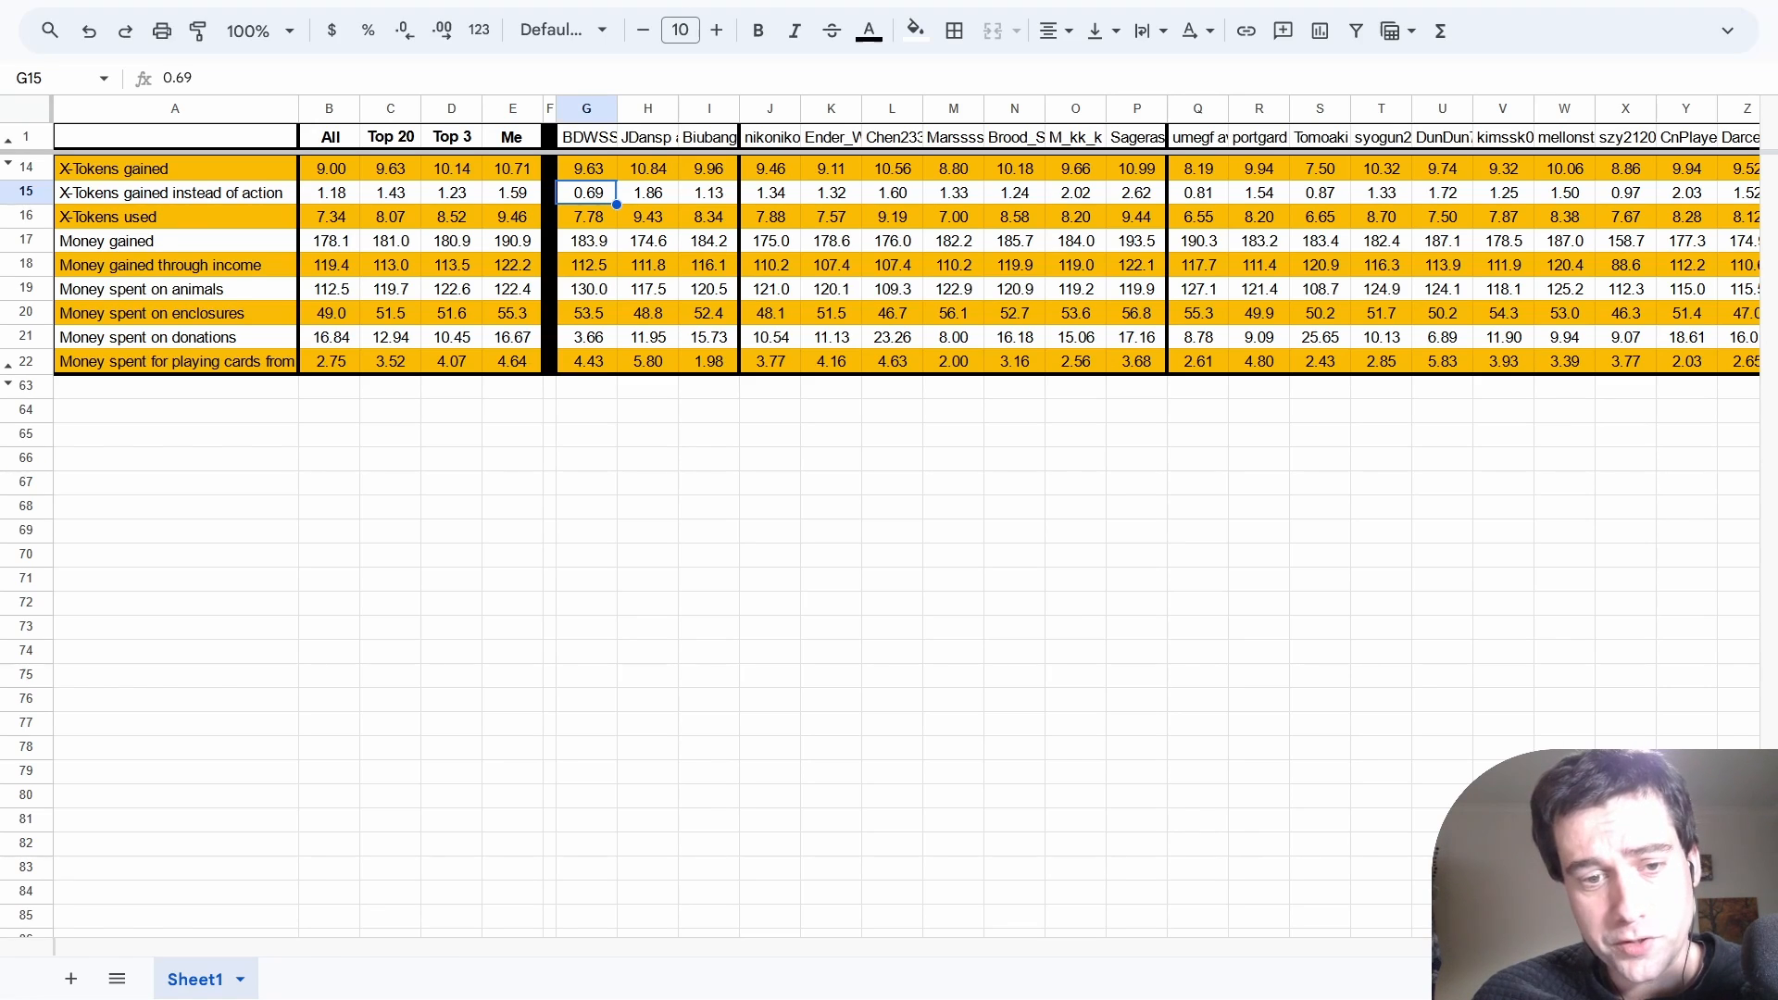
click(648, 191)
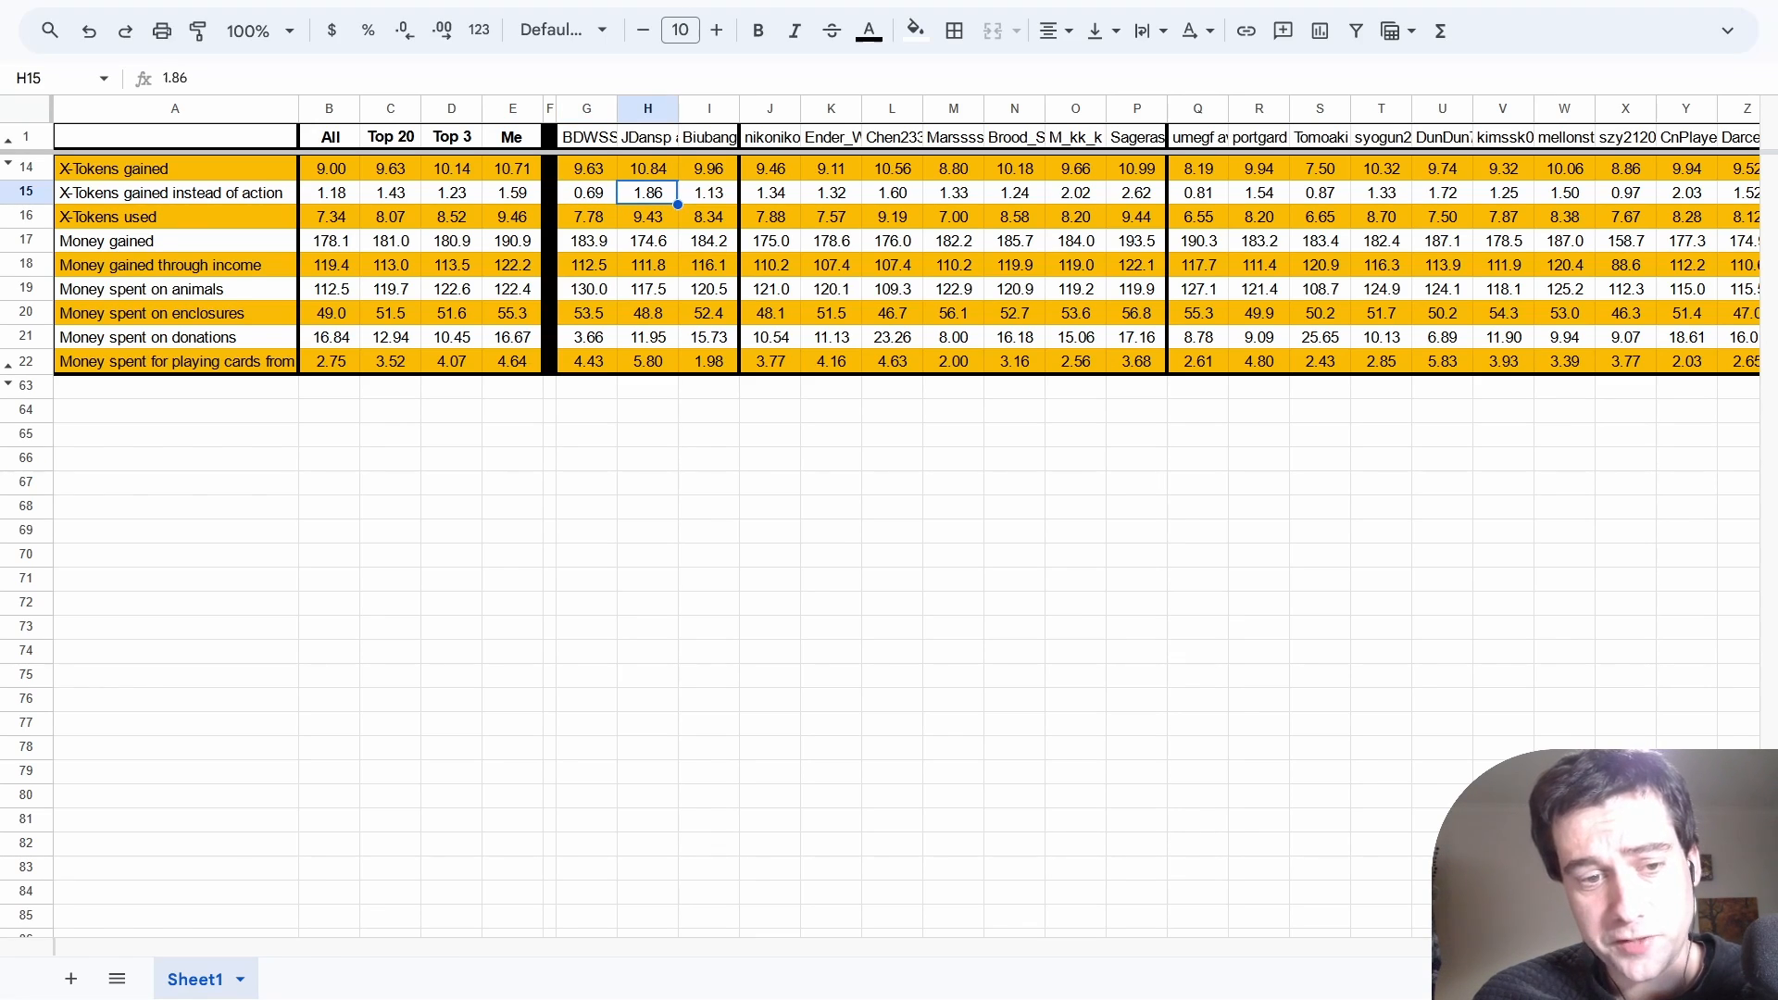
click(1135, 191)
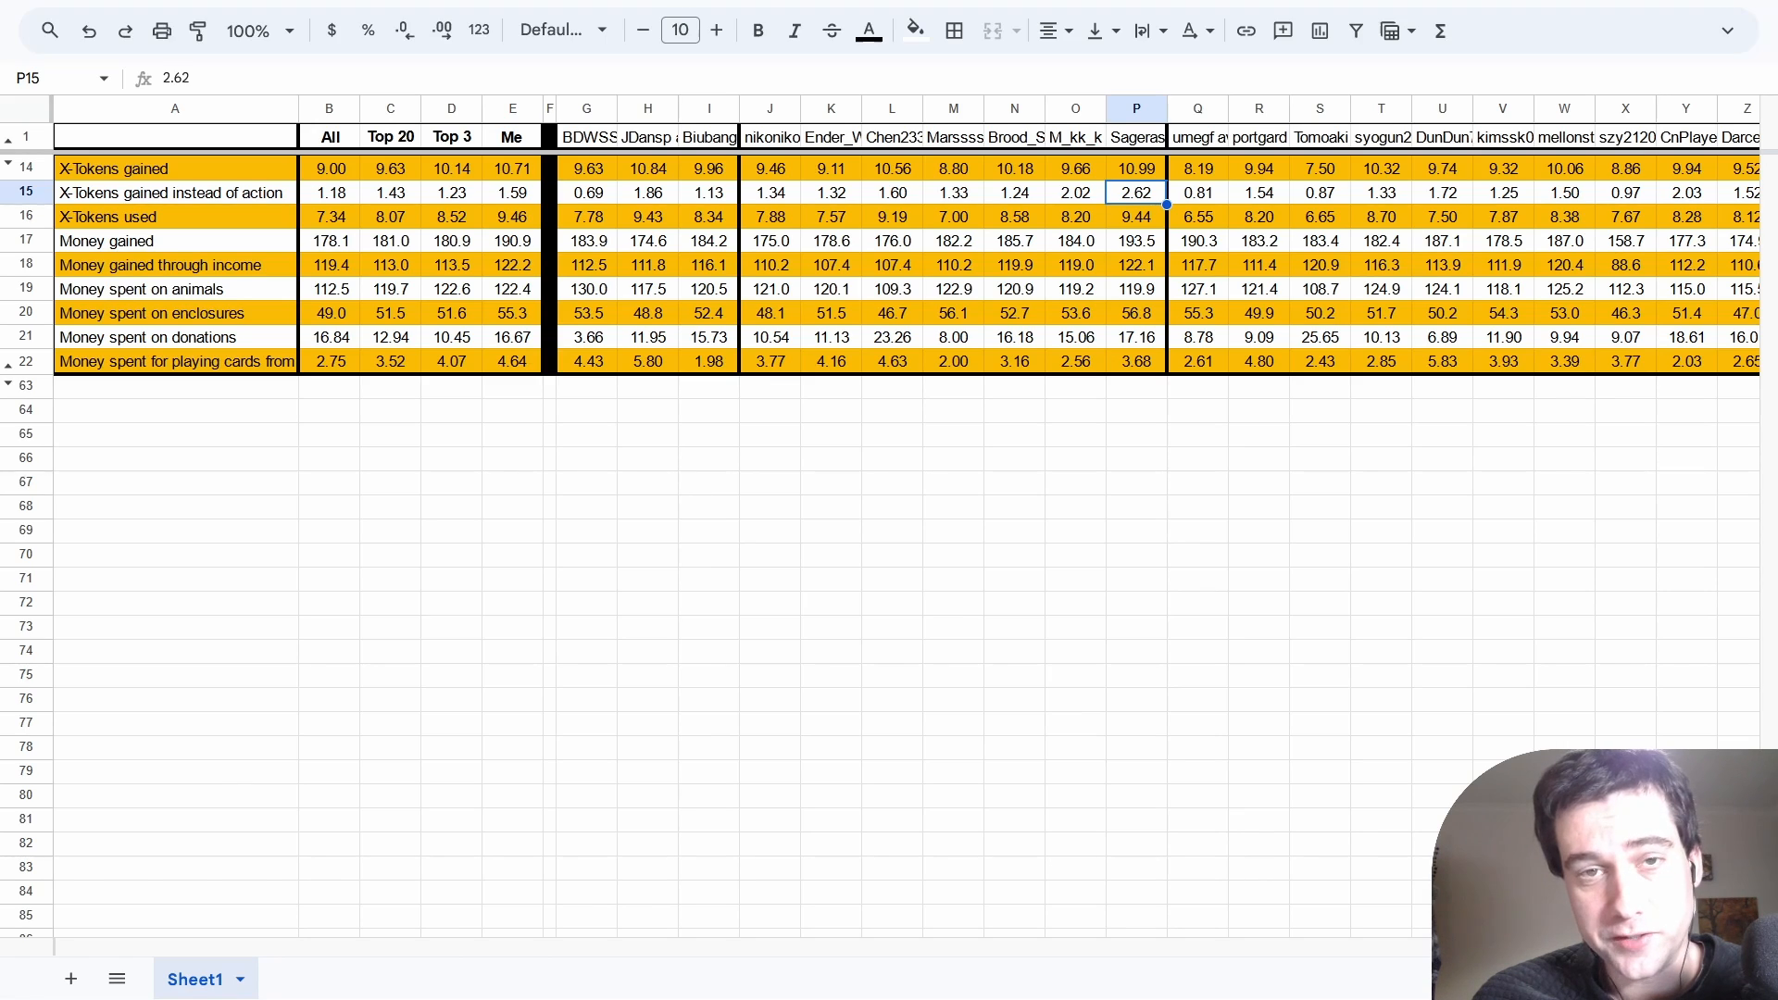
Review money gained, donation spending and card-playing money for Top 20, Top 3 and me.
click(391, 239)
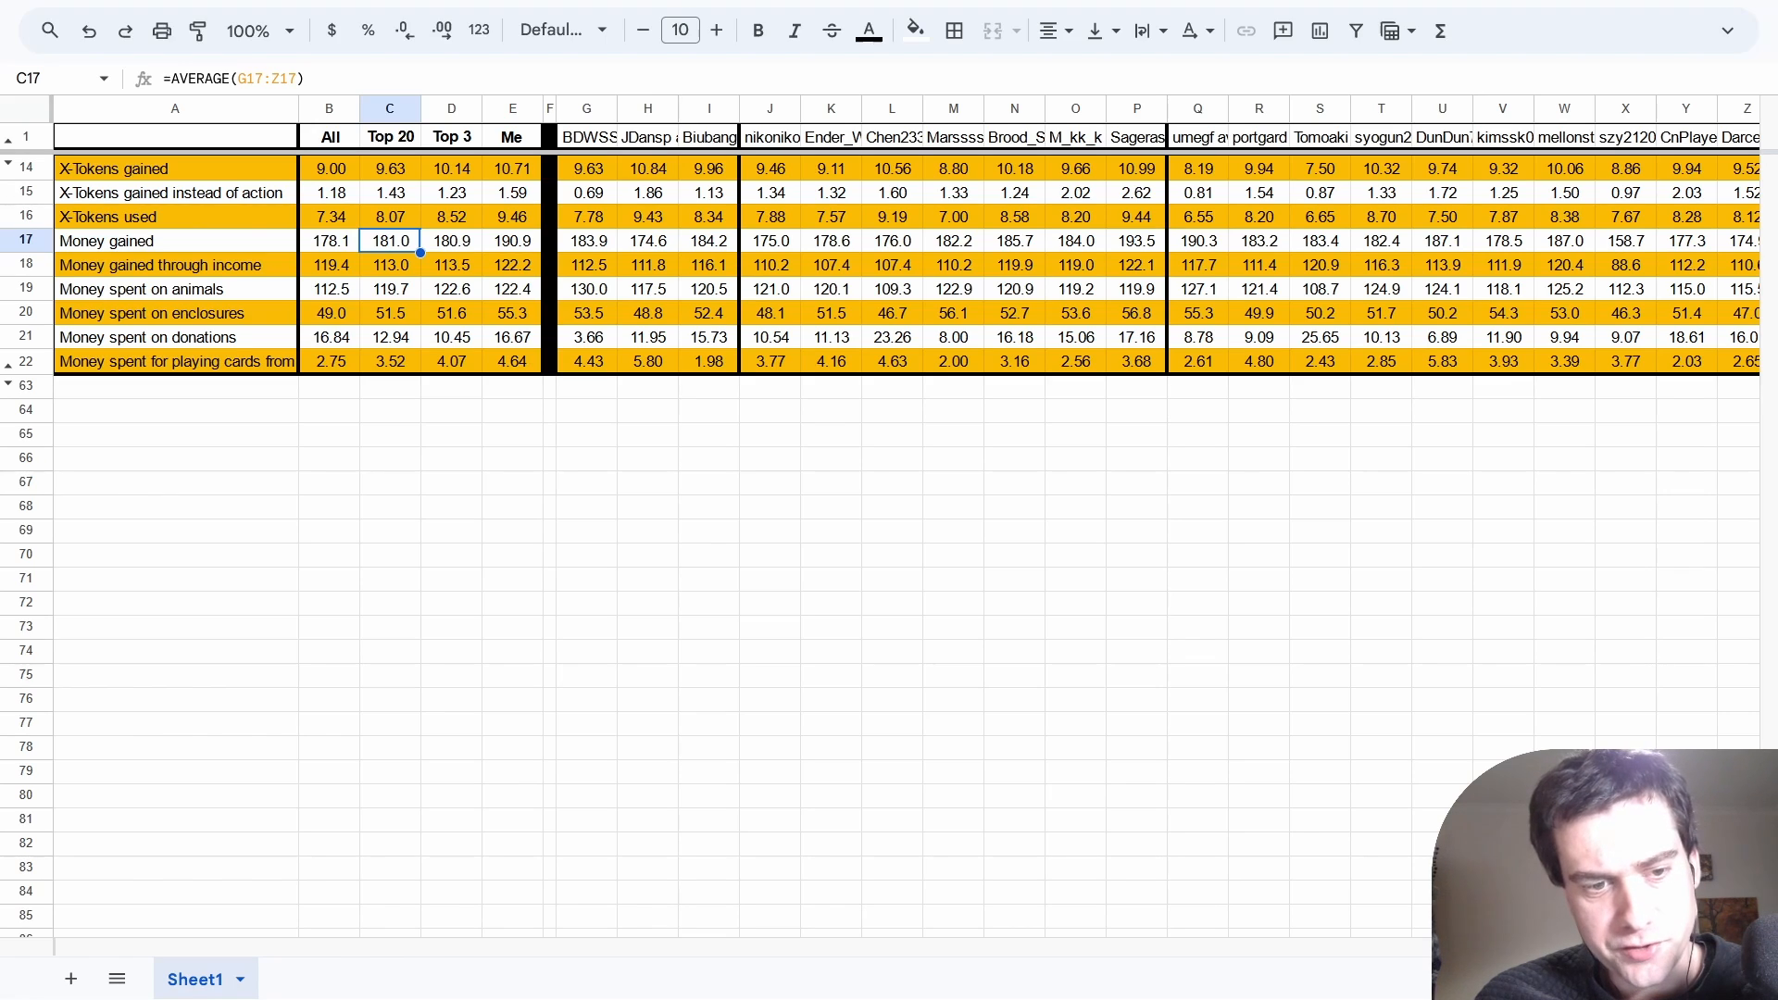
click(330, 337)
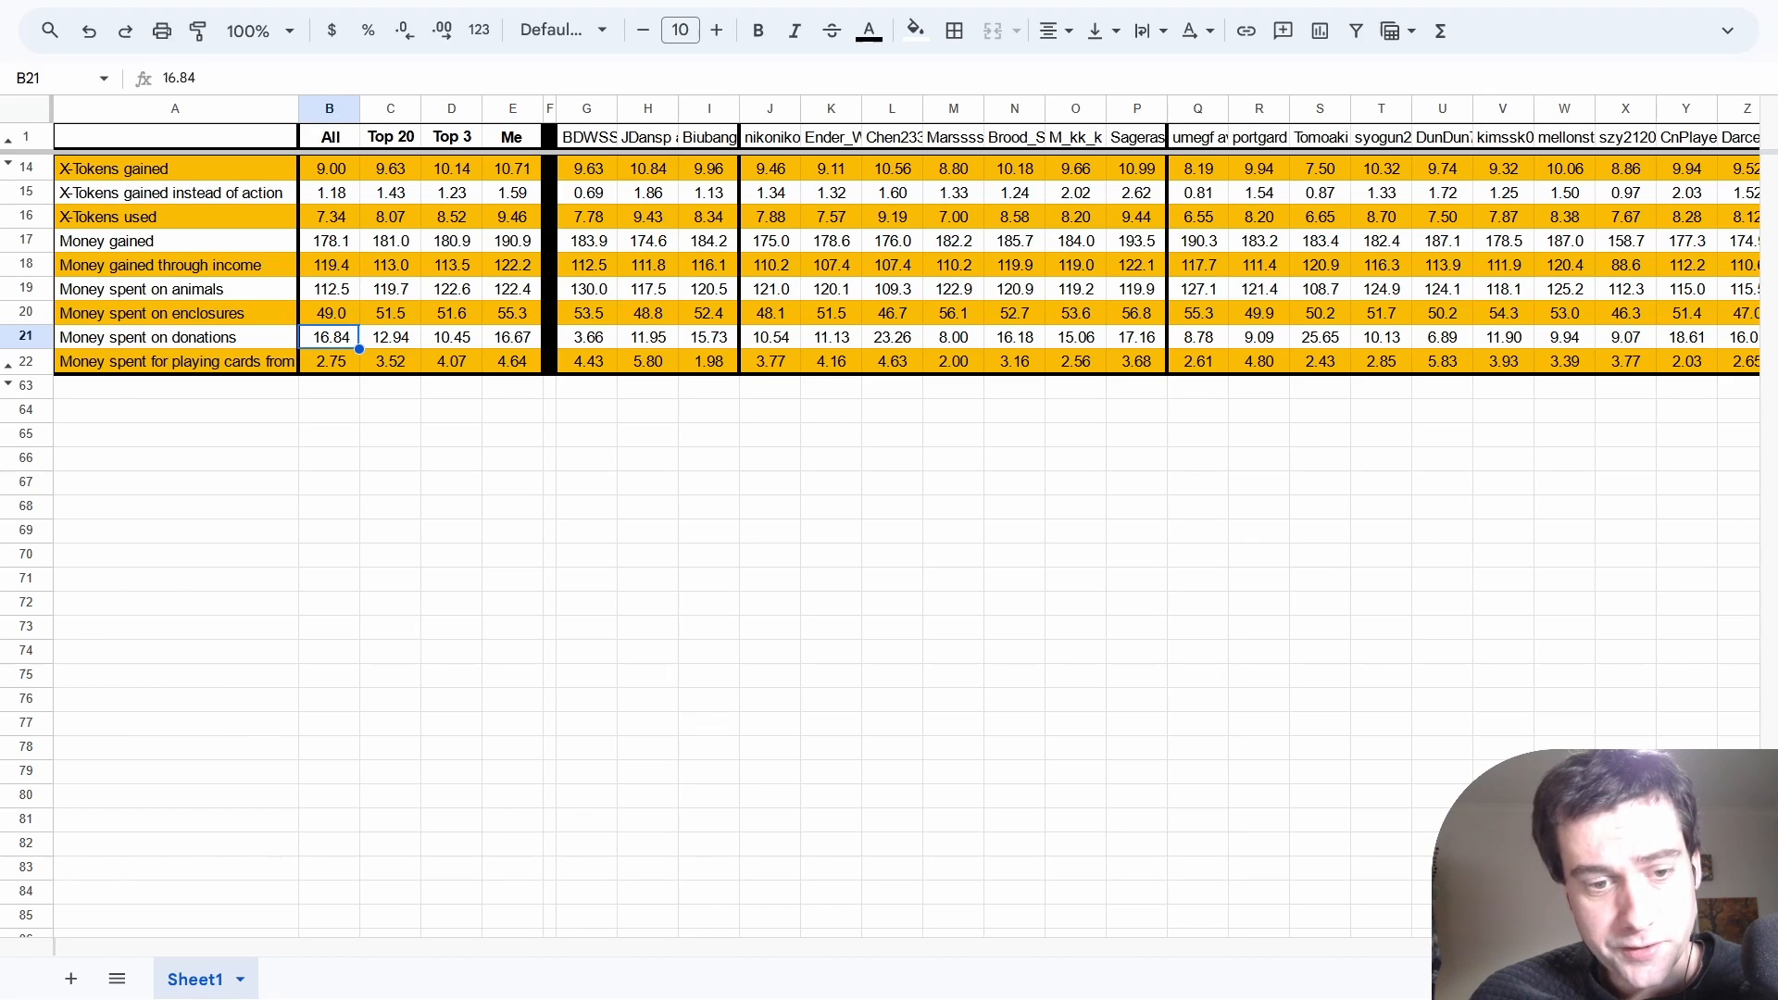
click(511, 337)
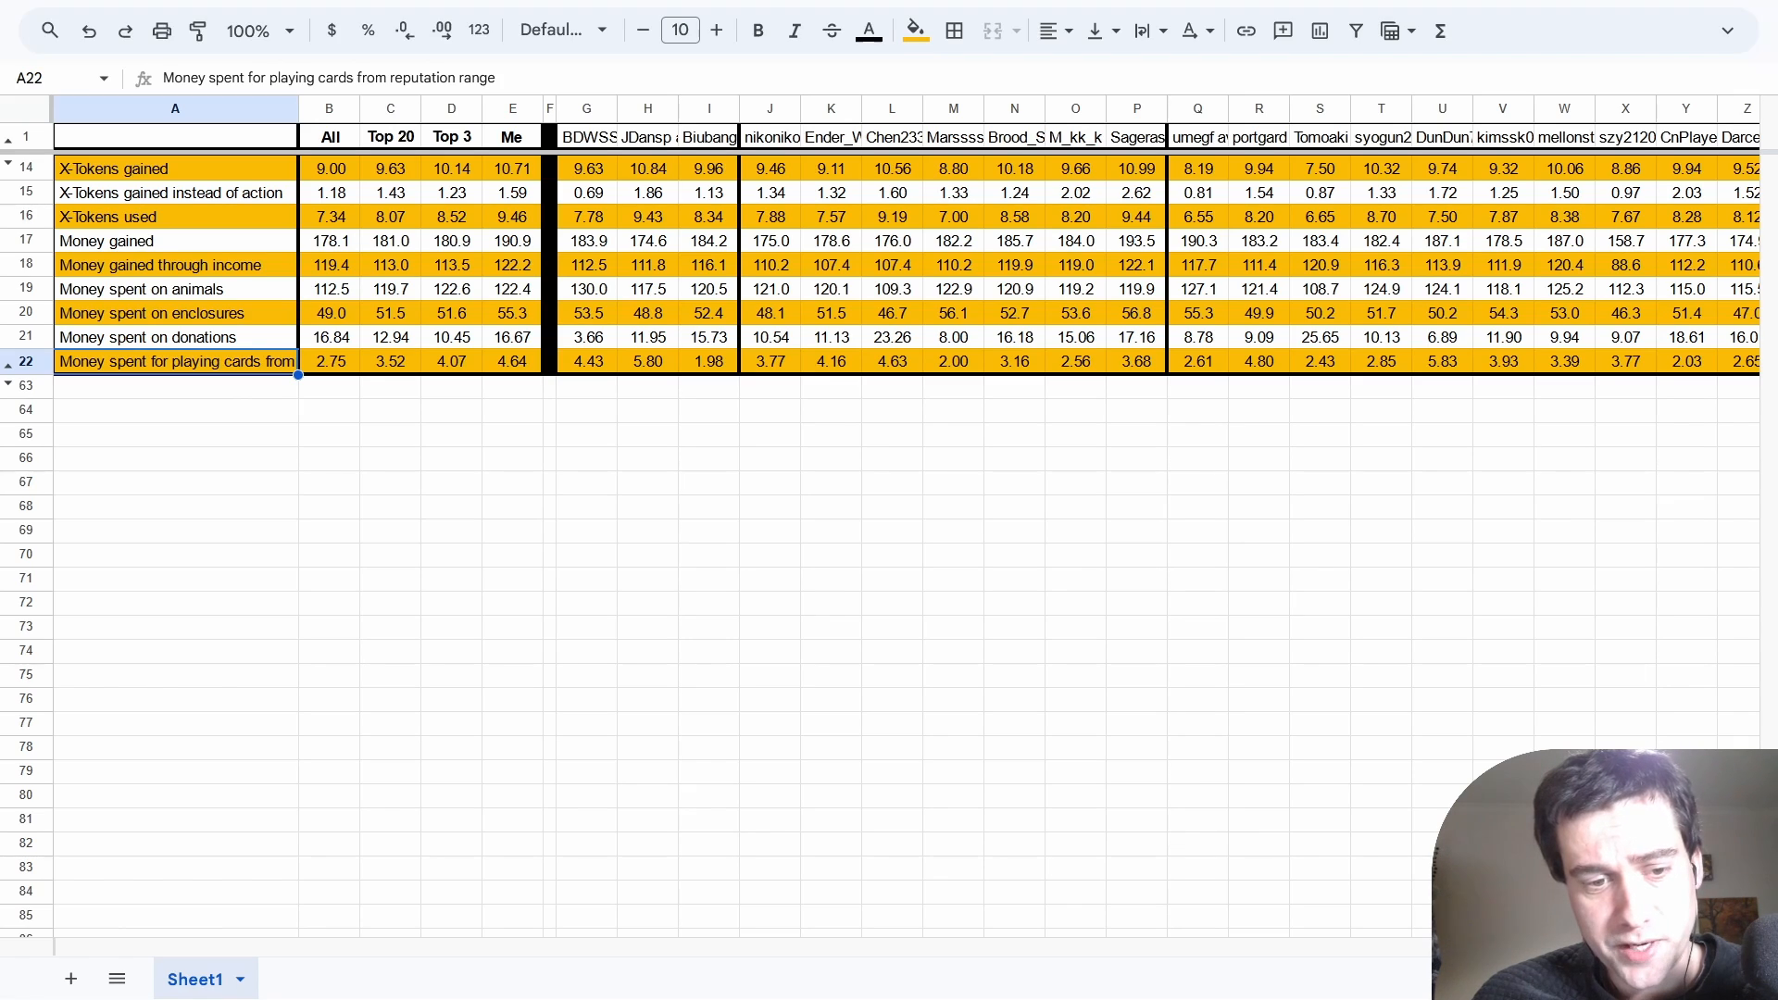
click(450, 361)
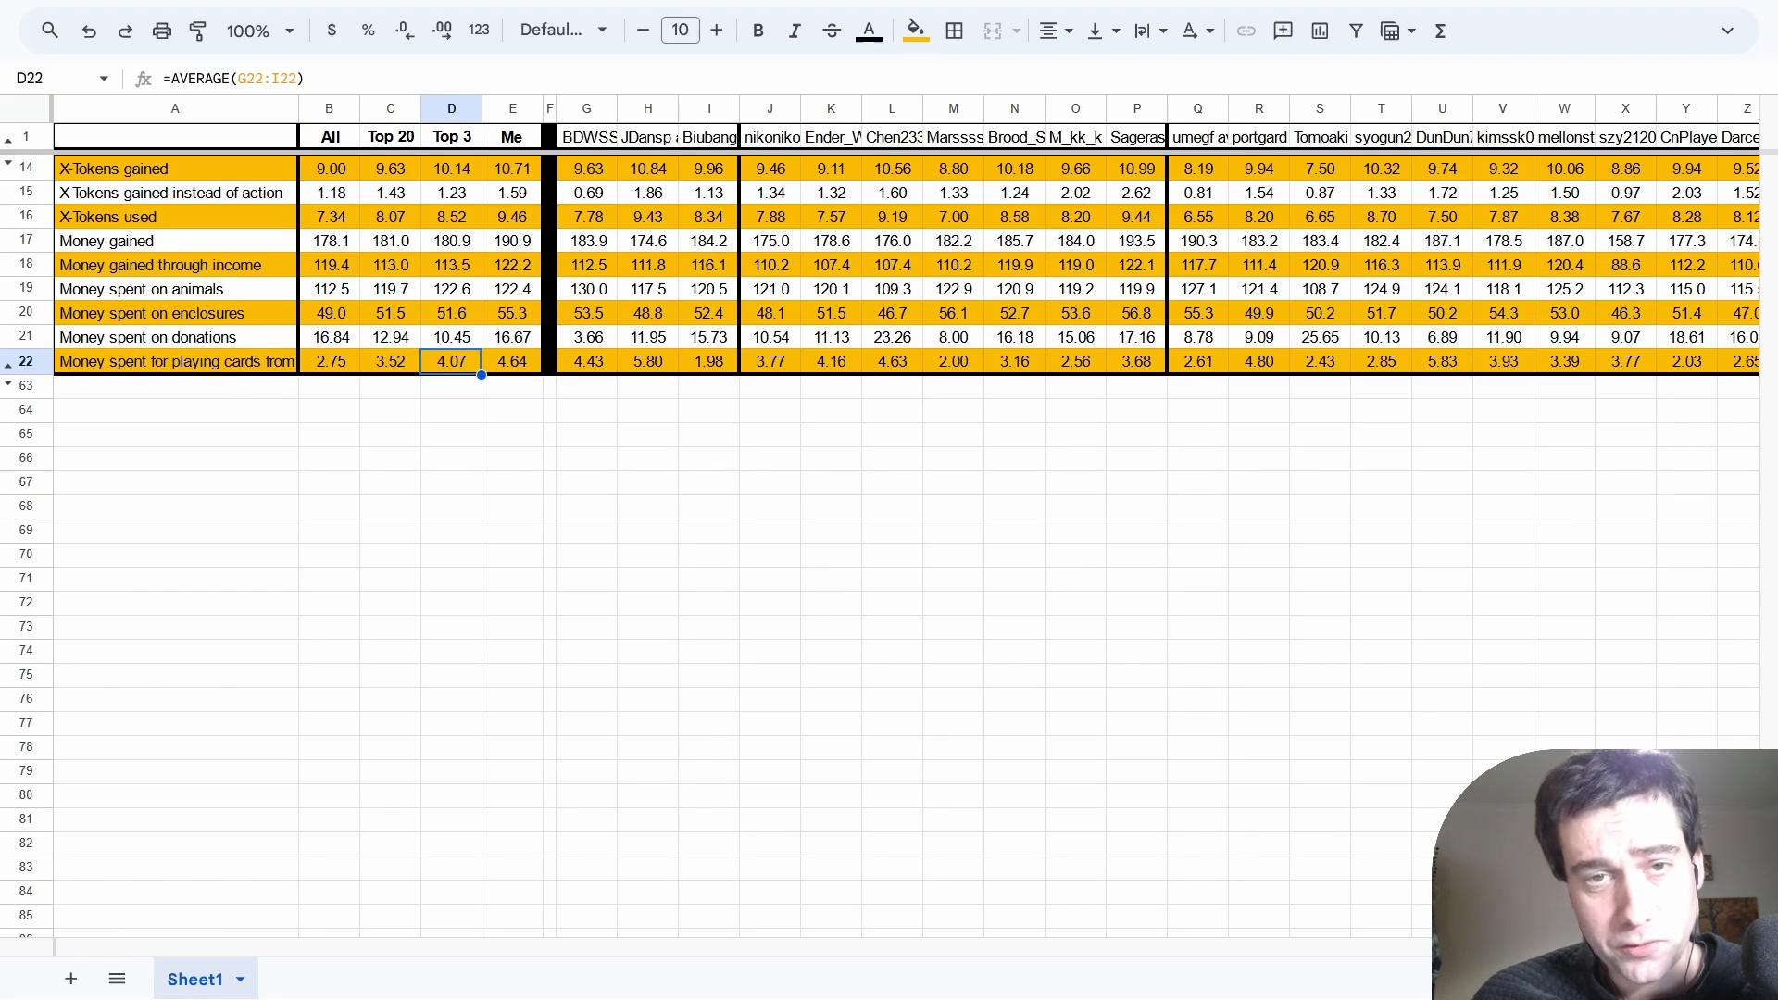
click(511, 361)
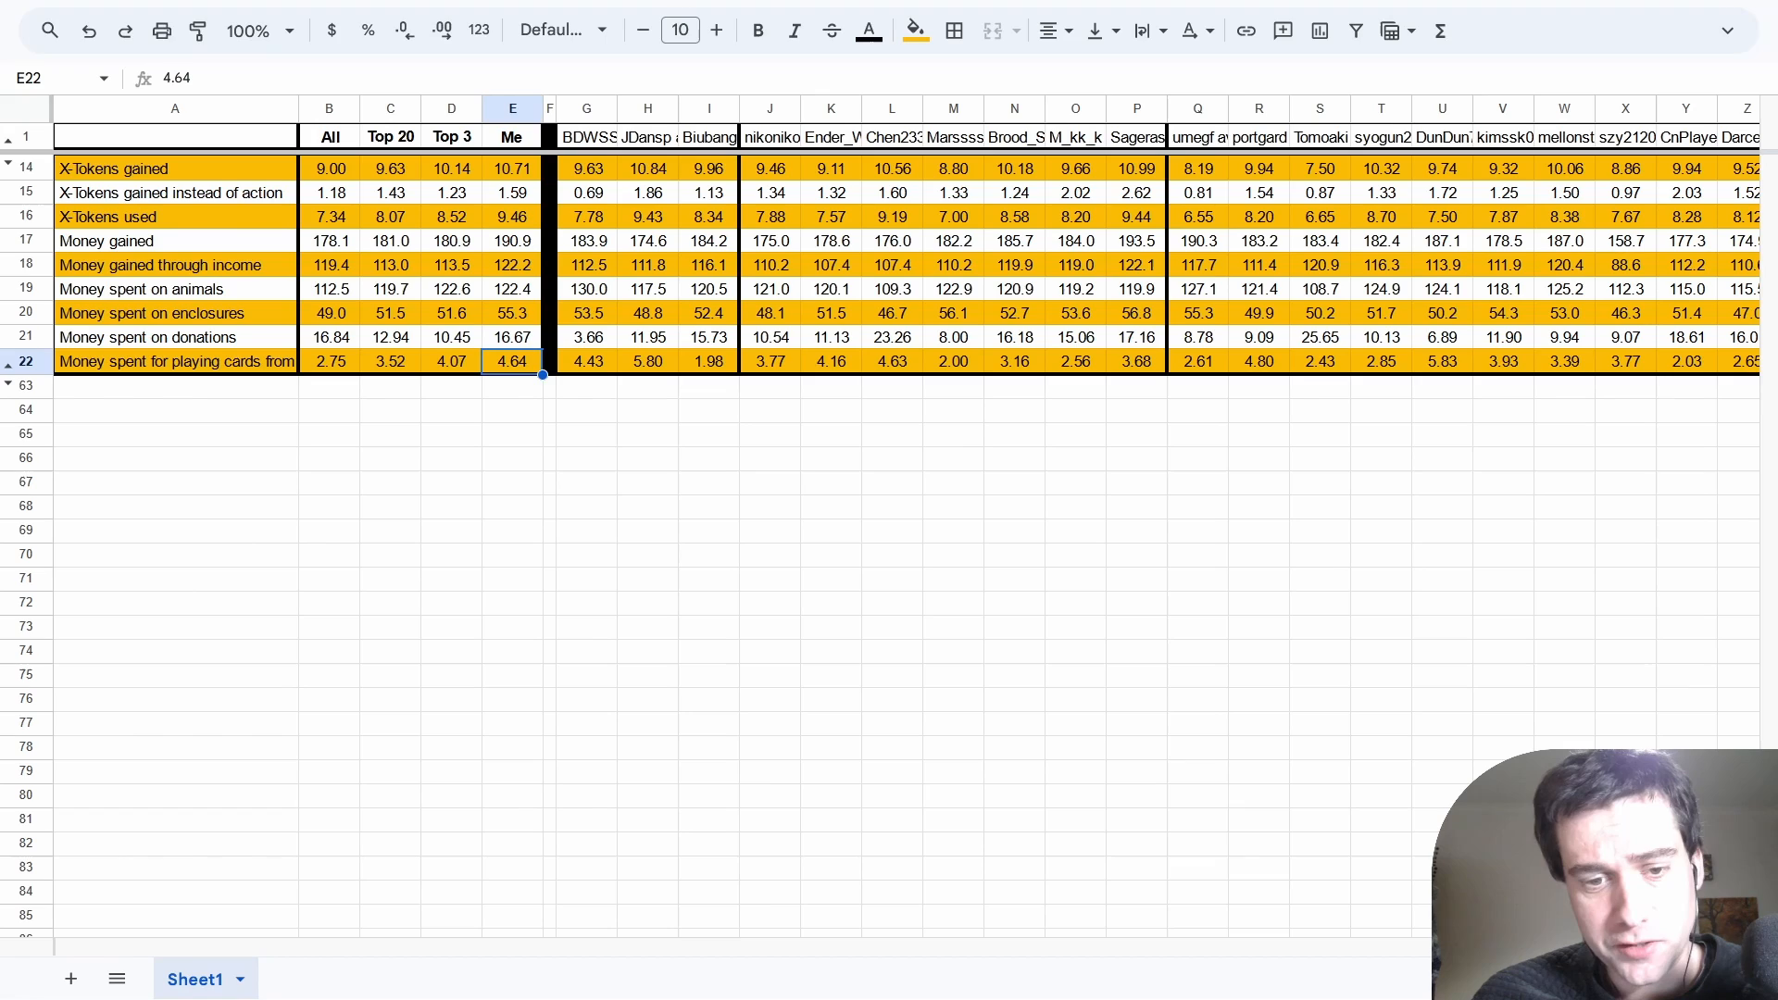
scroll(down, 3)
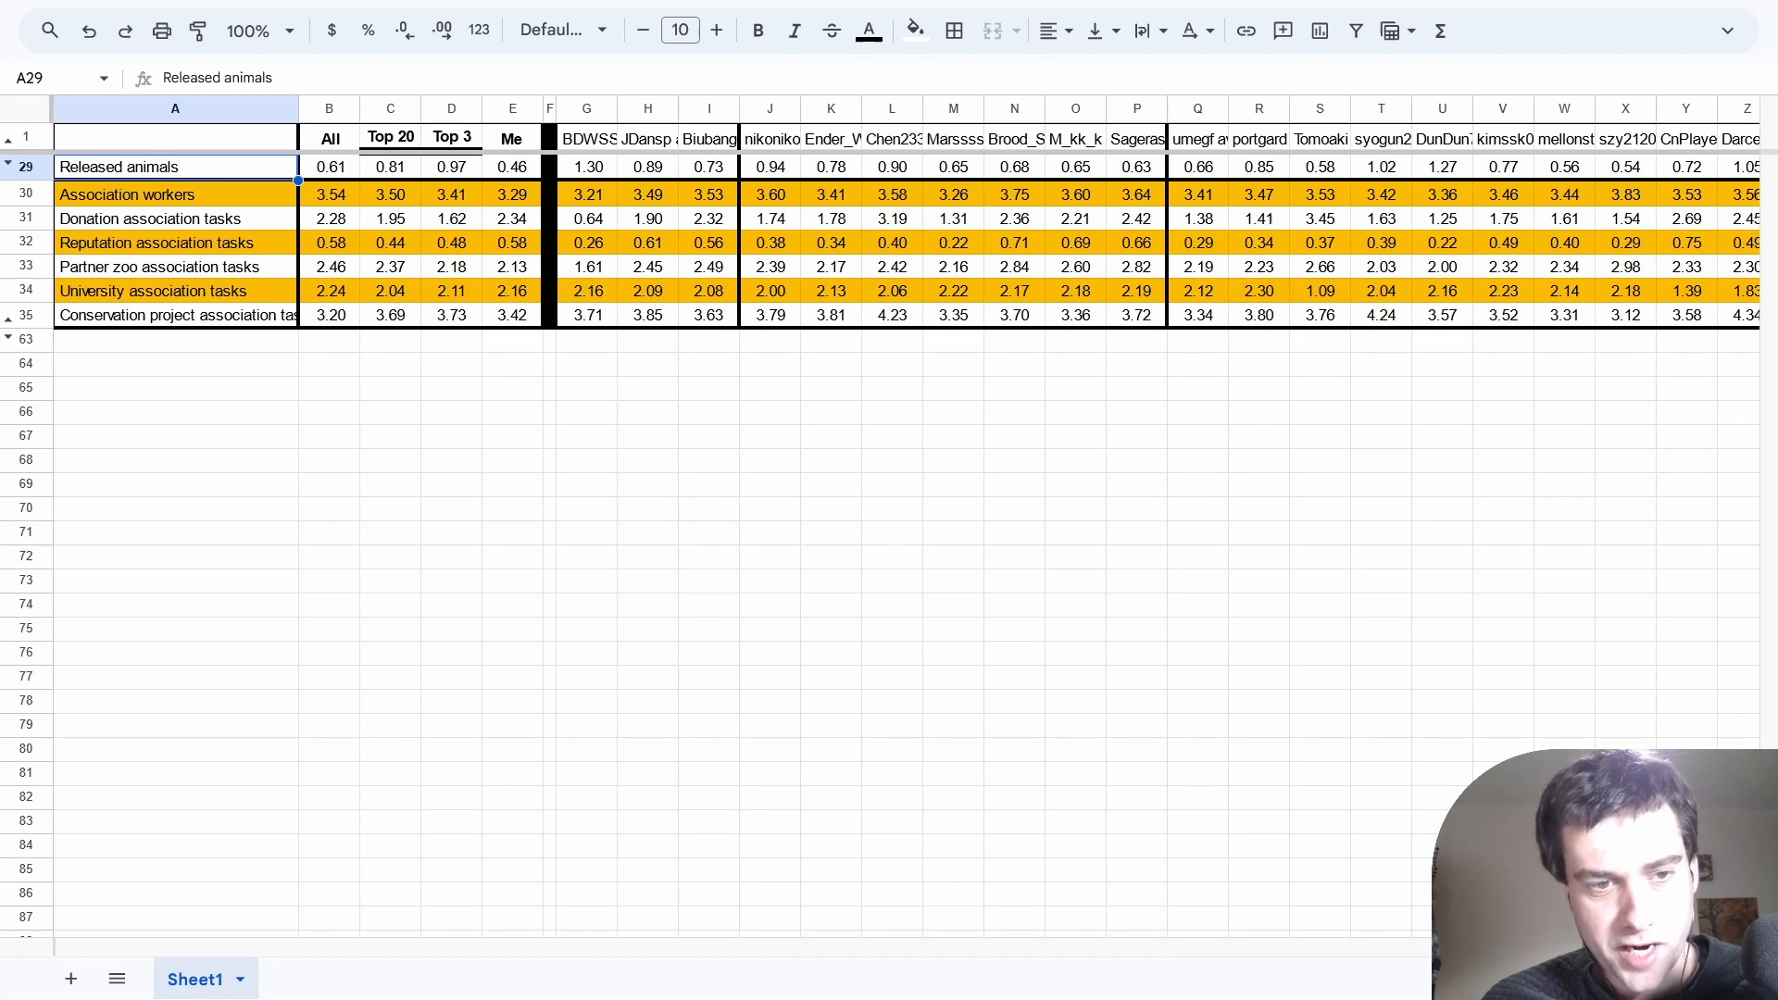
Compare Released animals for Top 3, me and all players, and the Top 3 donation tasks formula.
click(452, 165)
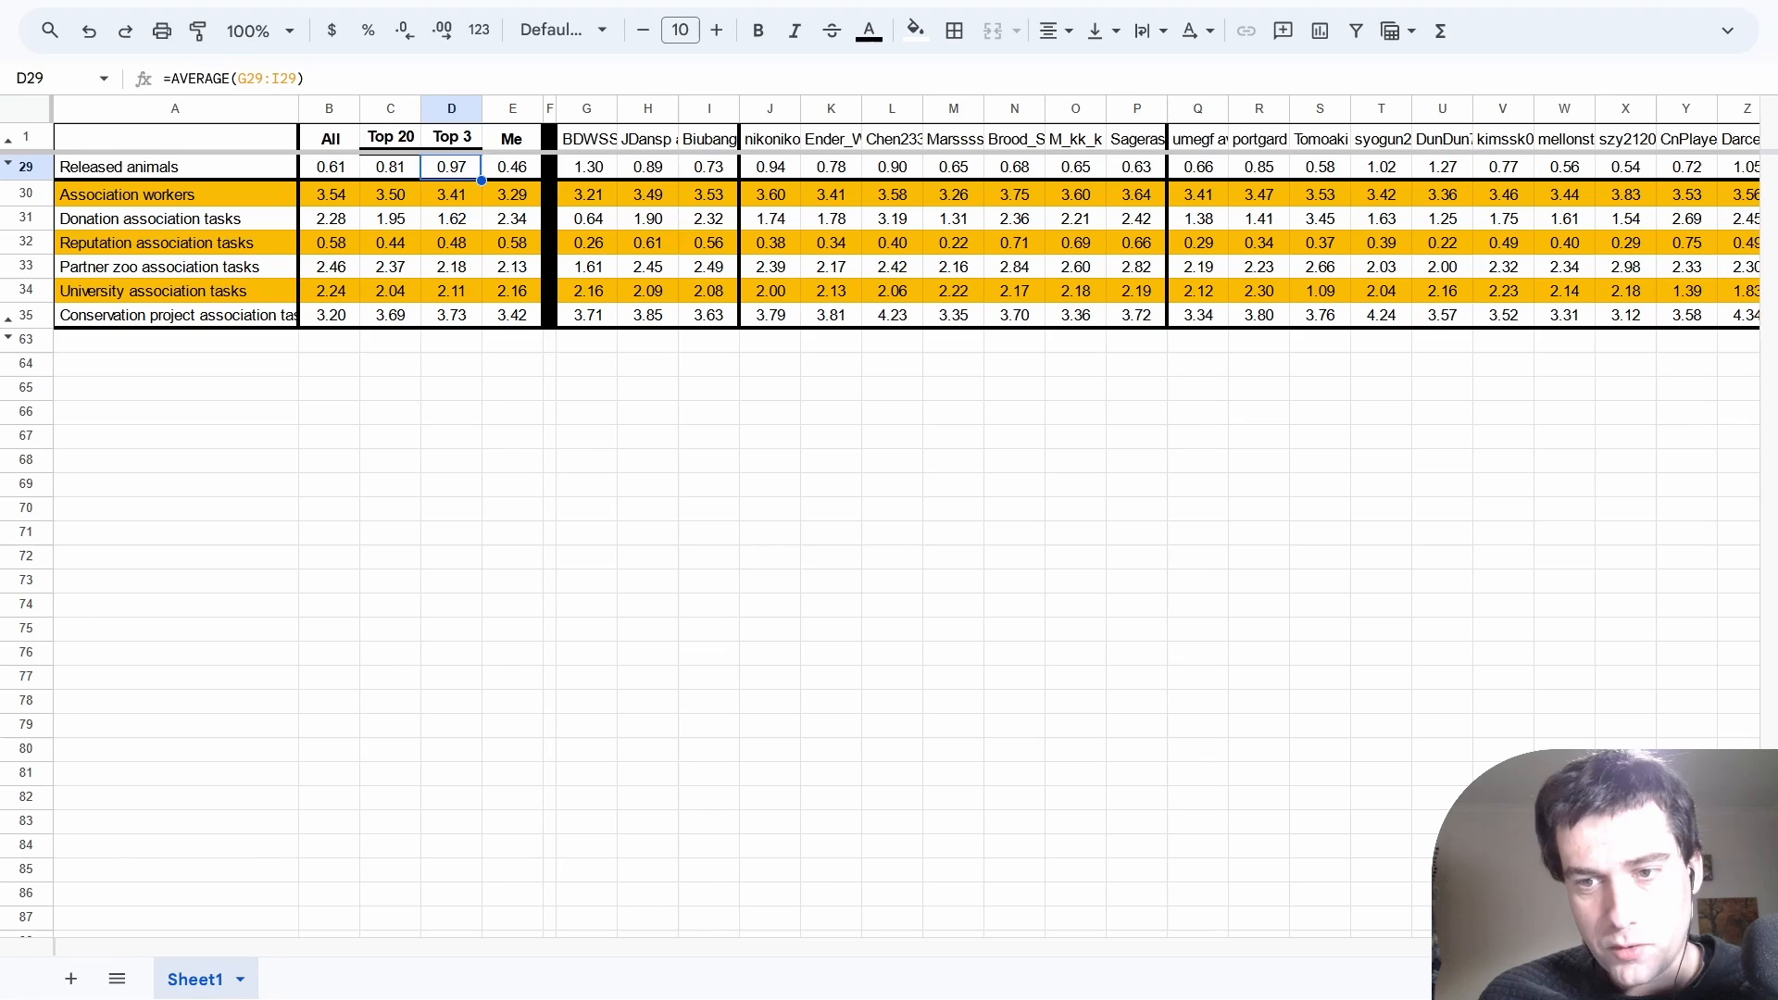
click(511, 165)
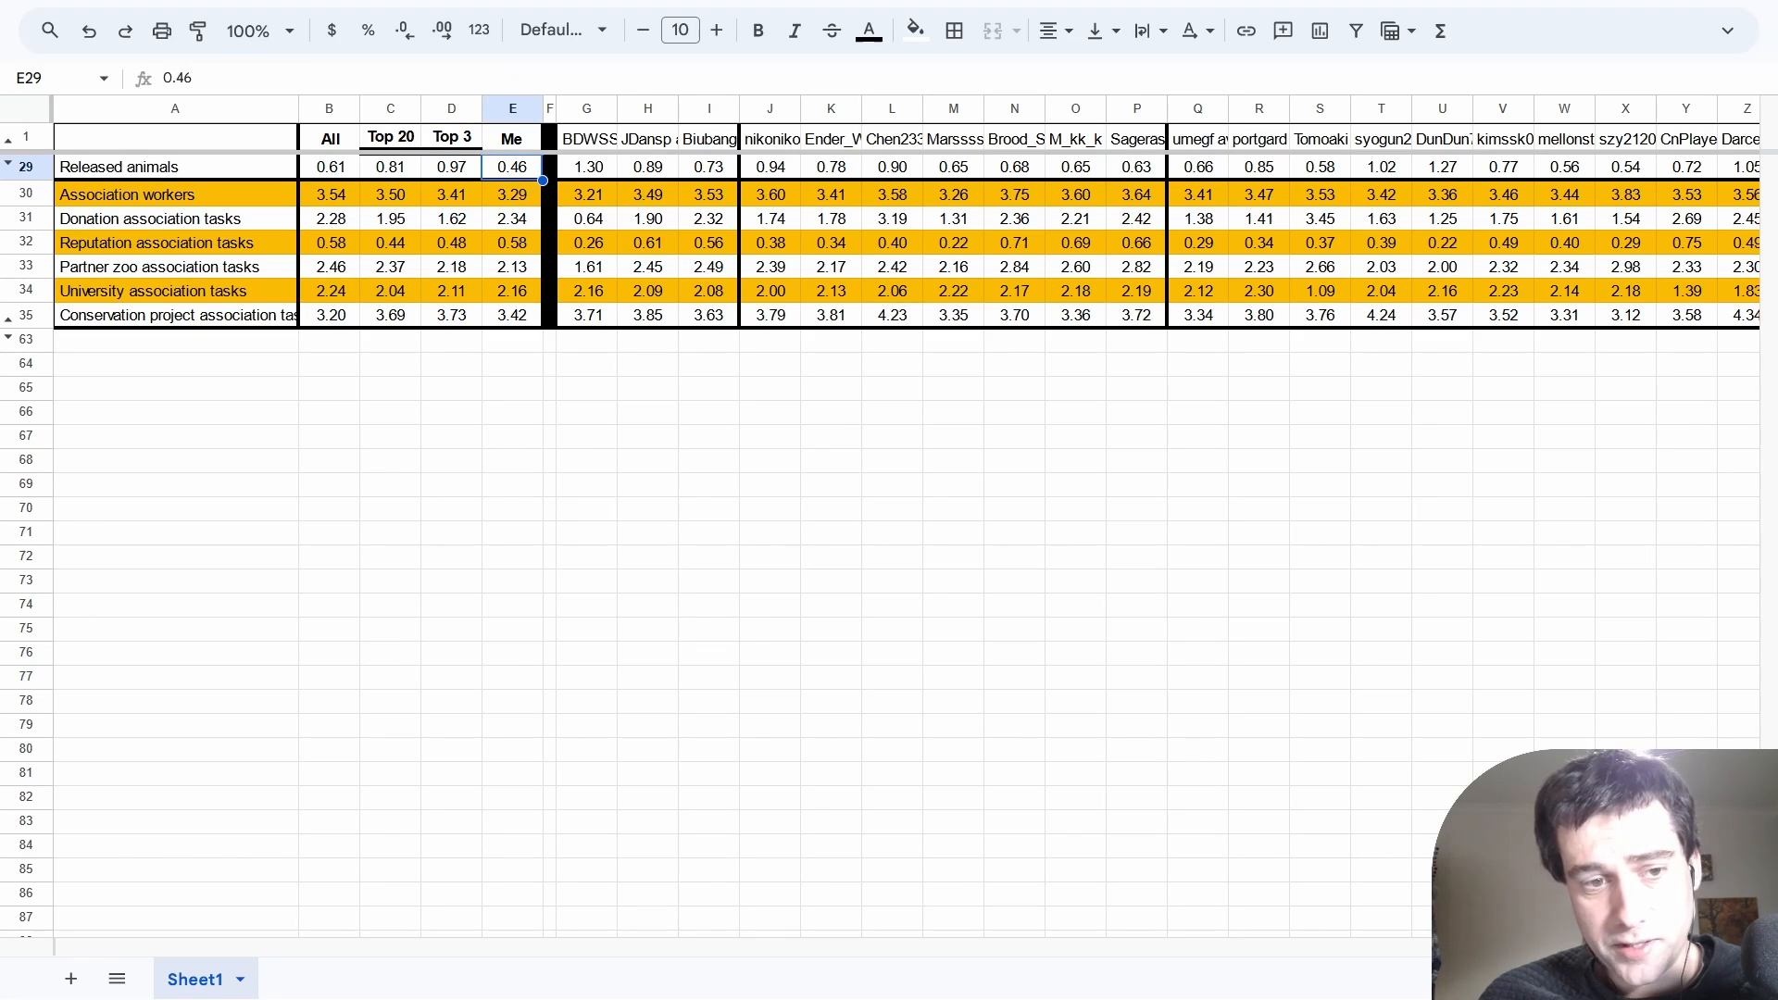
click(329, 166)
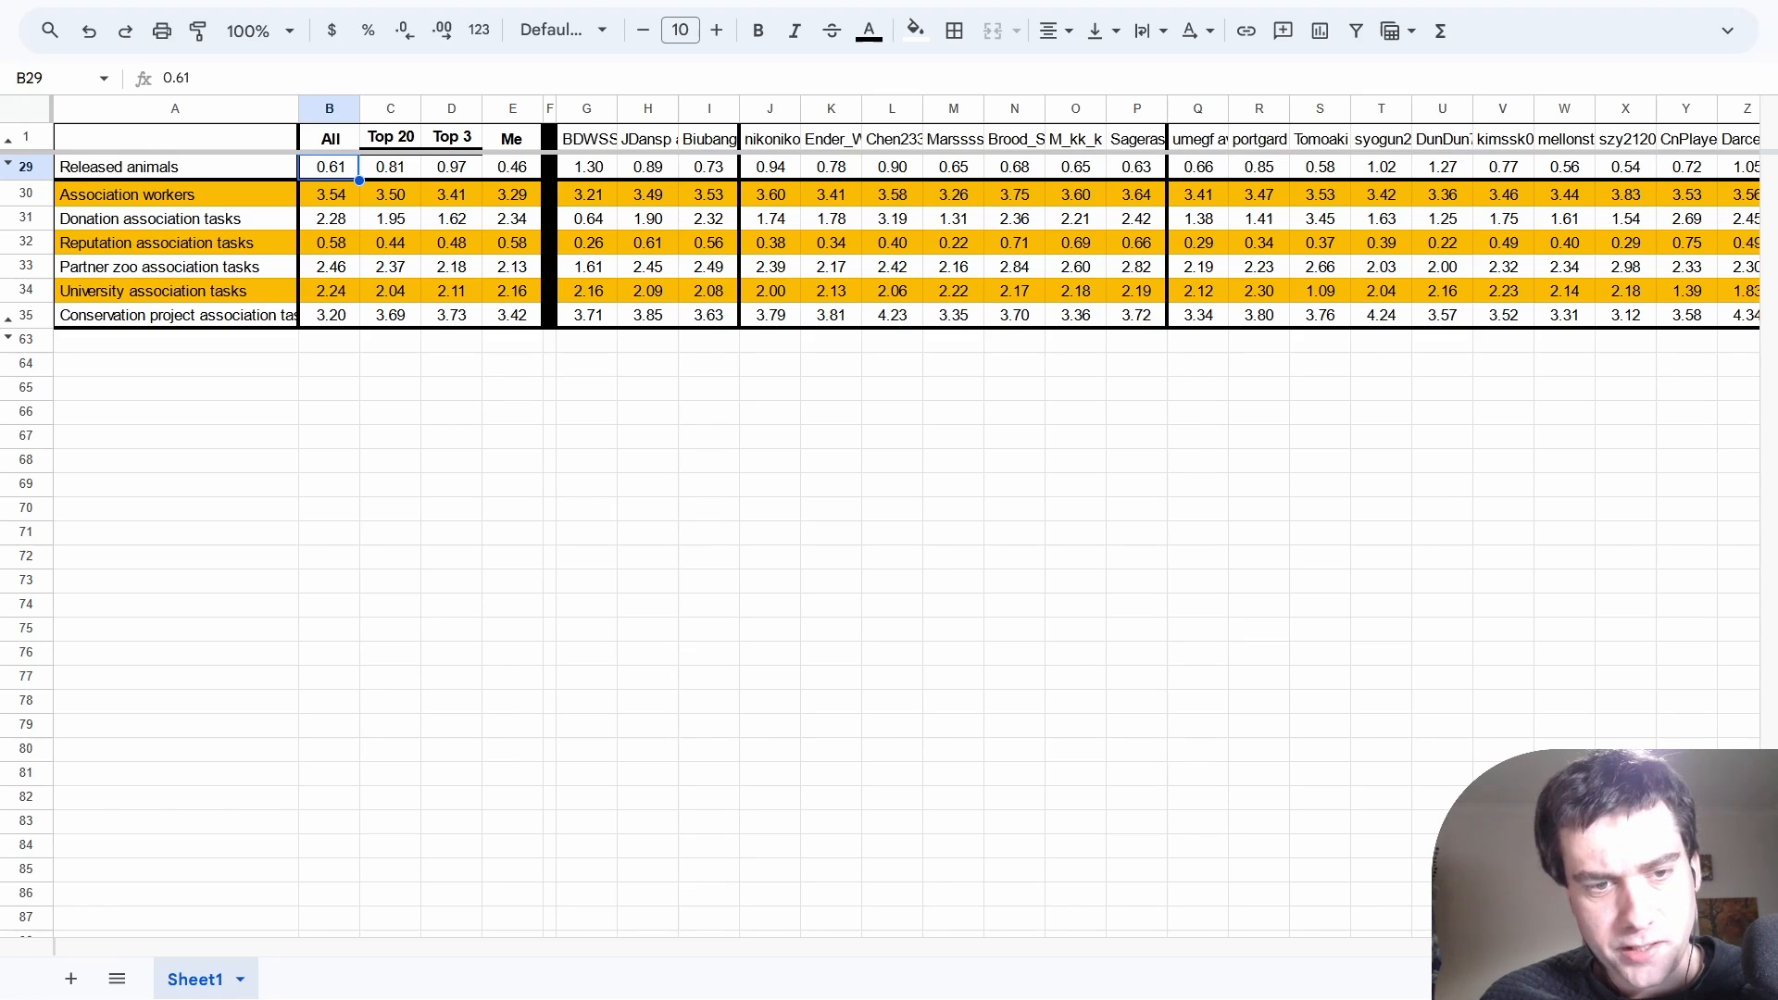
click(452, 219)
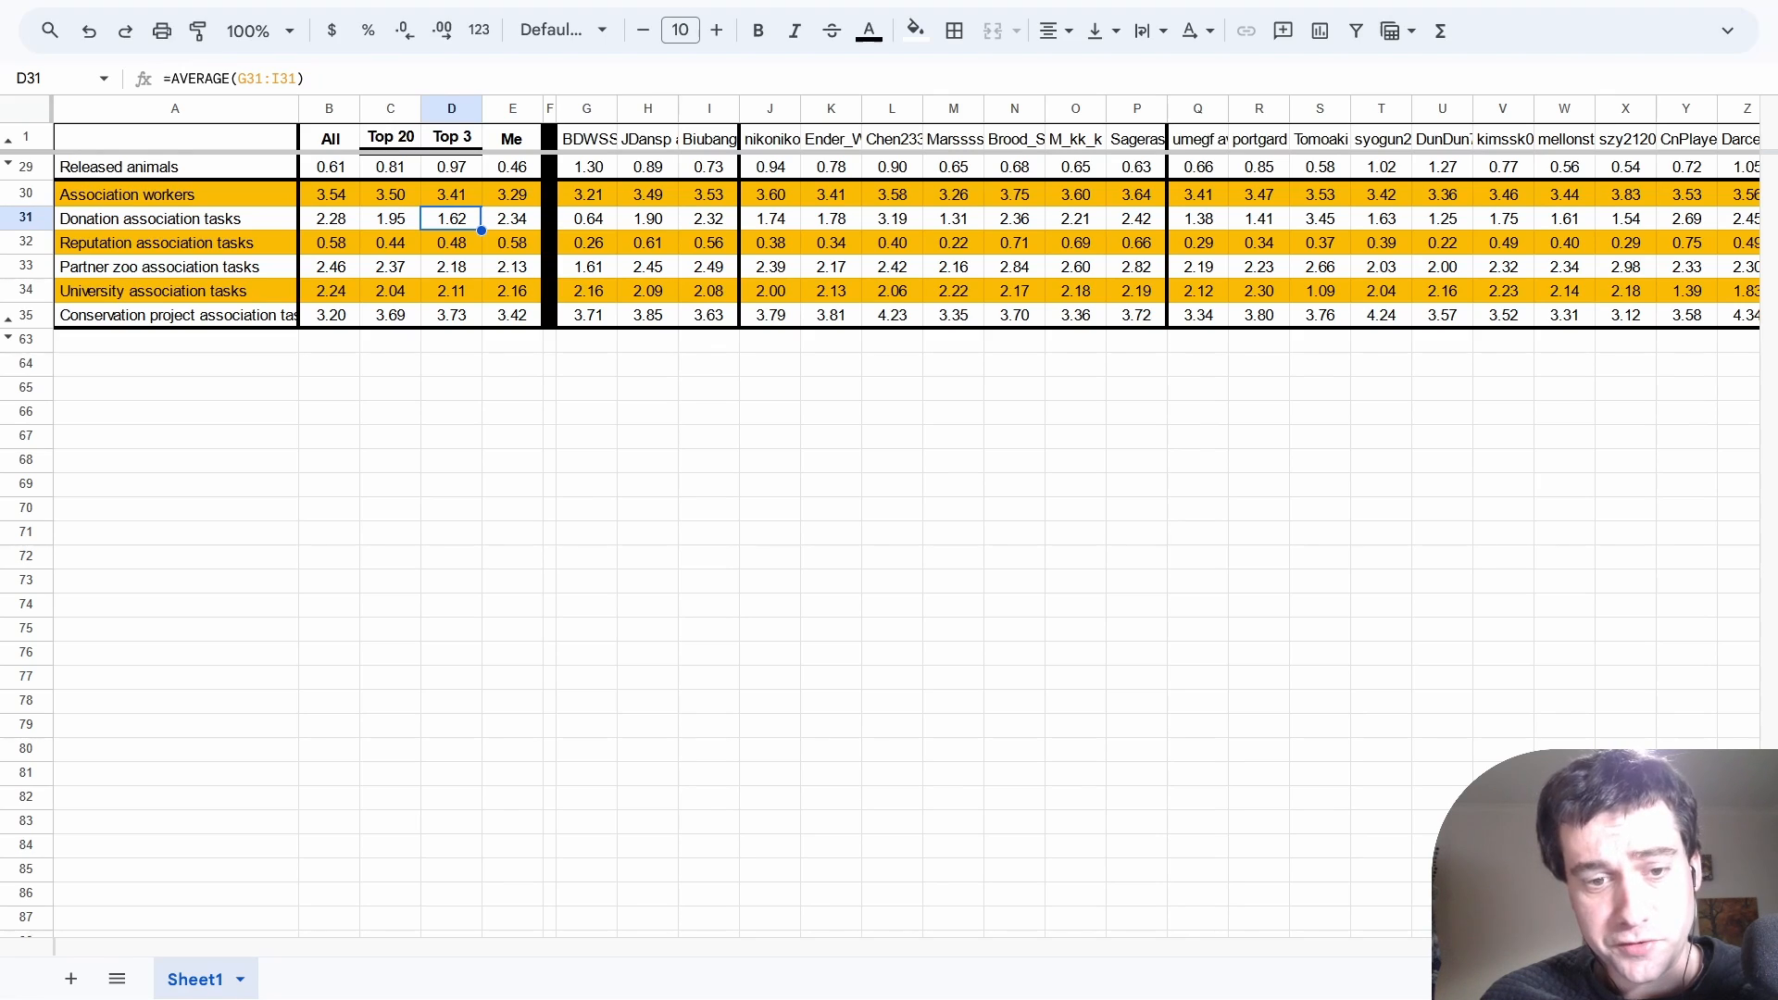
Check conservation project and partner zoo task values, then show the building rows 36–41 instead.
click(174, 315)
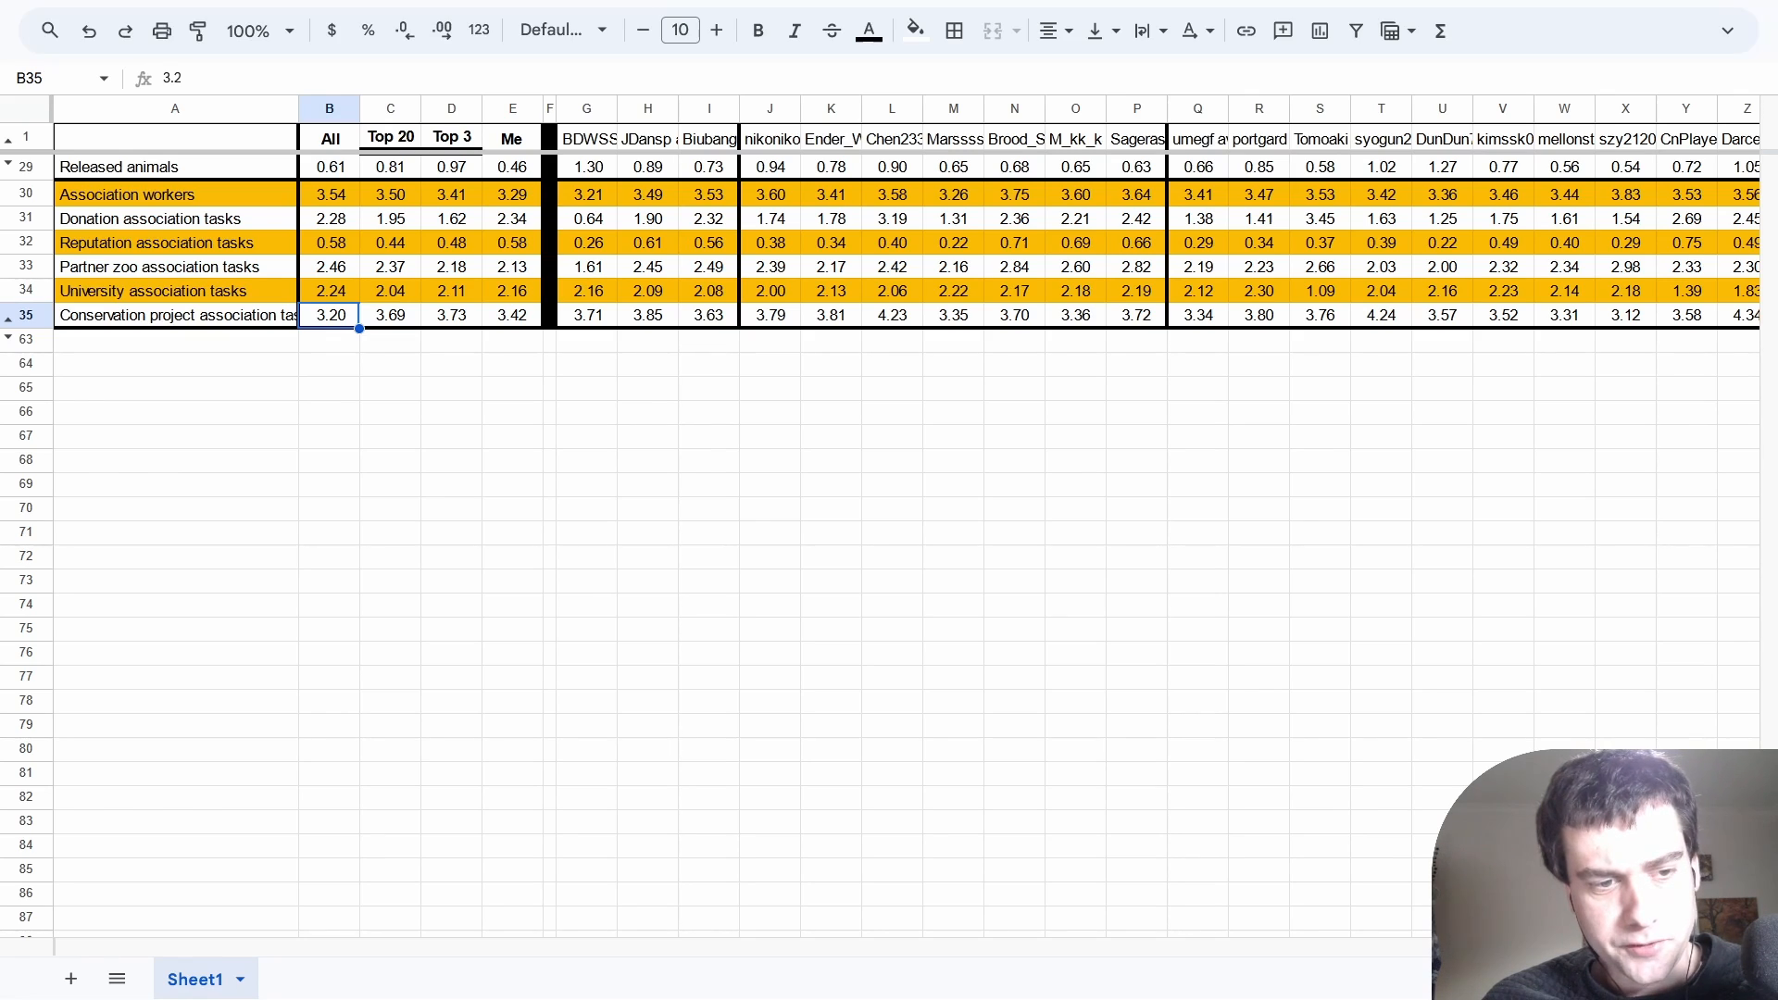
click(587, 267)
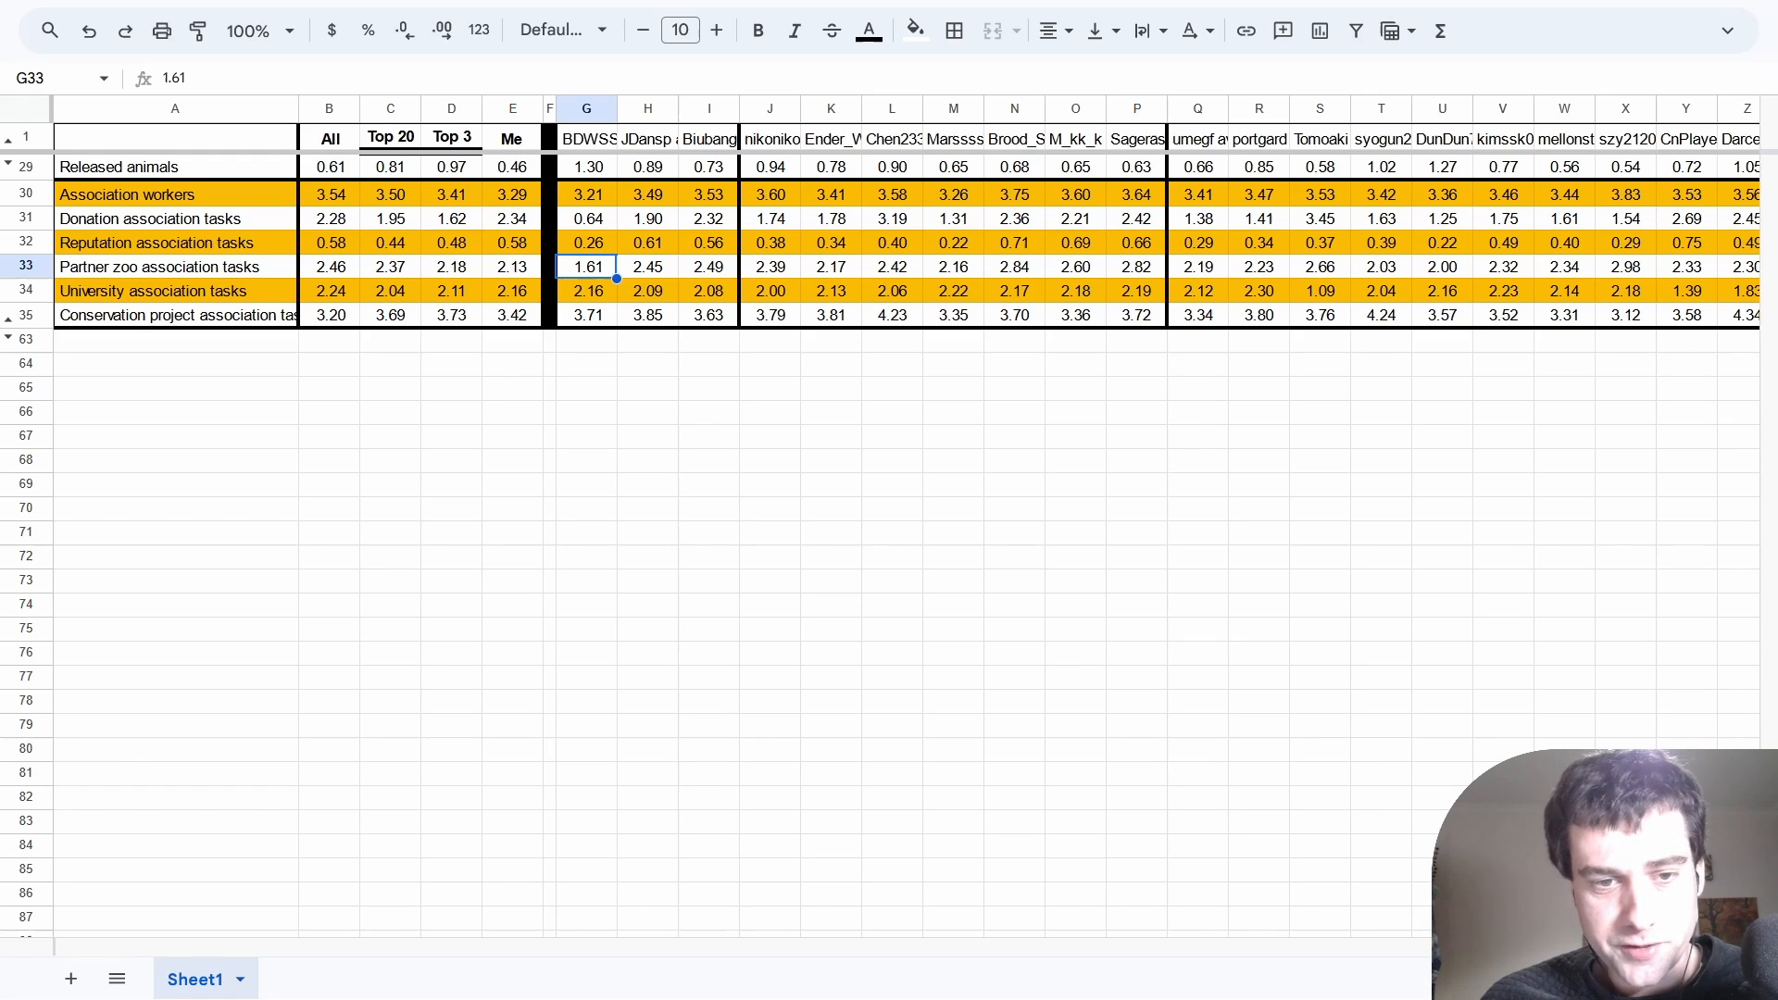
click(587, 164)
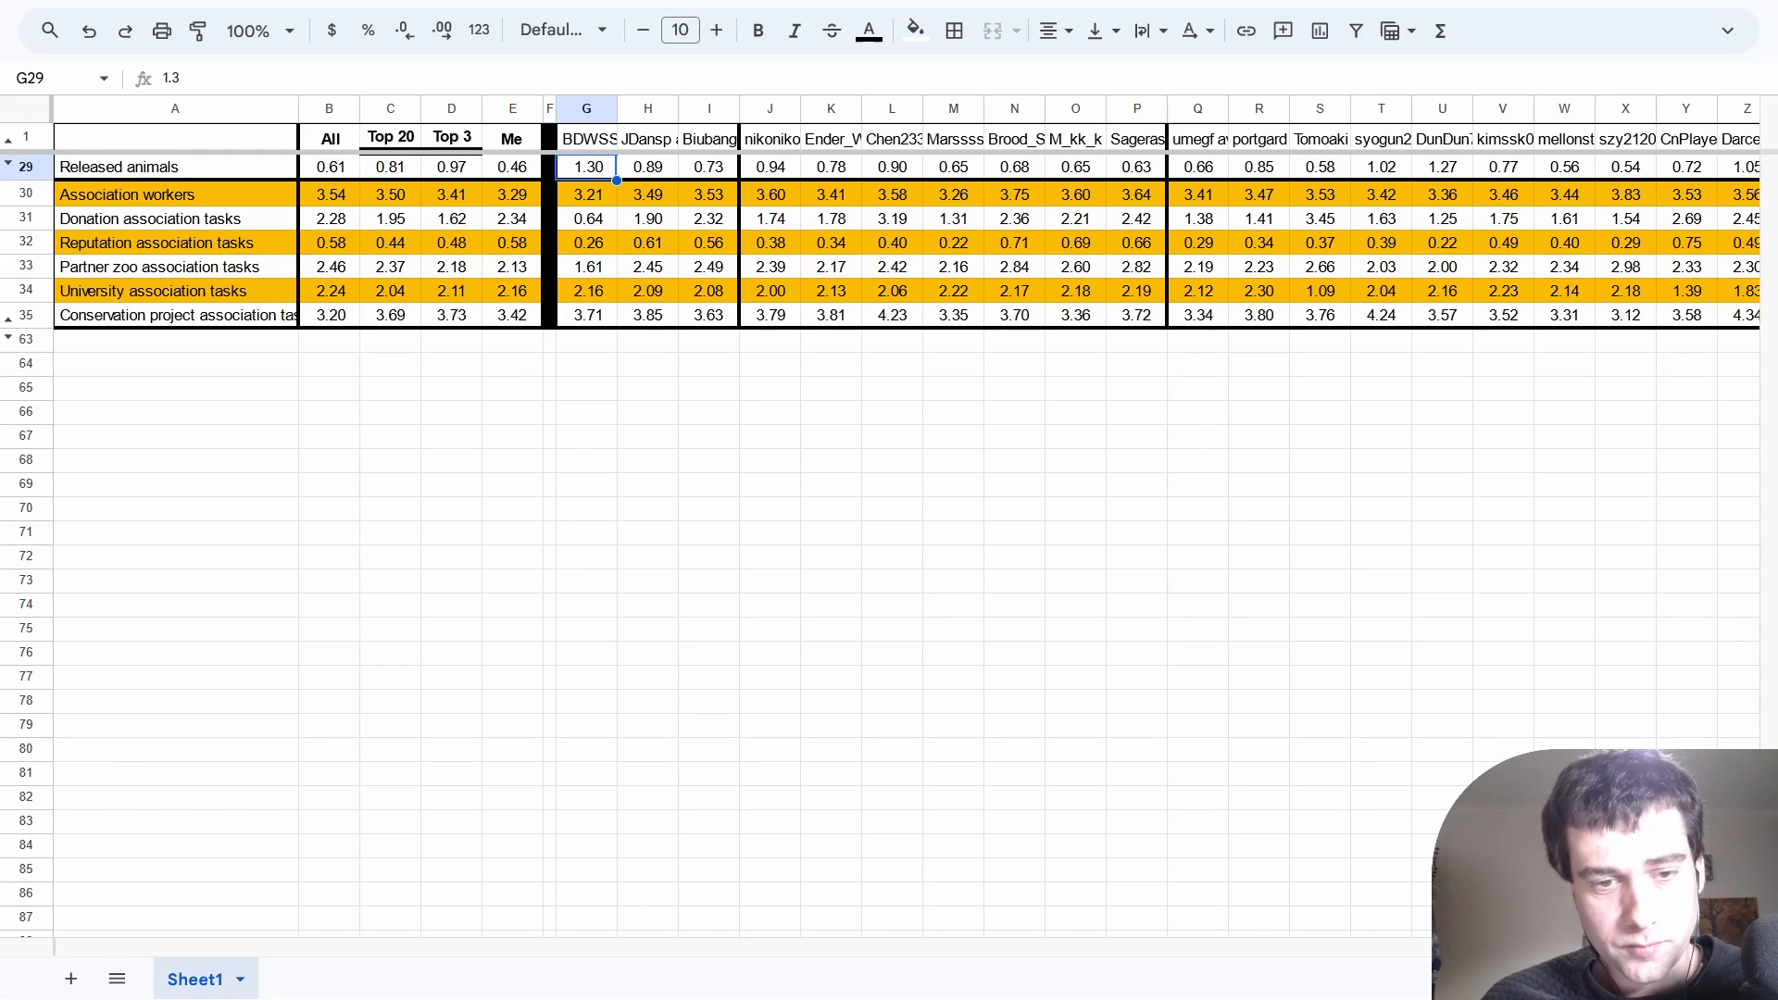
click(587, 266)
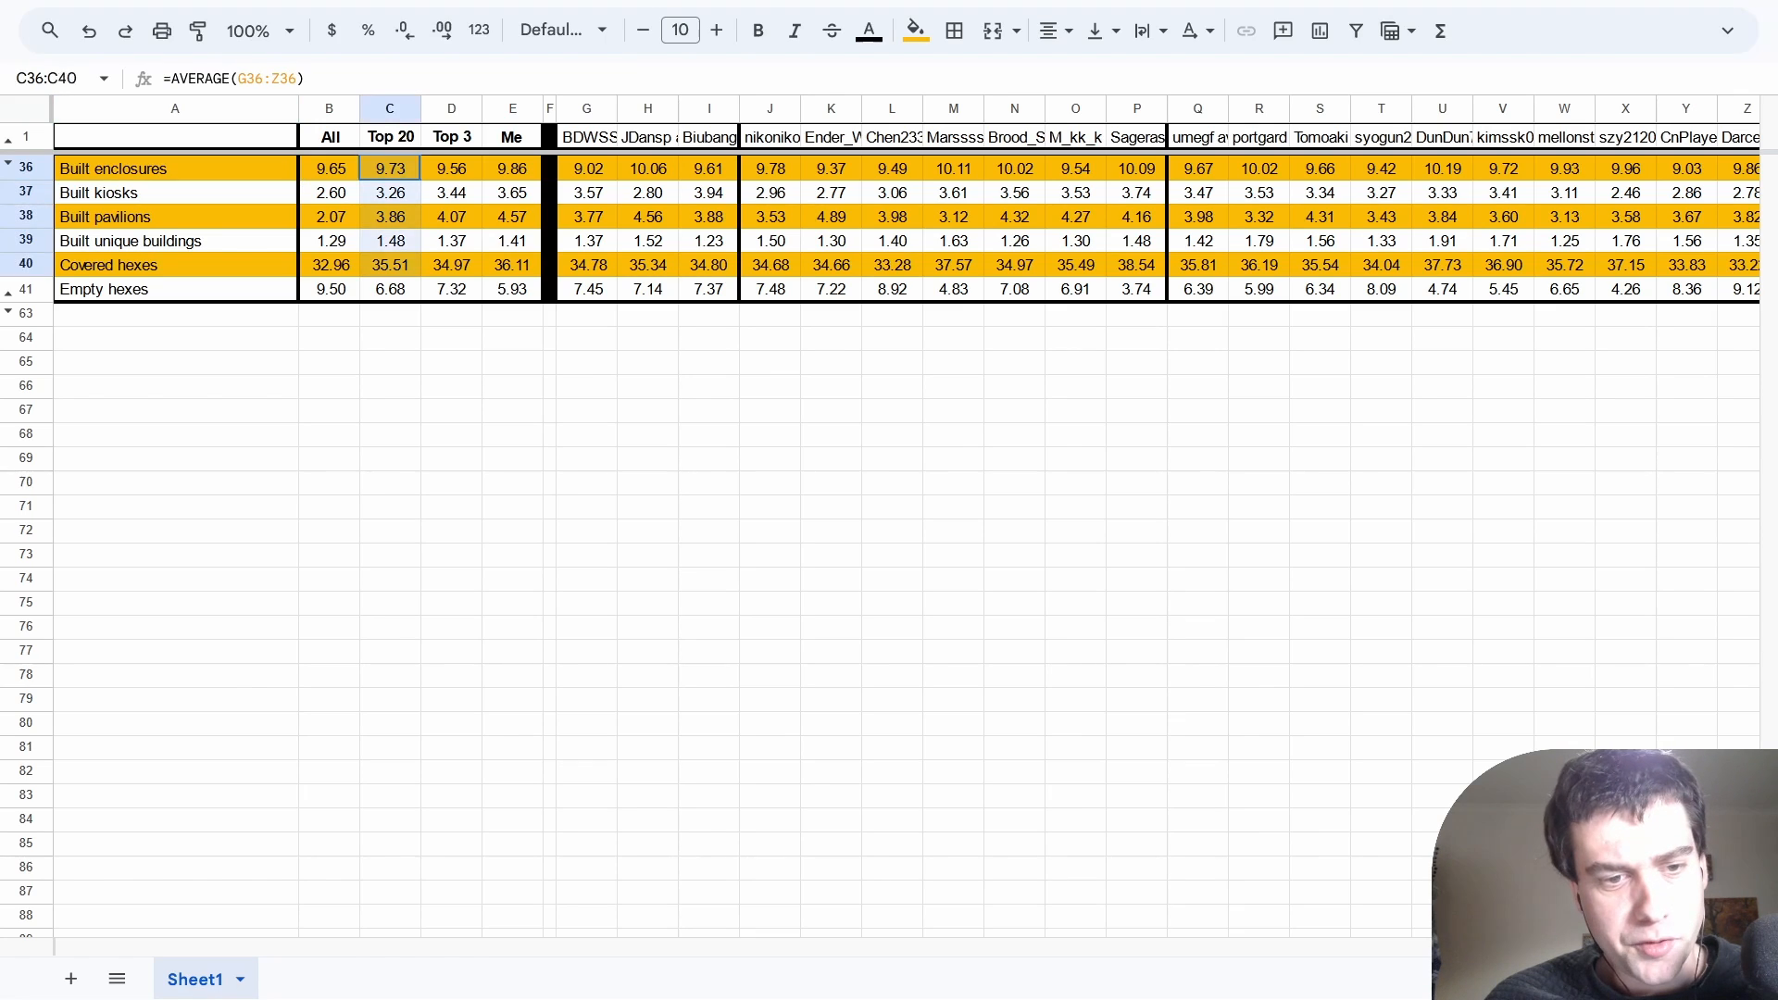
click(174, 169)
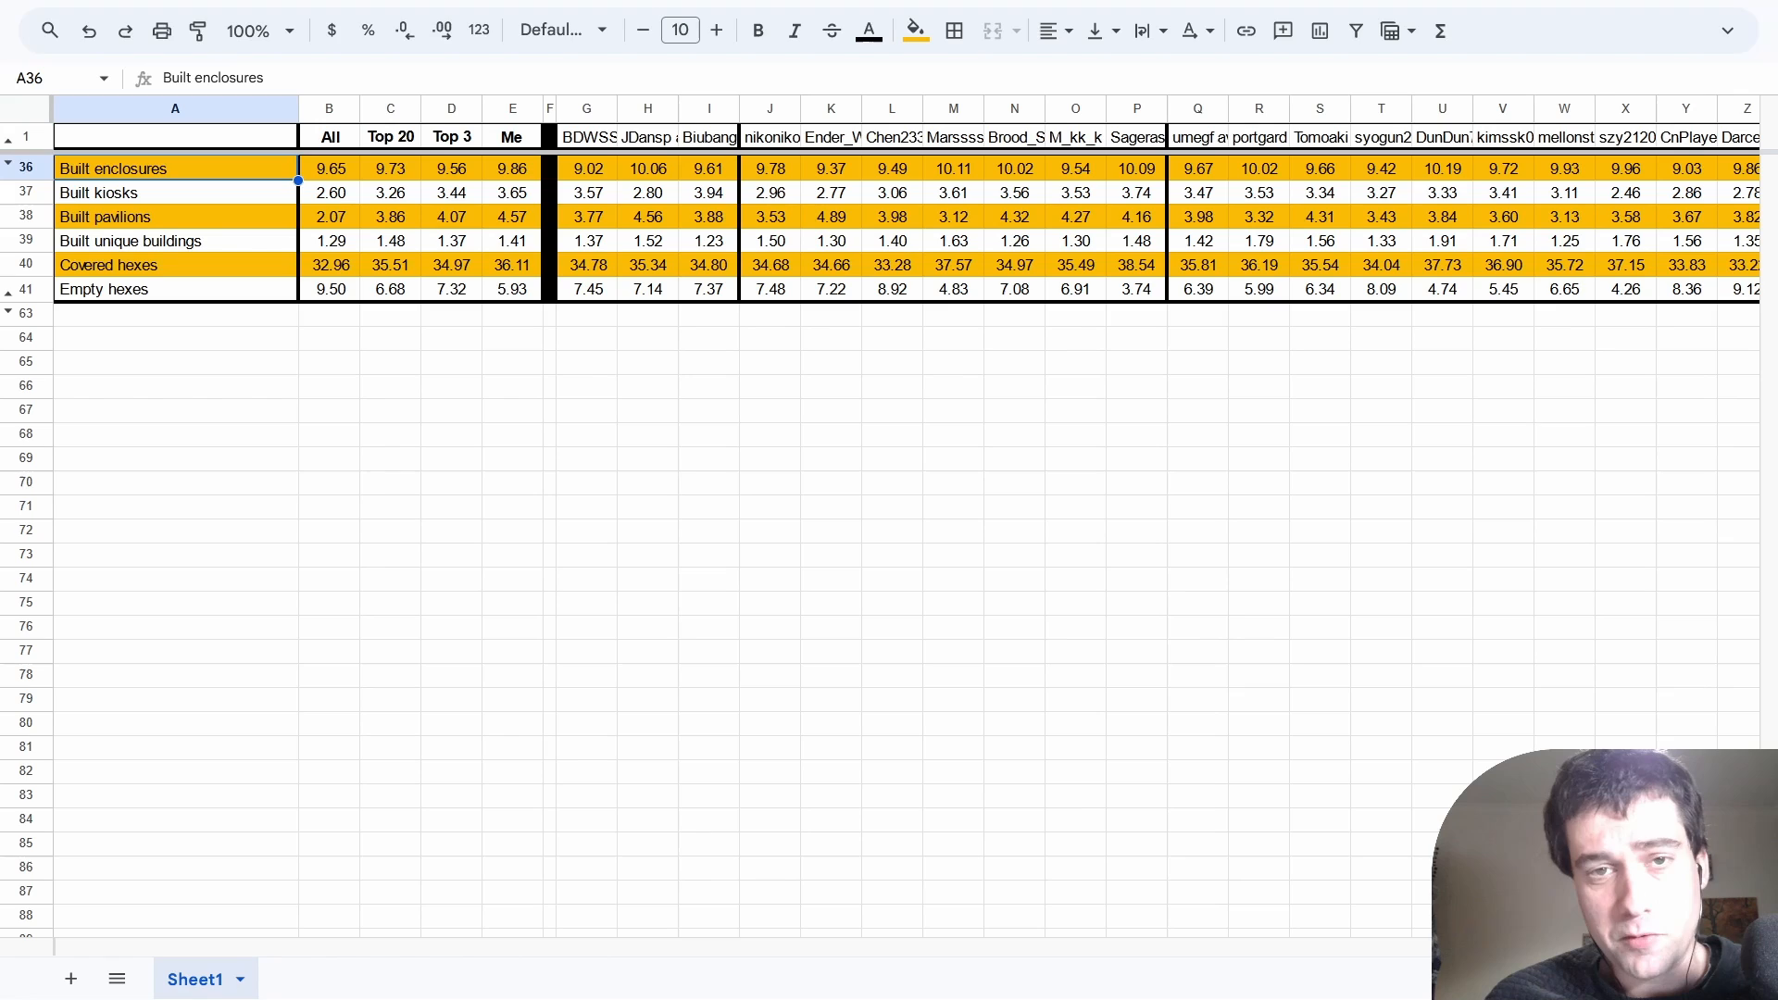
click(391, 265)
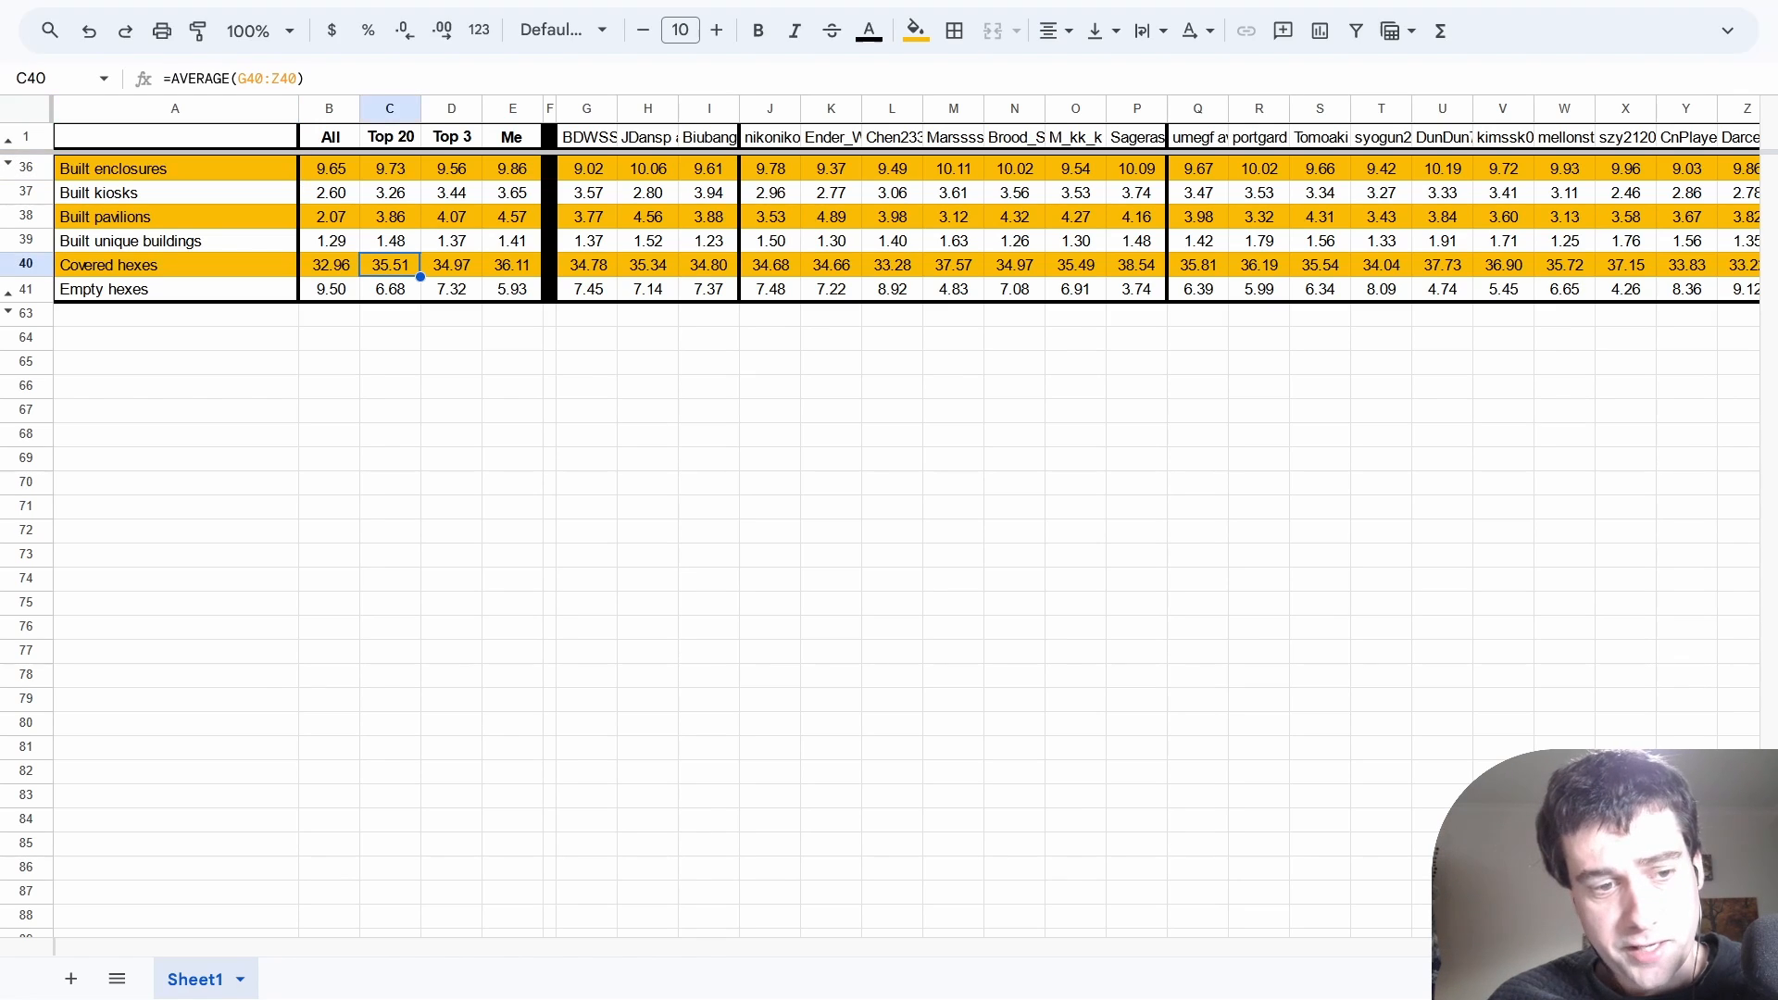
click(390, 241)
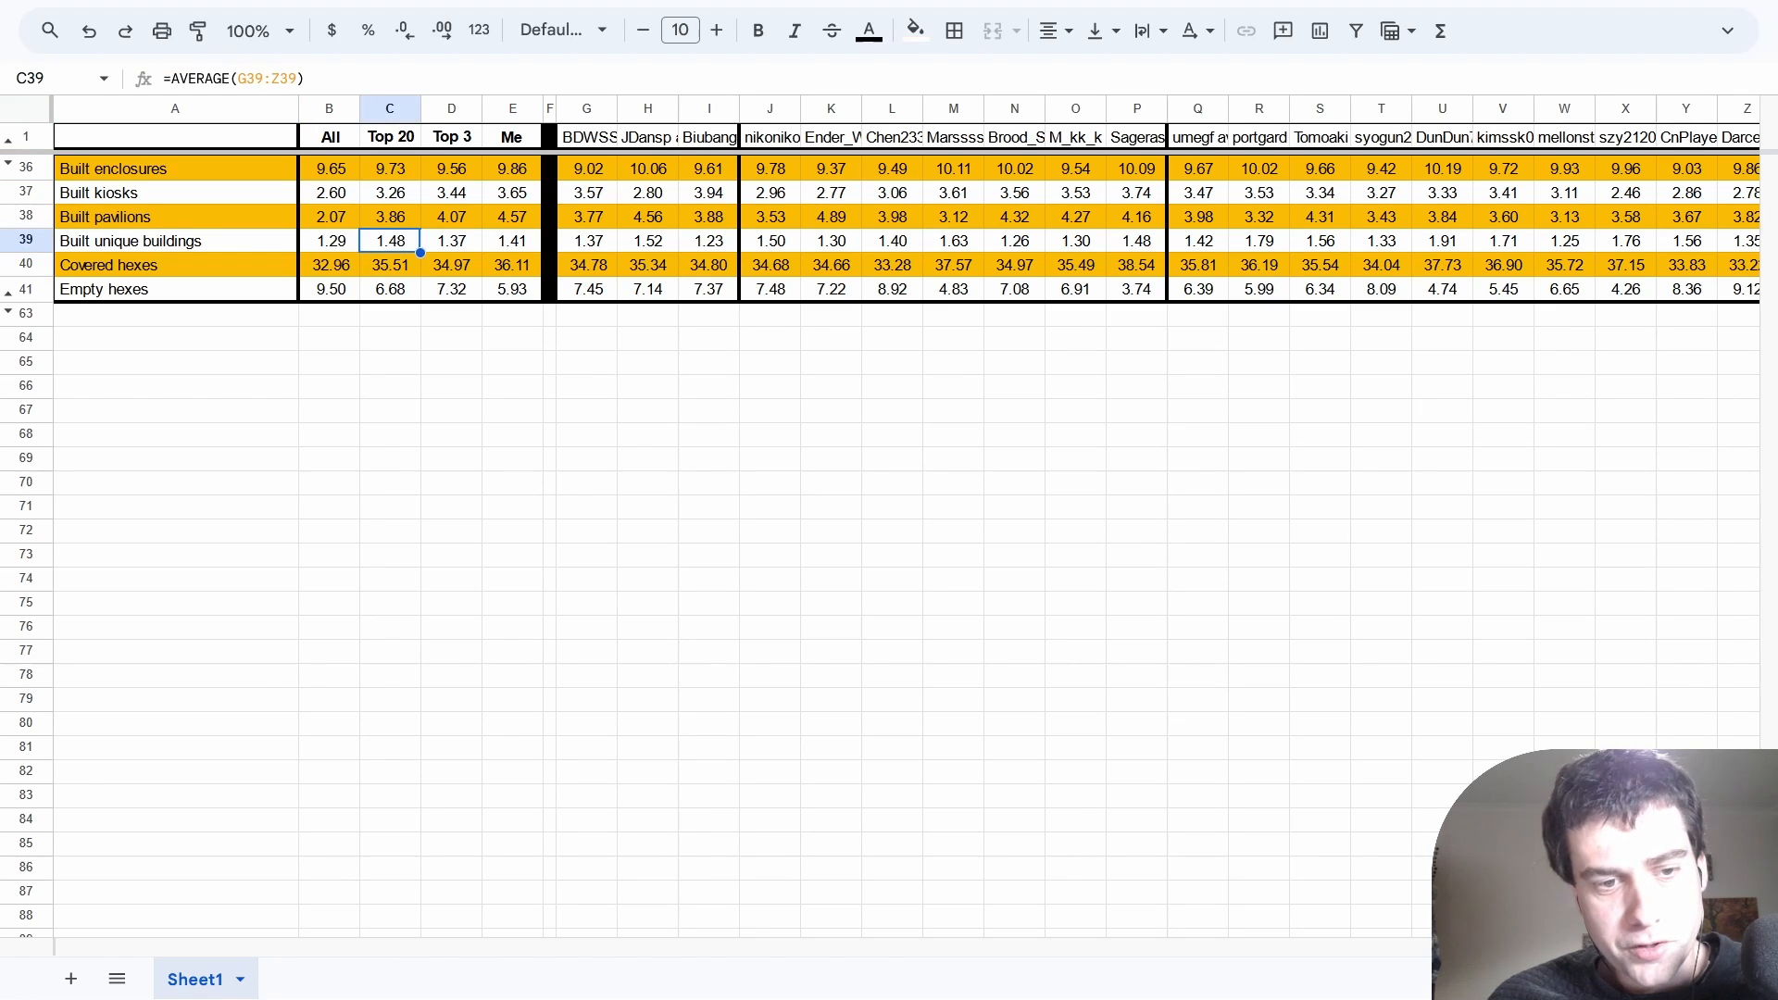